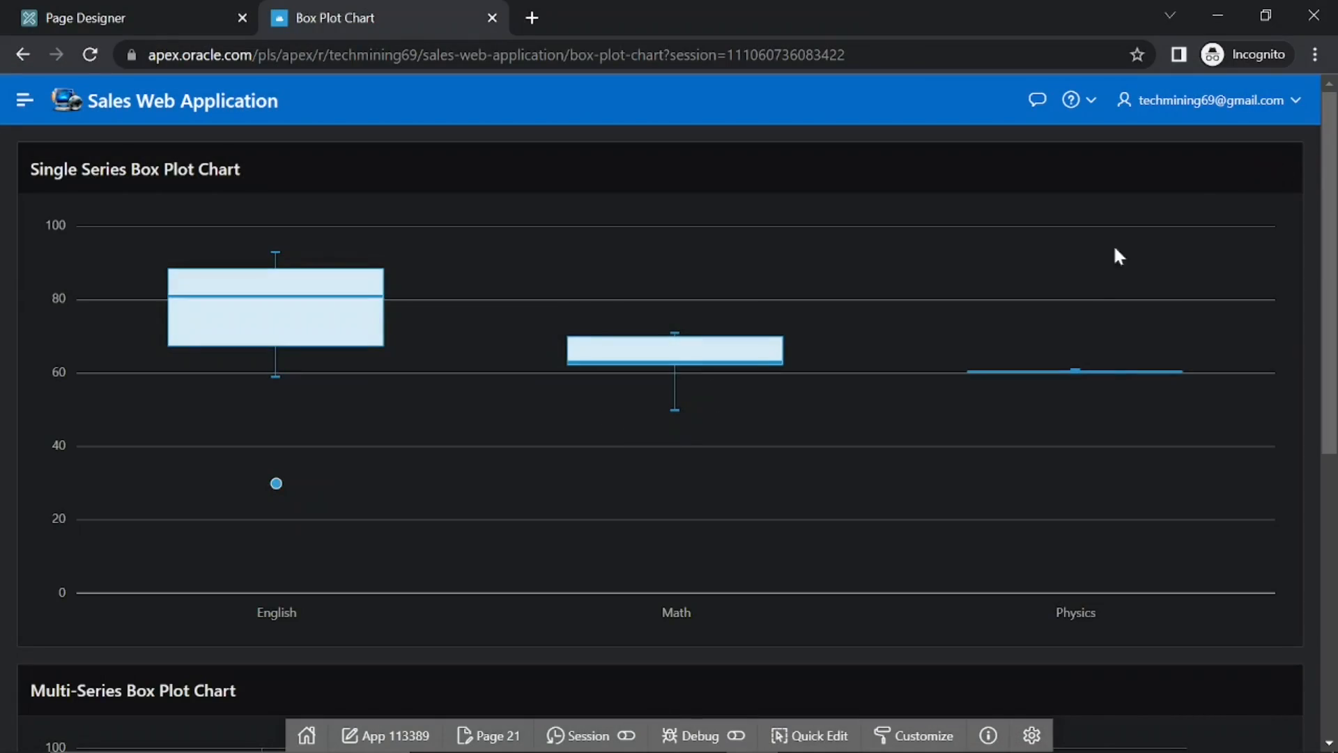
Step: Toggle the School A and School C series in the chart legend, then return to the workspace home
{"action": "scroll", "scroll_direction": "down", "scroll_amount": 3}
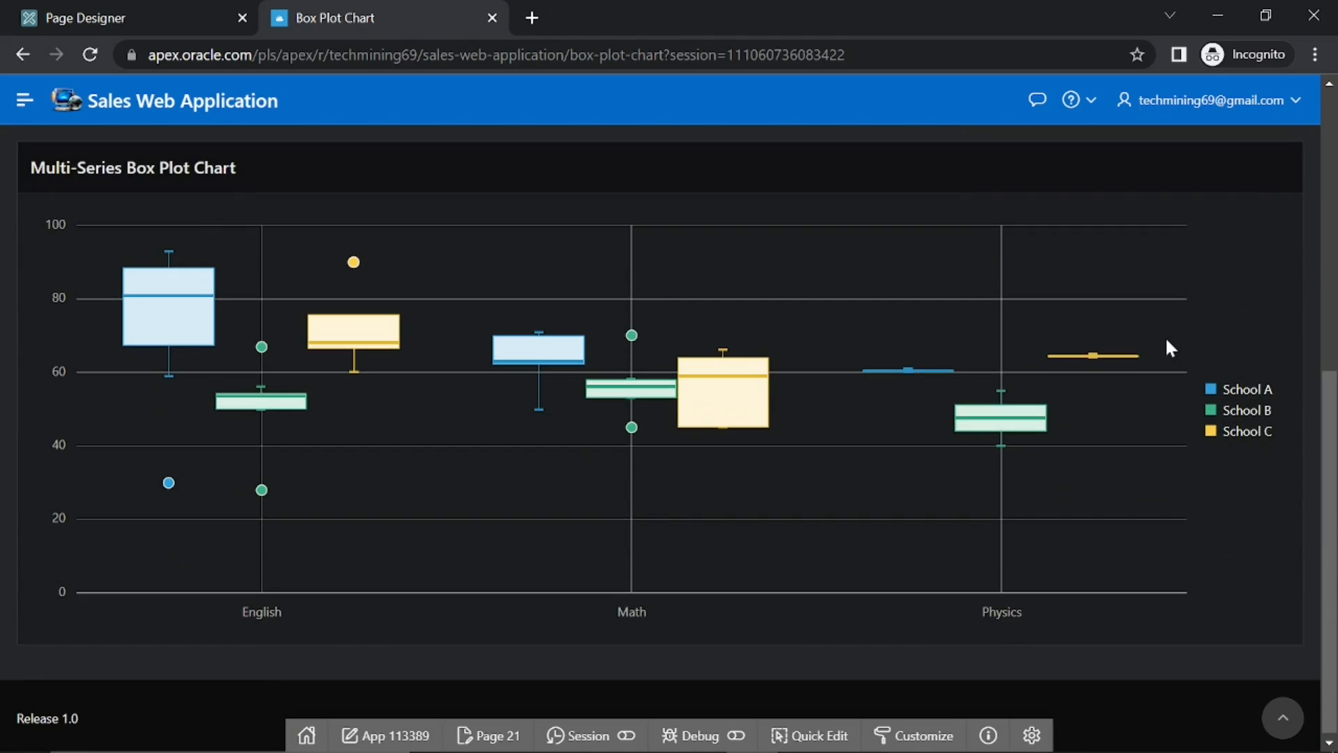
{"action": "mouse_move", "coordinate": [166, 331]}
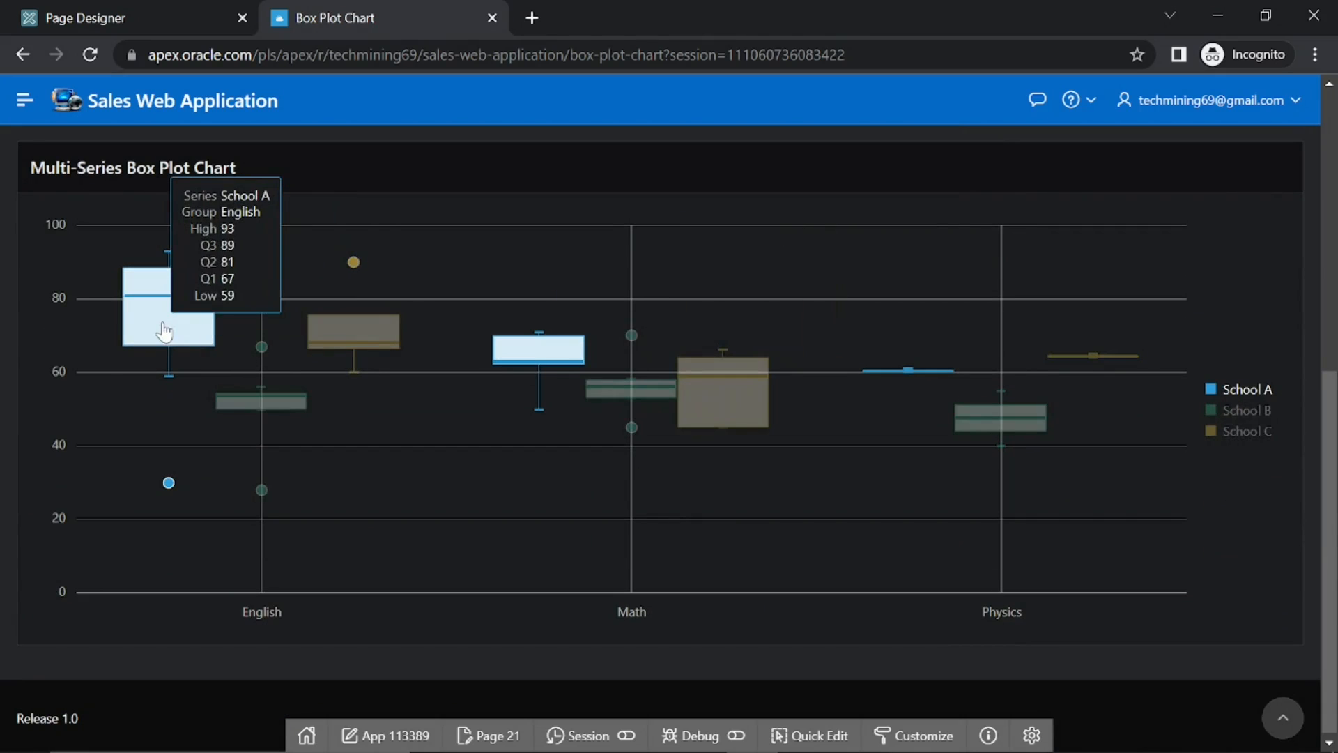
{"action": "mouse_move", "coordinate": [623, 391]}
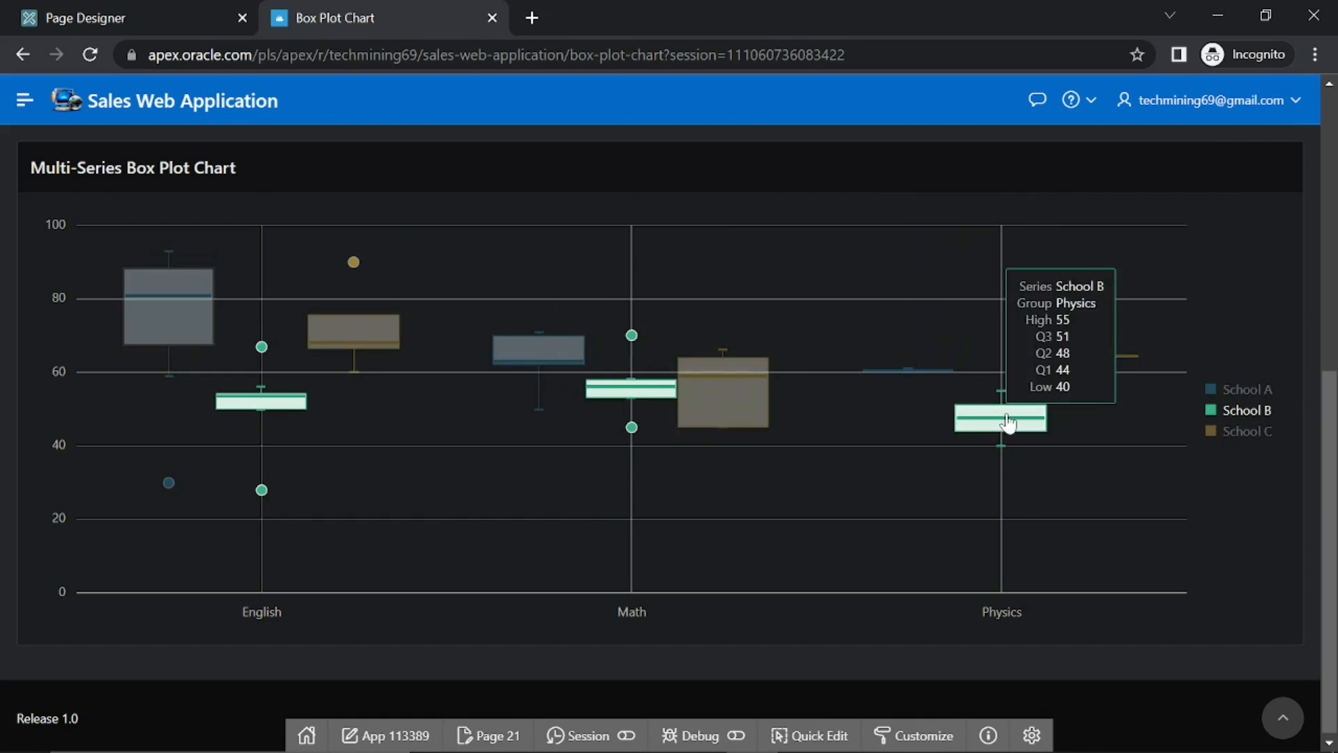
{"action": "left_click", "coordinate": [1245, 389]}
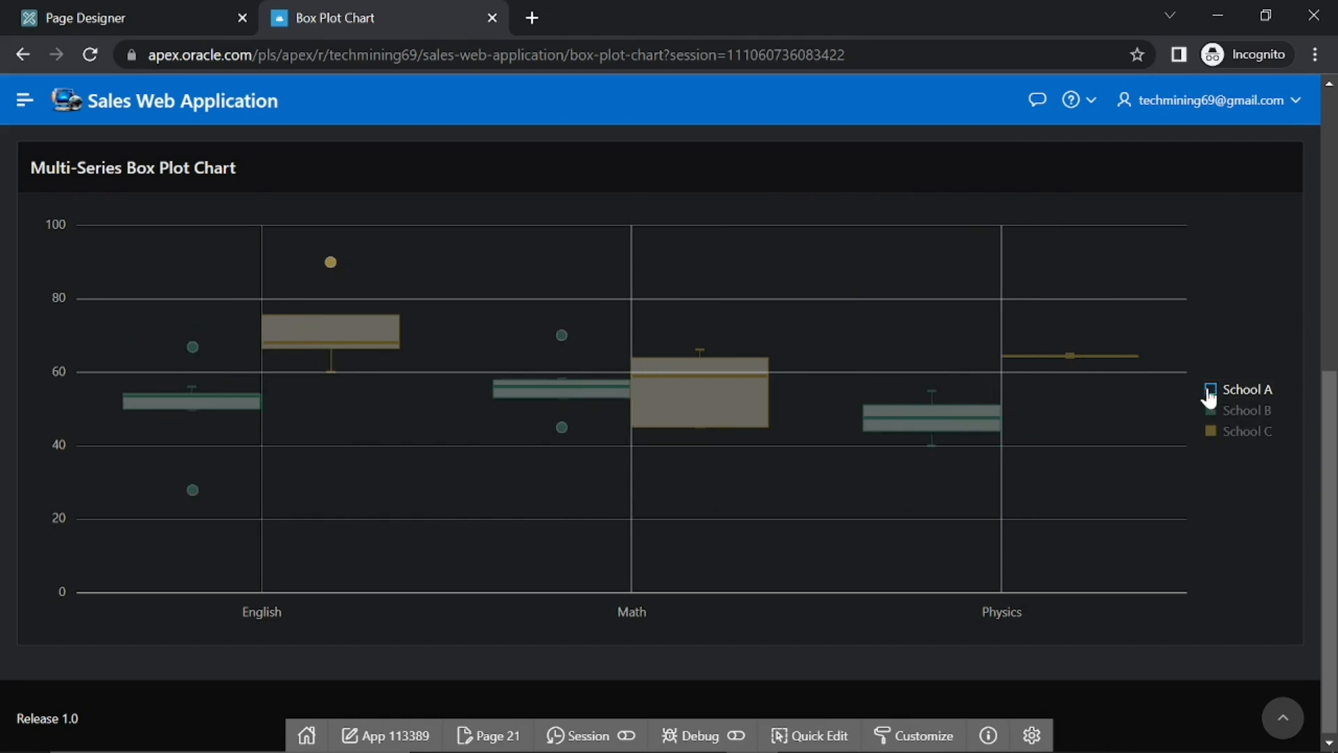
{"action": "left_click", "coordinate": [1247, 389]}
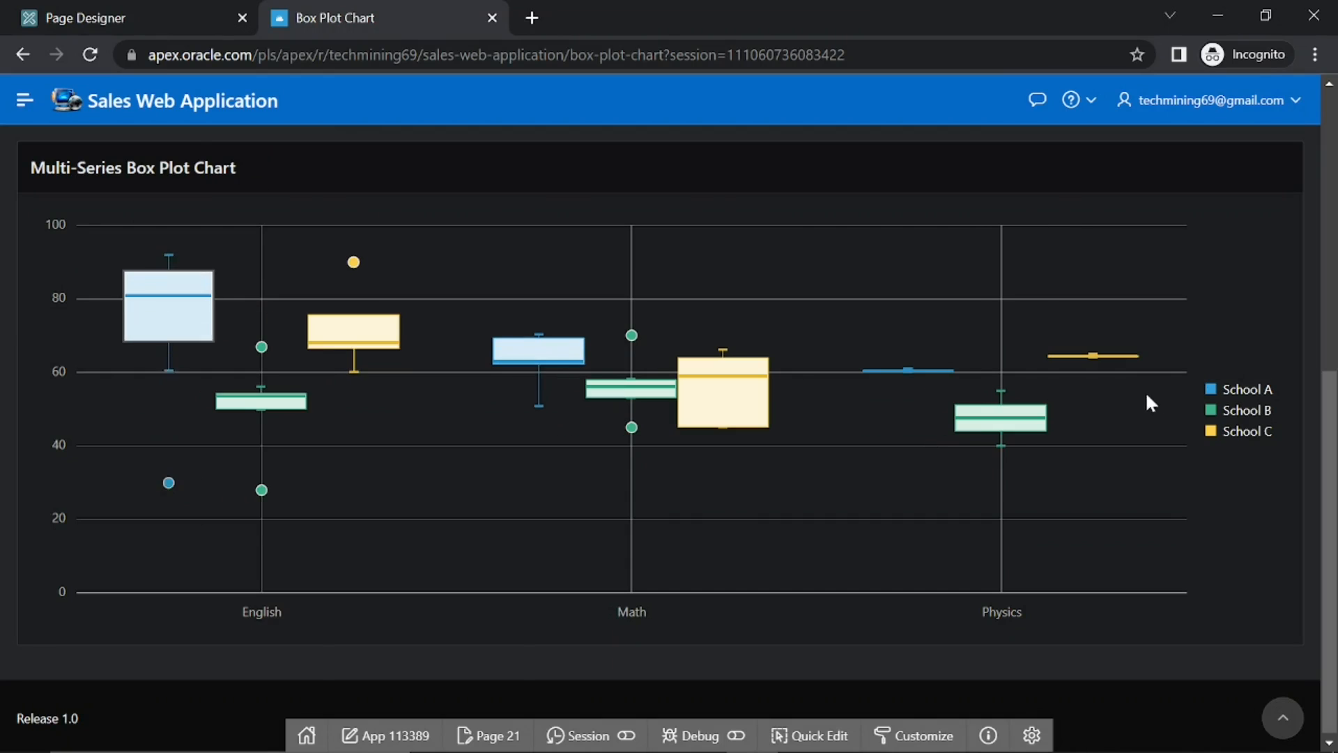
{"action": "left_click", "coordinate": [1244, 431]}
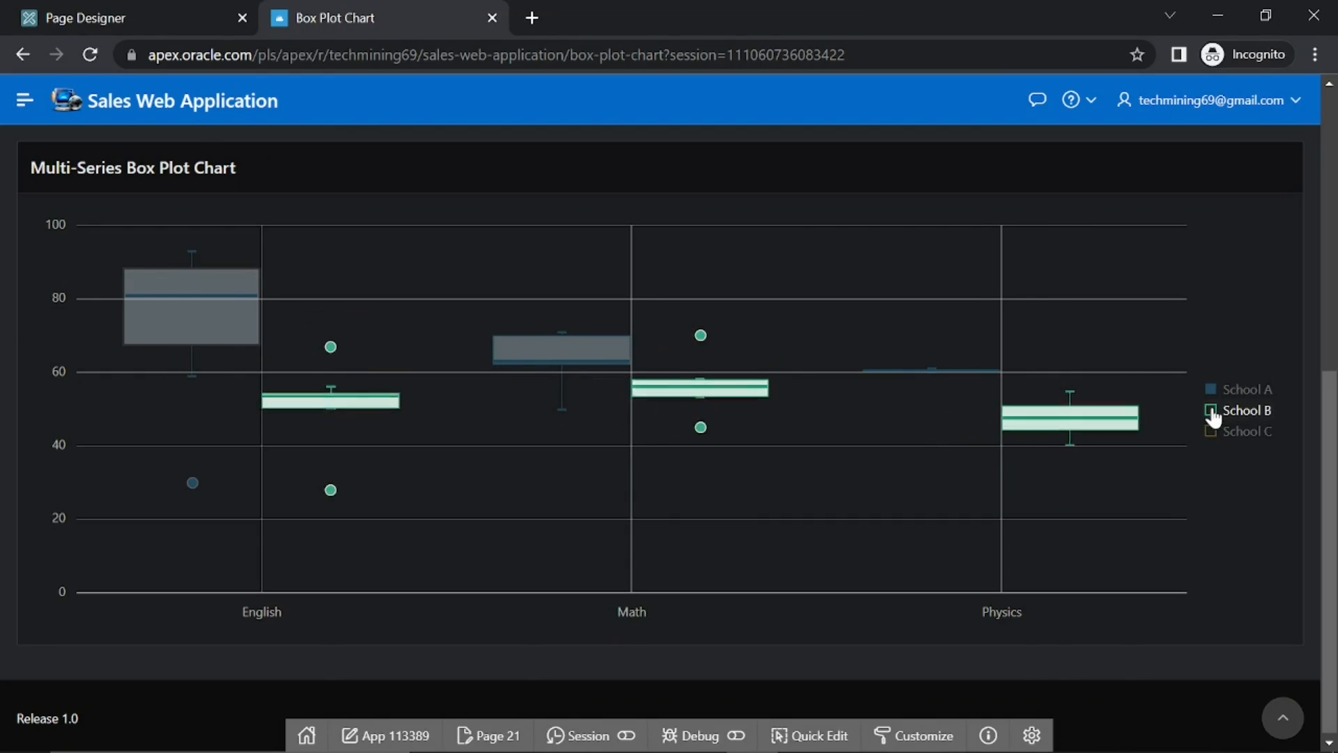
{"action": "left_click", "coordinate": [1210, 410]}
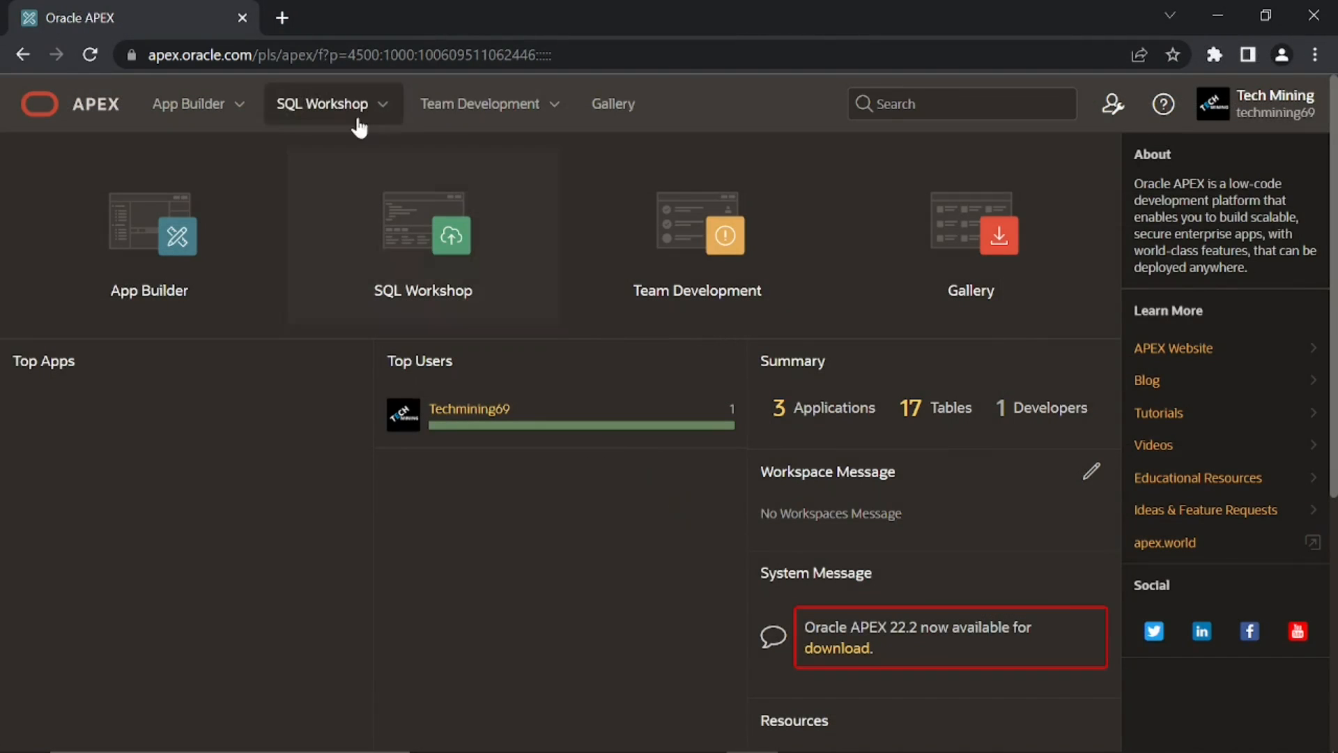
Step: Reach Data Workshop under SQL Workshop Utilities and start a new data load
{"action": "left_click", "coordinate": [322, 103]}
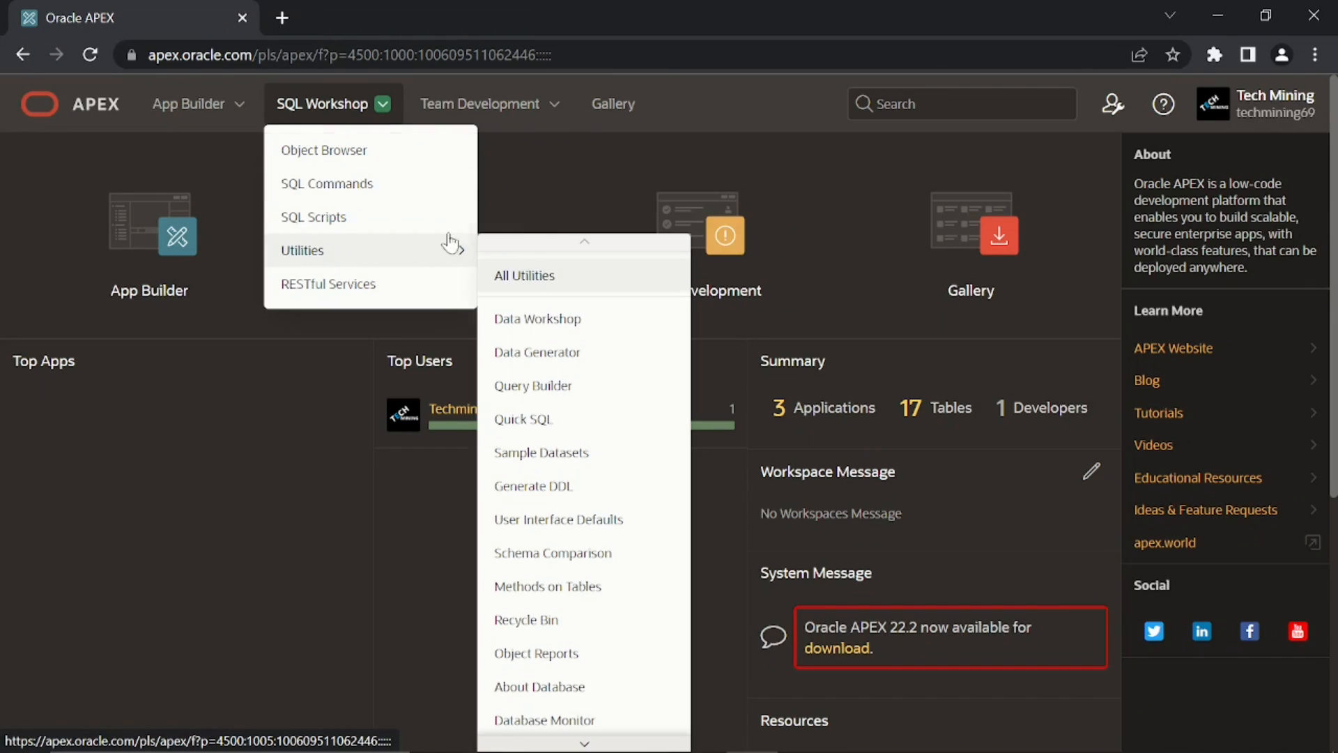
{"action": "left_click", "coordinate": [422, 235]}
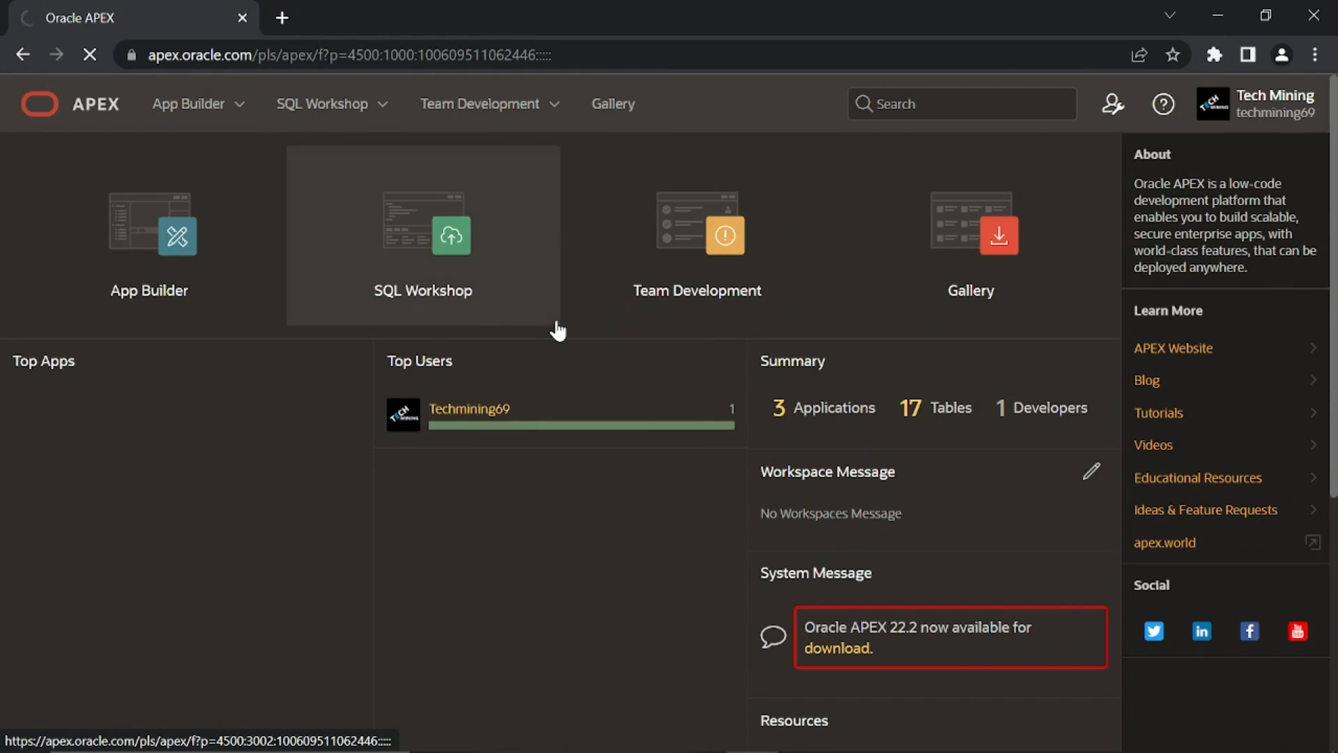
{"action": "left_click", "coordinate": [422, 235]}
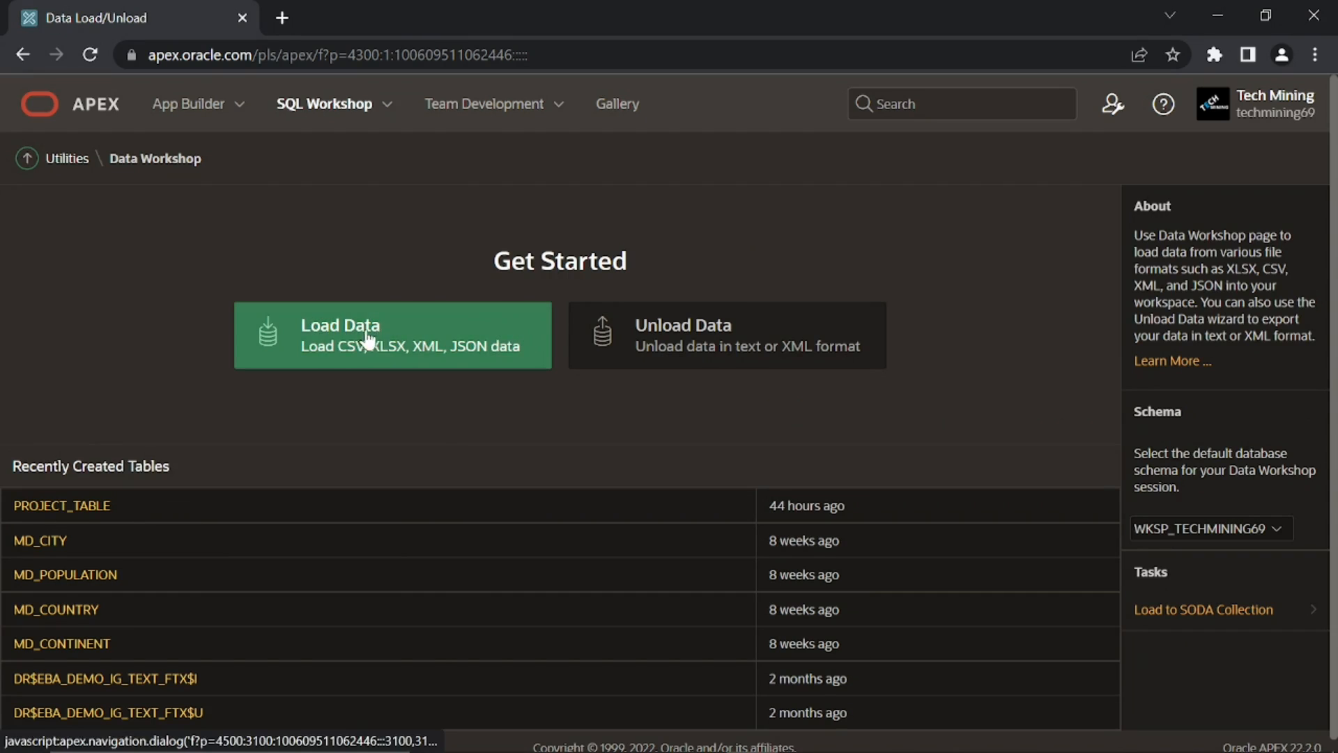
{"action": "left_click", "coordinate": [391, 334]}
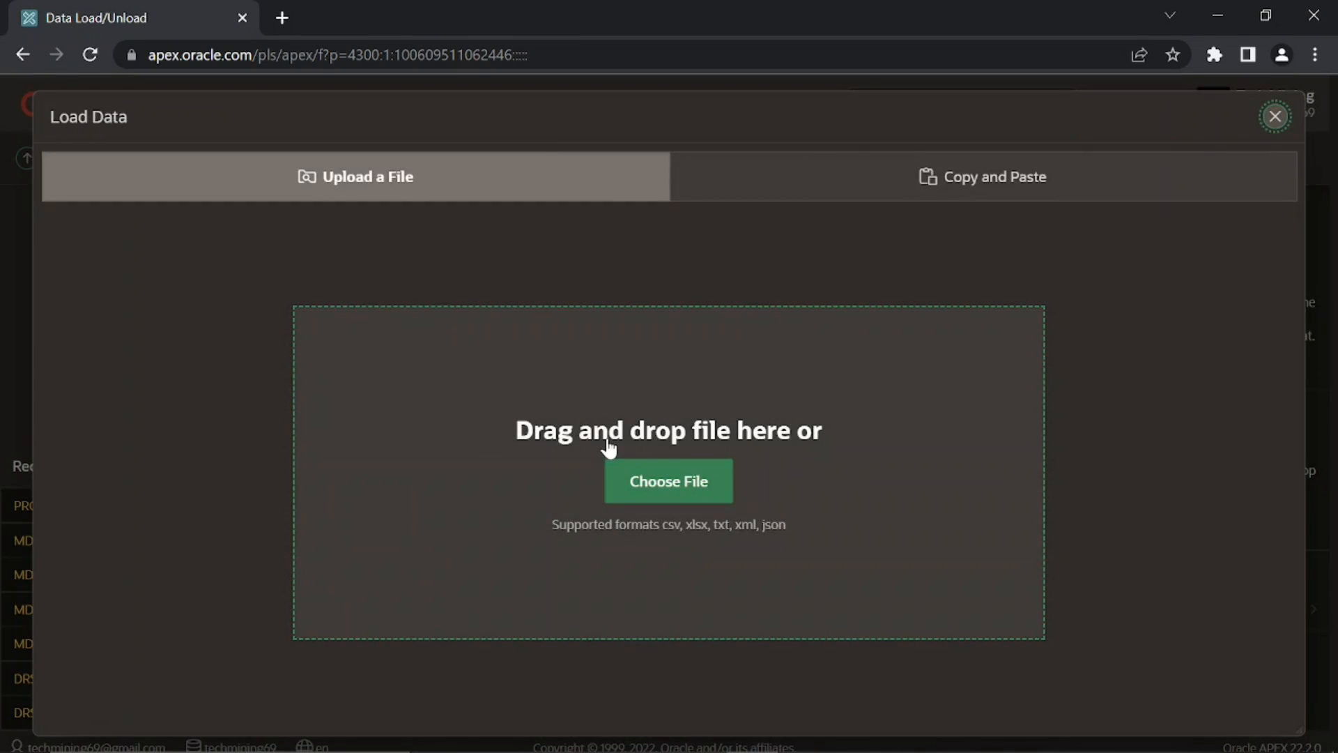
Step: Choose School_Stats.csv from the computer as the file to upload
{"action": "left_click", "coordinate": [668, 480]}
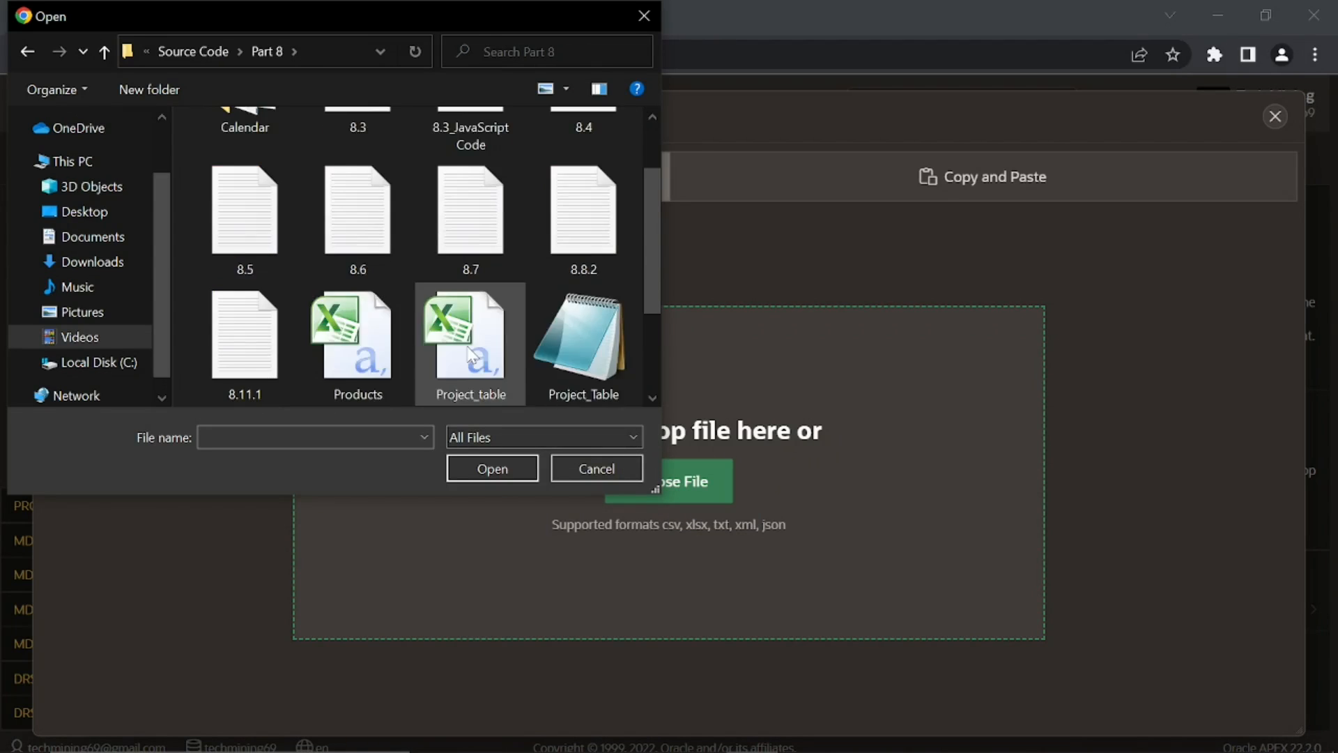
{"action": "scroll", "scroll_direction": "down", "scroll_amount": 3}
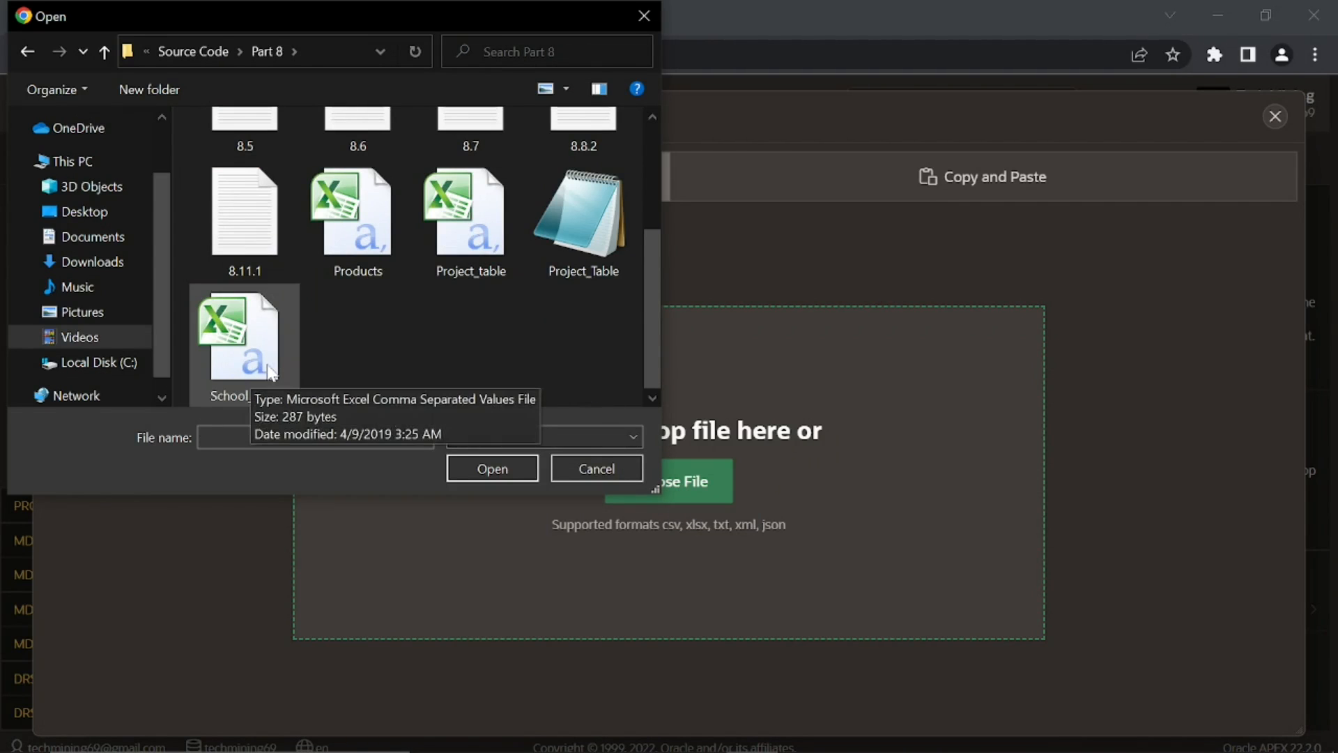
{"action": "left_click", "coordinate": [491, 467]}
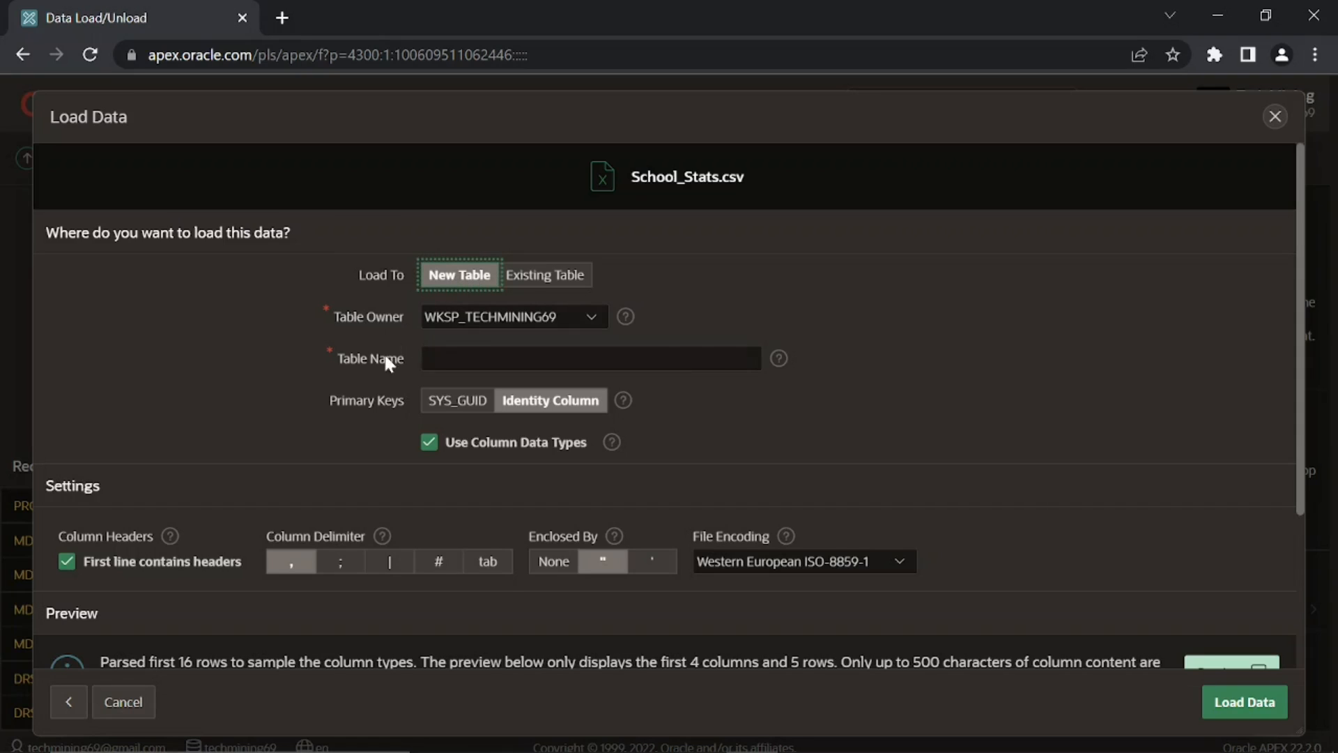
Step: Load the CSV into a new table named BOXPLOT_TABLE with its 15 rows
{"action": "type", "text": "BOXPLOT_TABLE"}
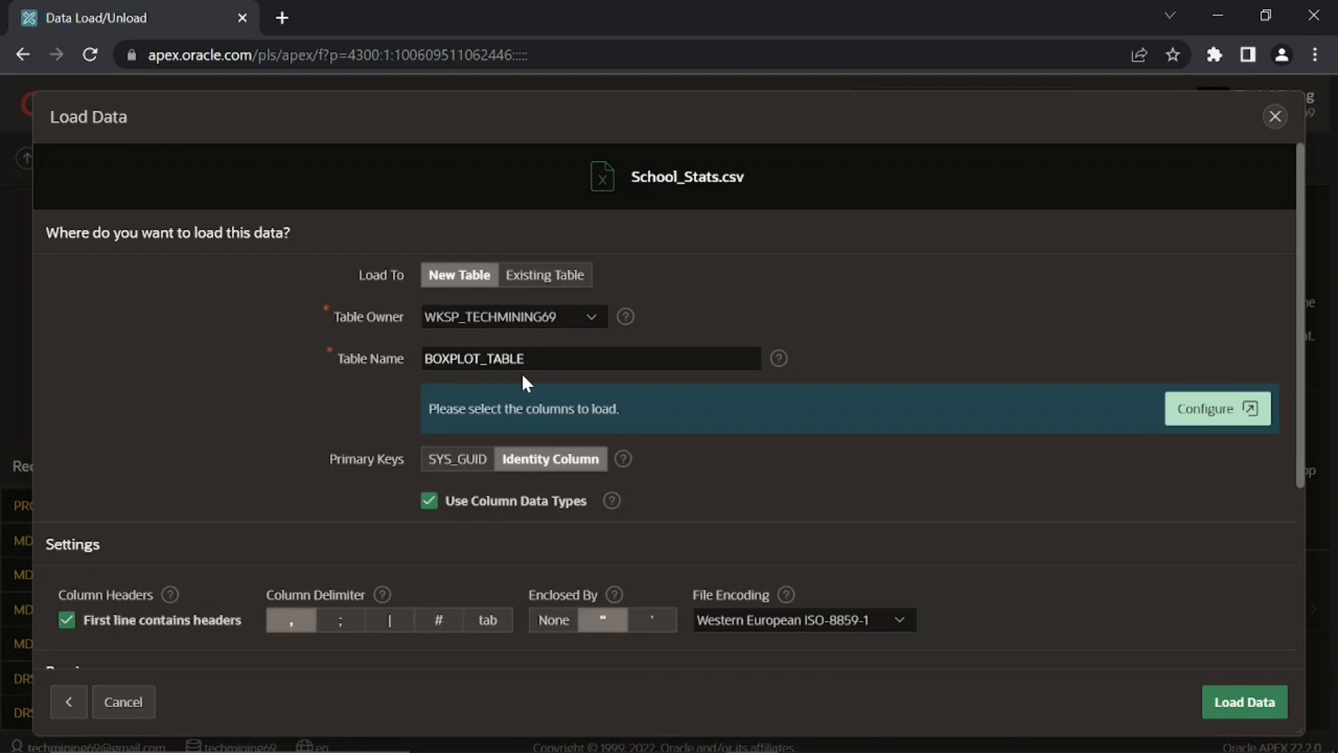
{"action": "mouse_move", "coordinate": [808, 498]}
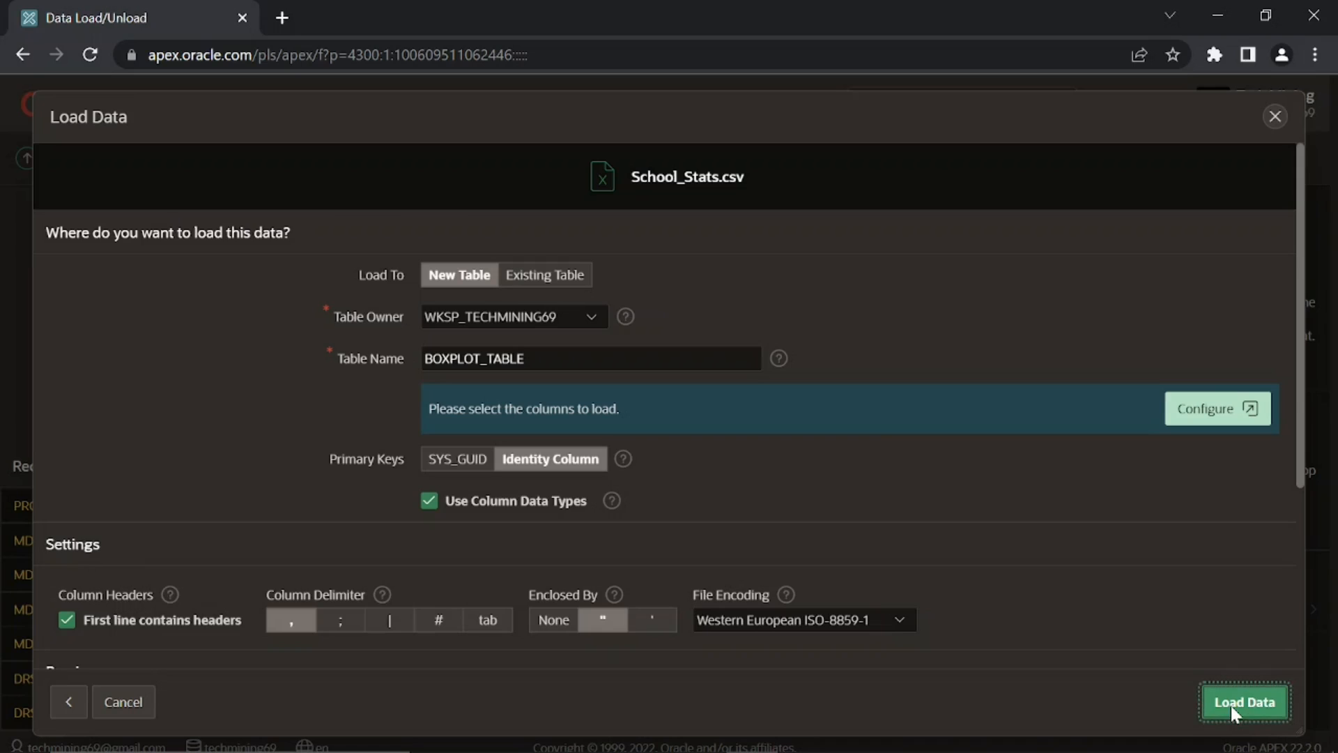
{"action": "left_click", "coordinate": [1244, 702]}
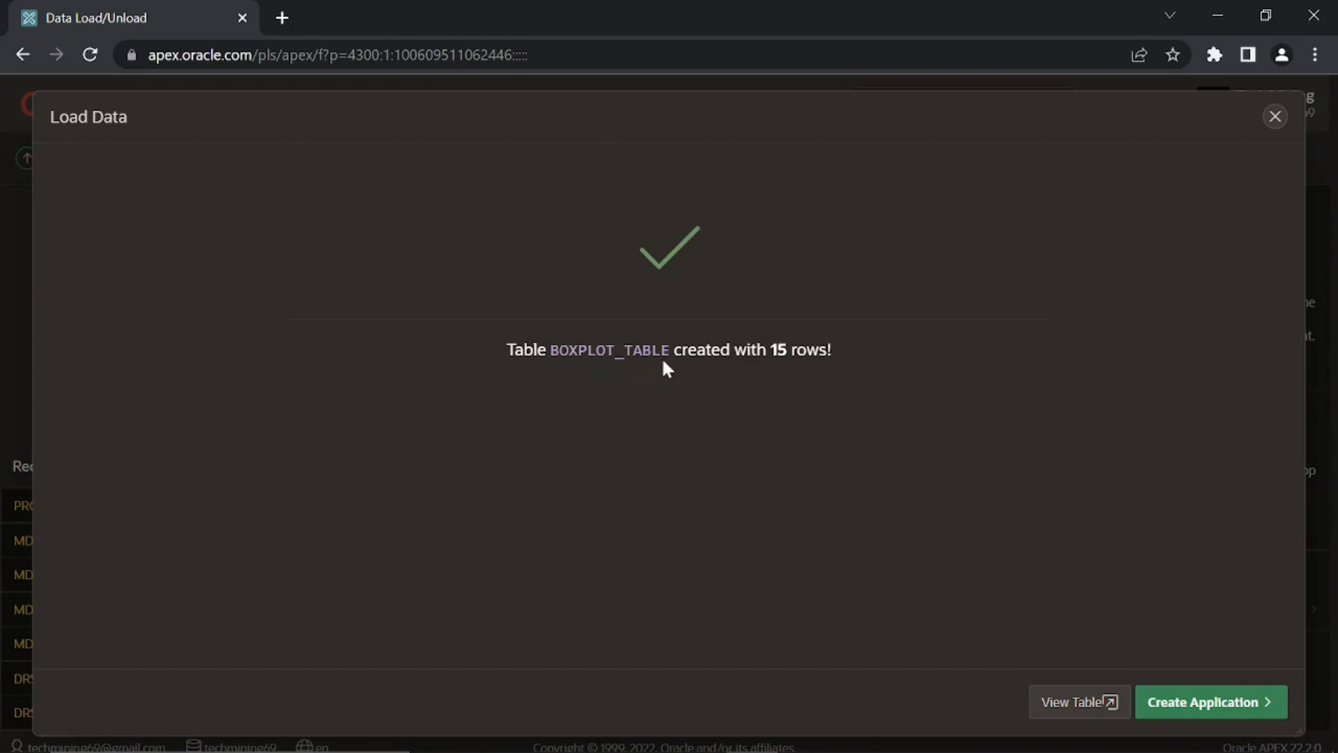
{"action": "mouse_move", "coordinate": [830, 370]}
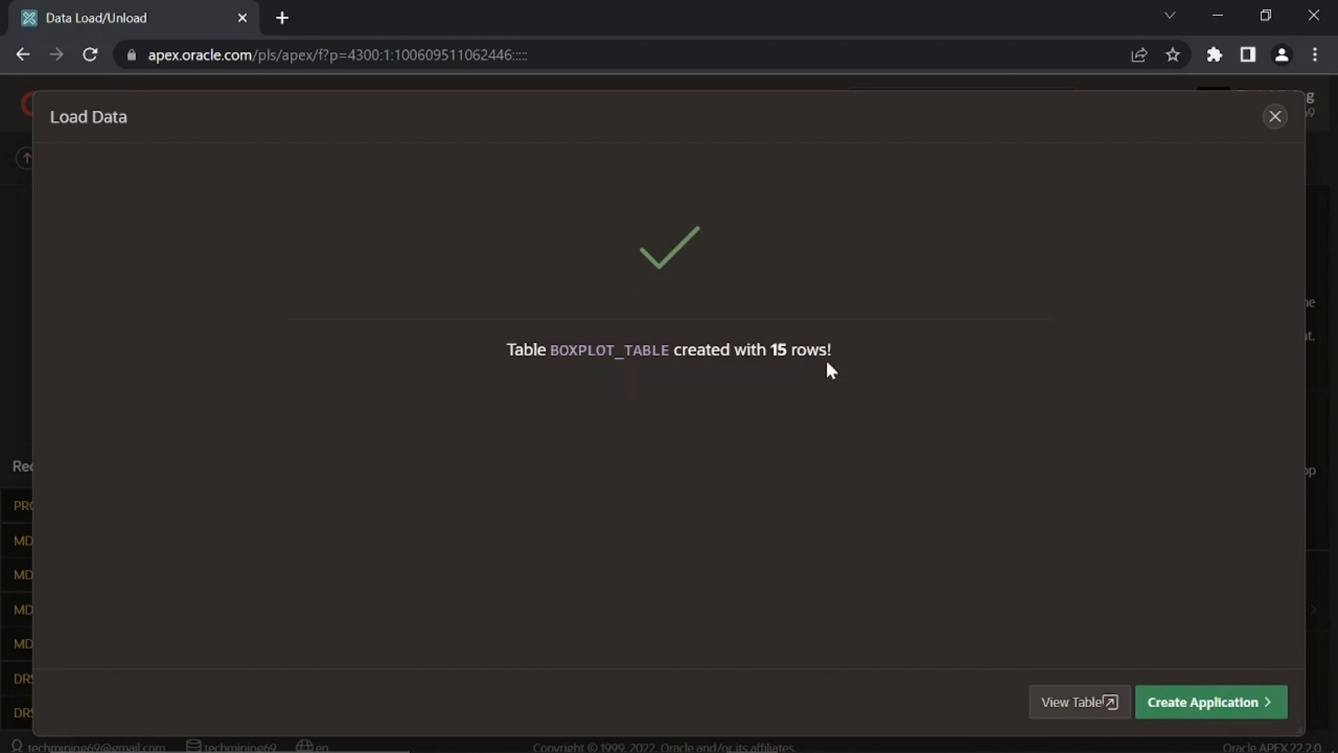
{"action": "mouse_move", "coordinate": [1080, 702]}
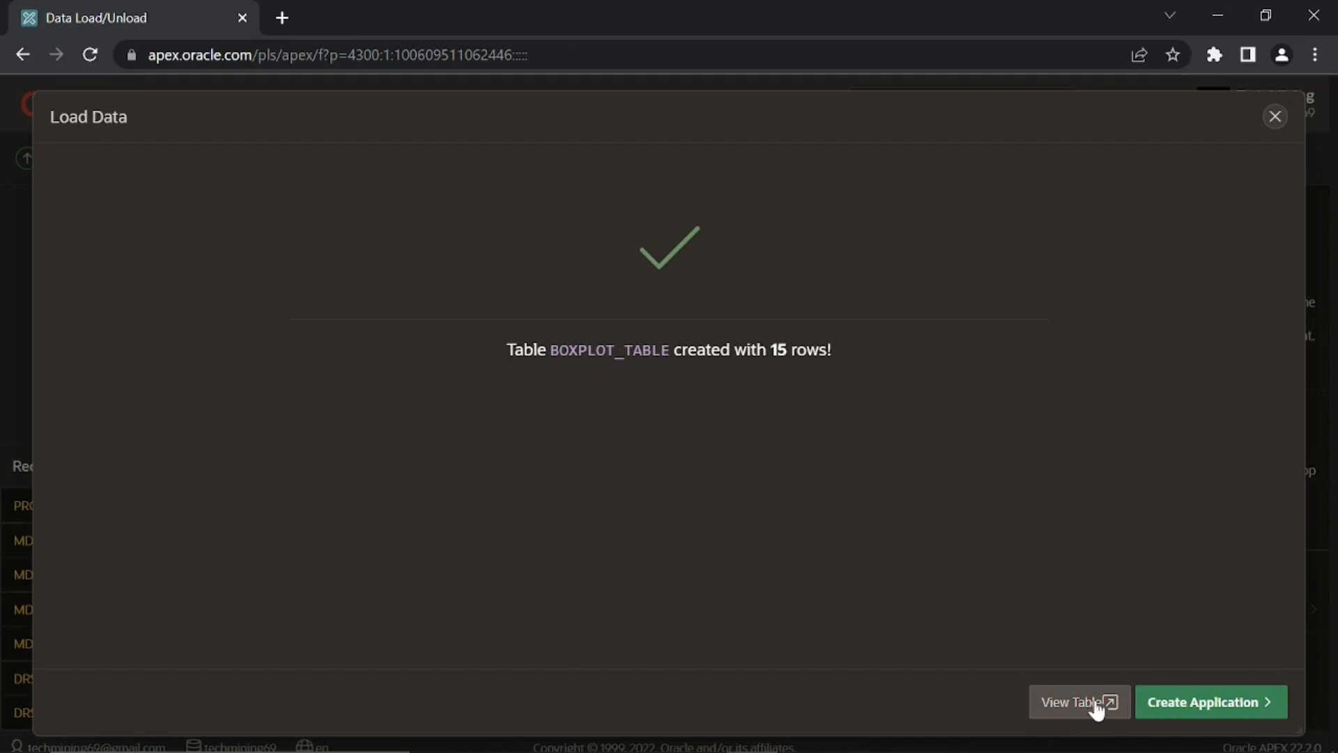
Step: View BOXPLOT_TABLE in Object Browser and review its course and school score rows
{"action": "left_click", "coordinate": [1078, 702]}
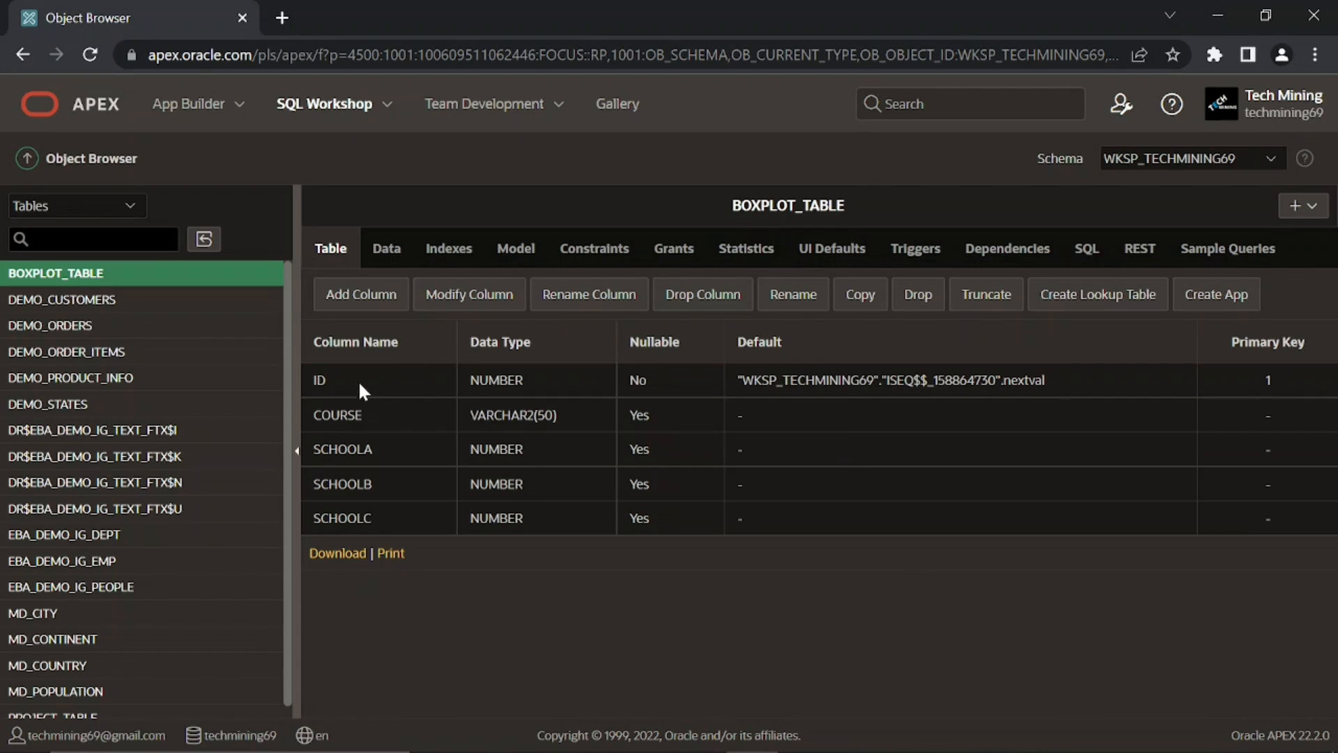
{"action": "mouse_move", "coordinate": [385, 523]}
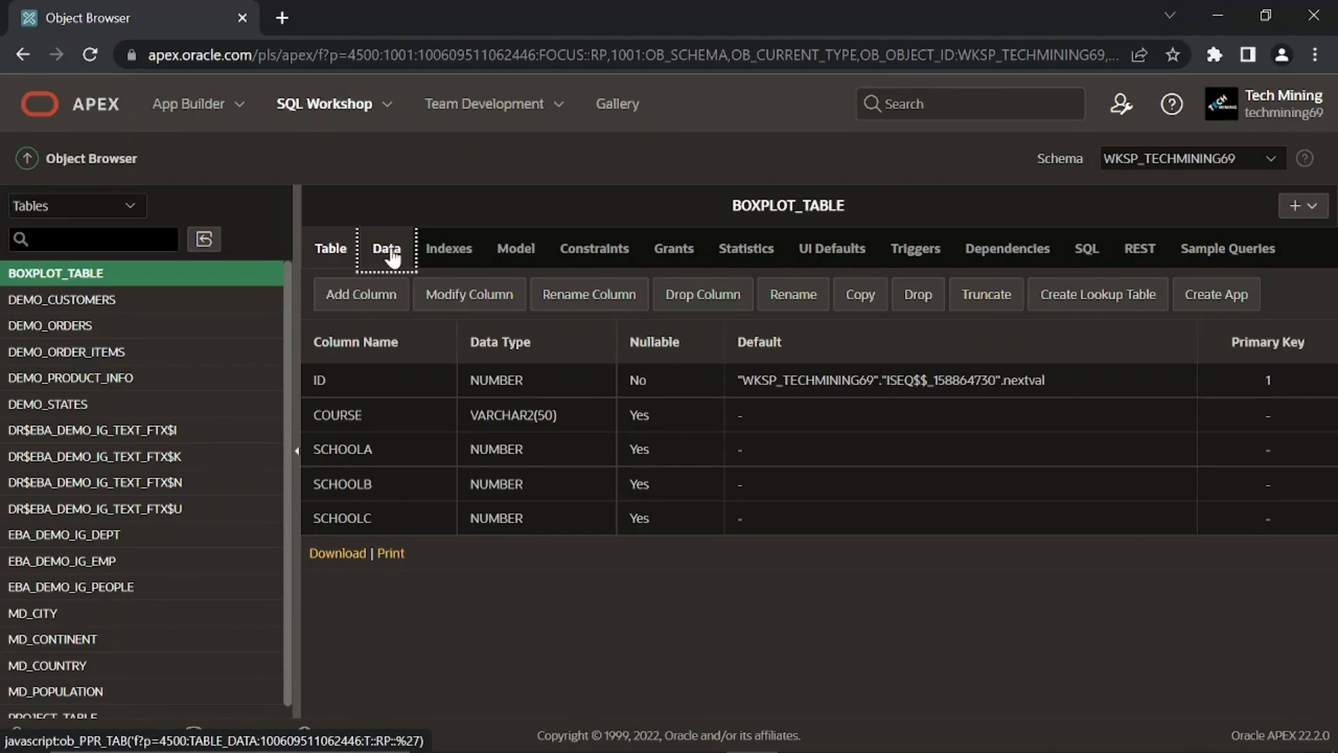
{"action": "left_click", "coordinate": [385, 248]}
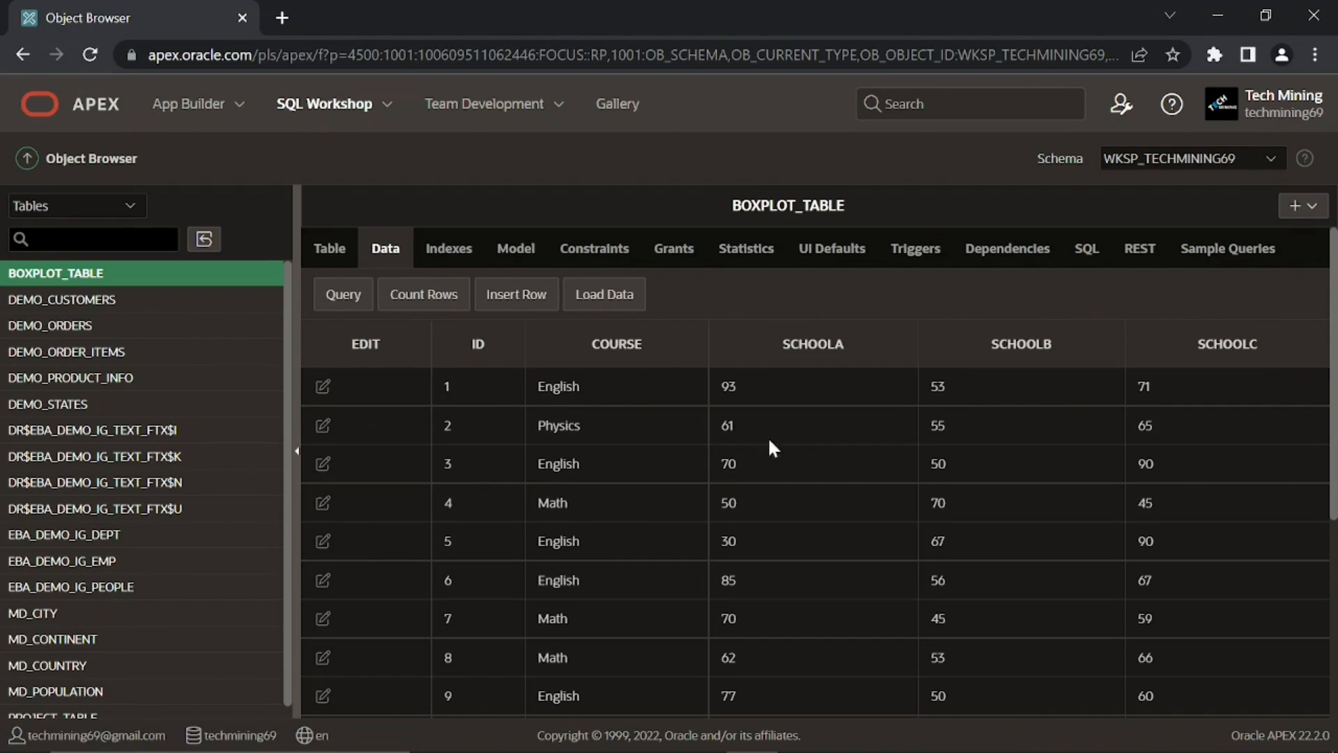
{"action": "scroll", "scroll_direction": "down", "scroll_amount": 3}
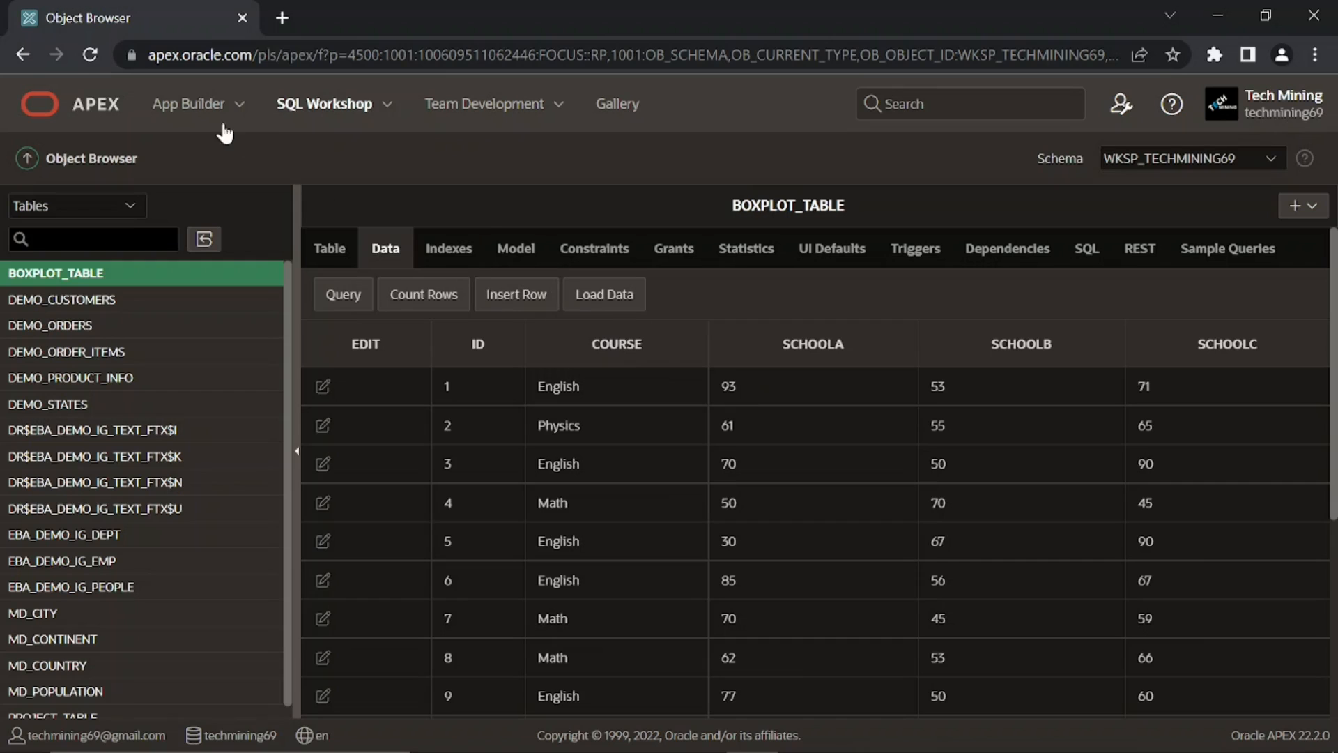
Step: In application 113389, start creating a new Chart page of type Box Plot
{"action": "left_click", "coordinate": [187, 103]}
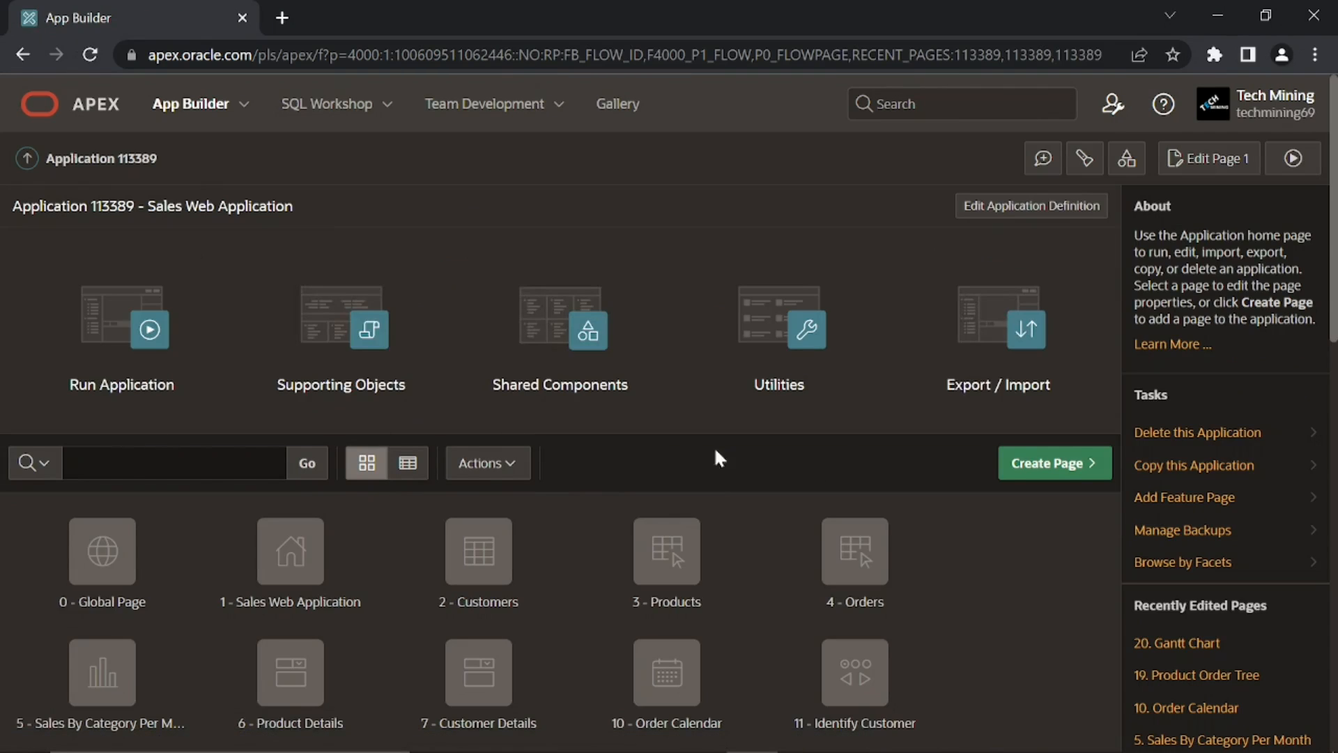
{"action": "left_click", "coordinate": [1053, 463]}
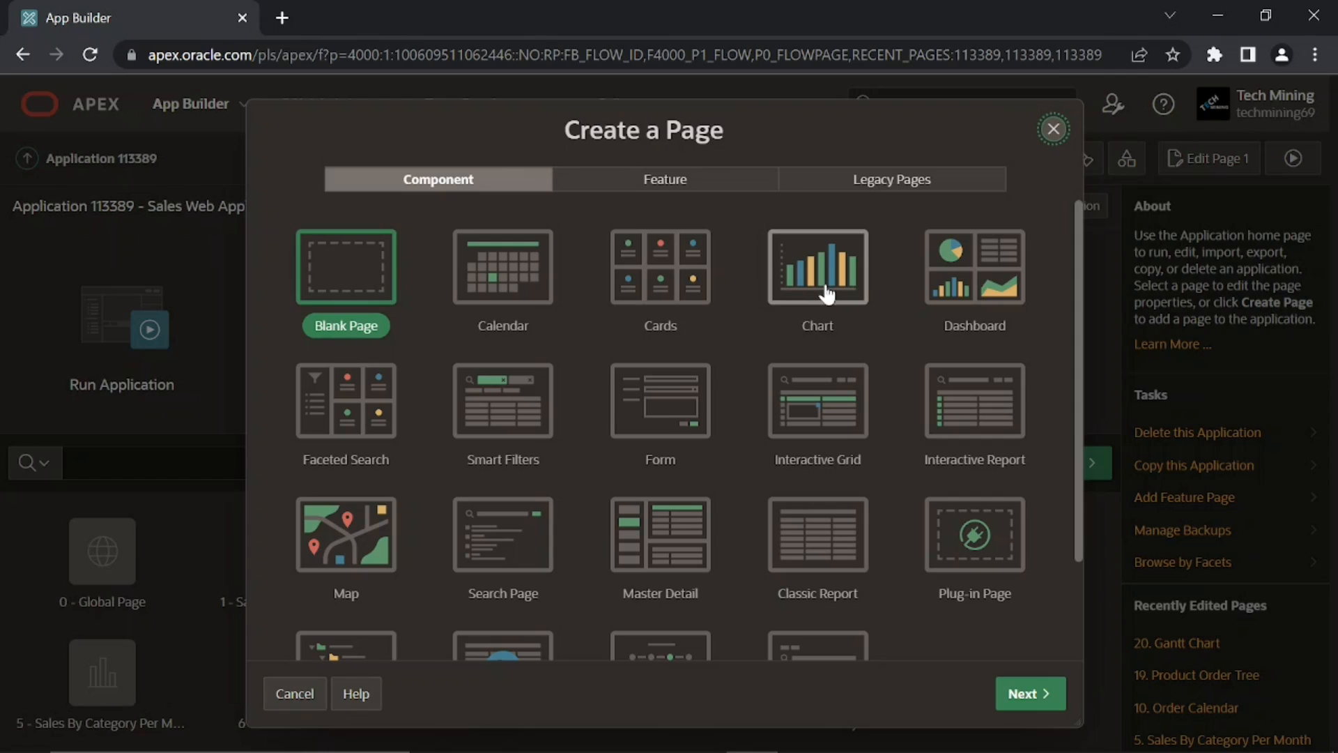
{"action": "left_click", "coordinate": [815, 266]}
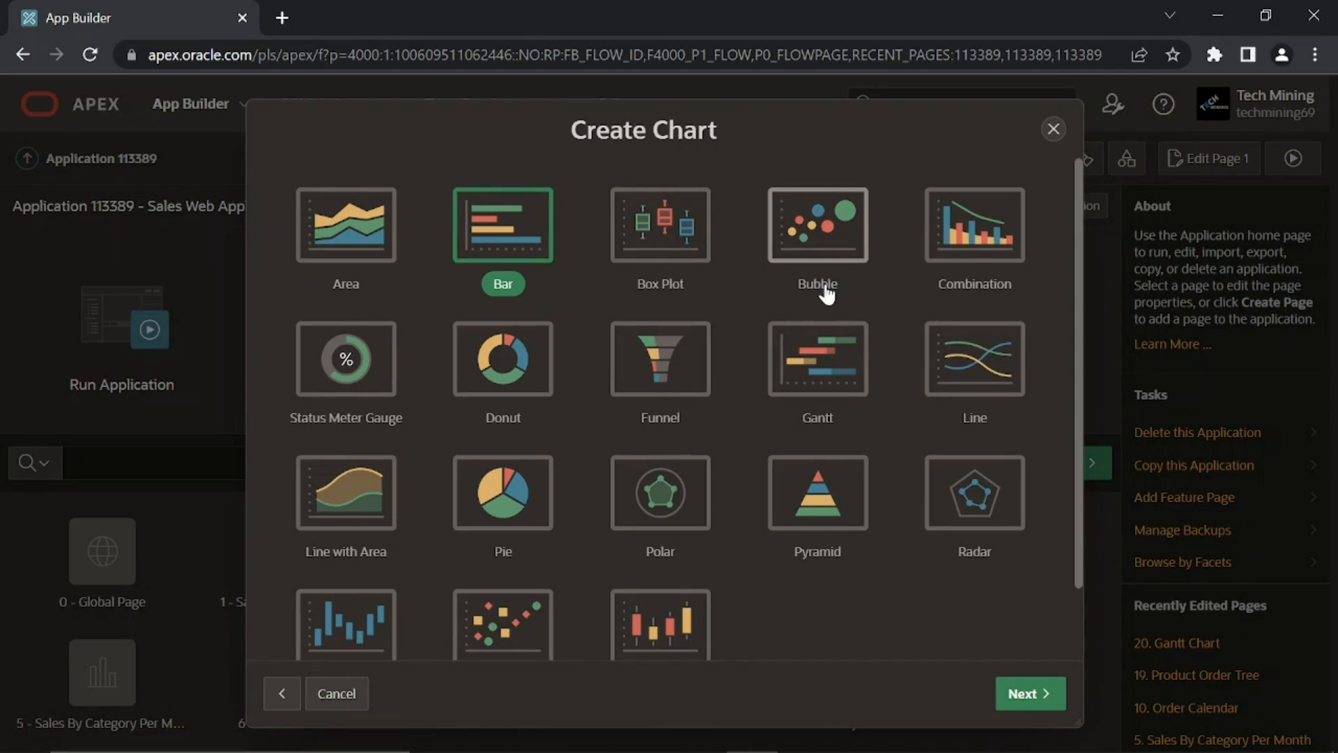
{"action": "left_click", "coordinate": [658, 224]}
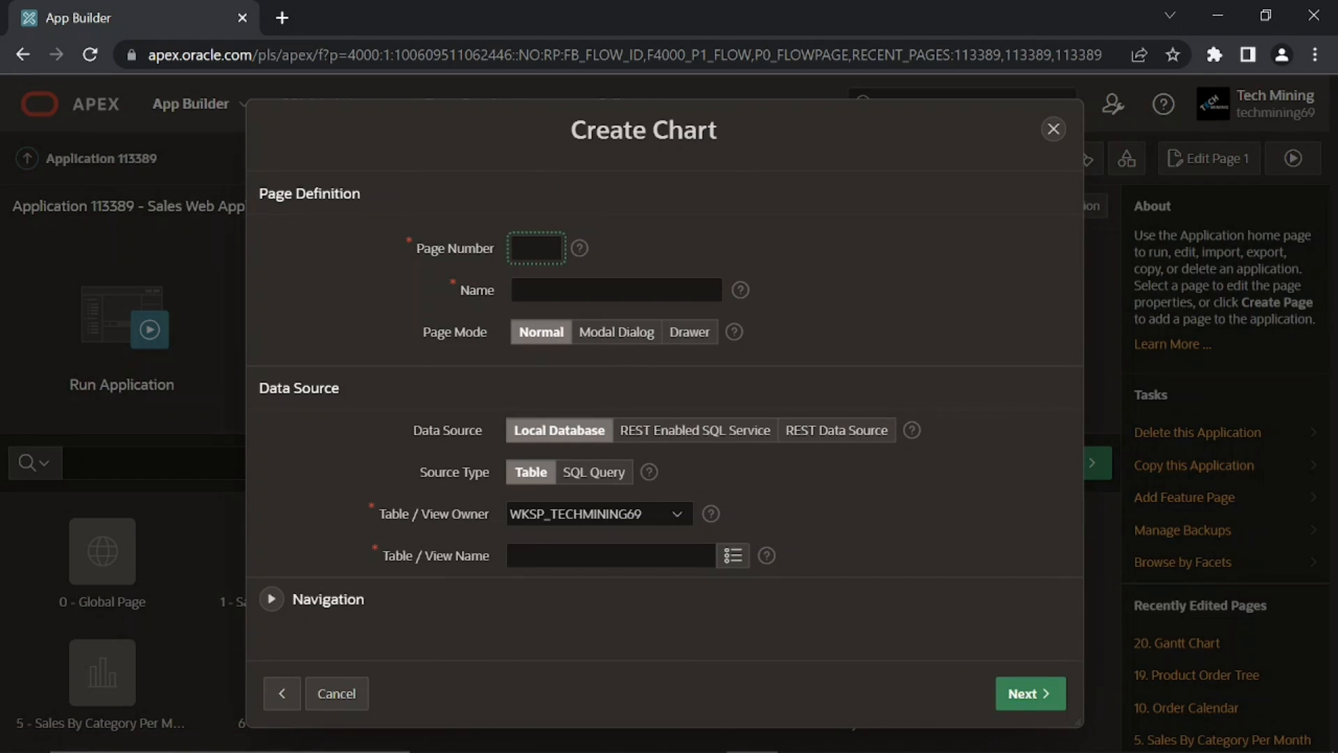
Step: Name the new chart page 'Box Plot Chart'
{"action": "type", "text": "21"}
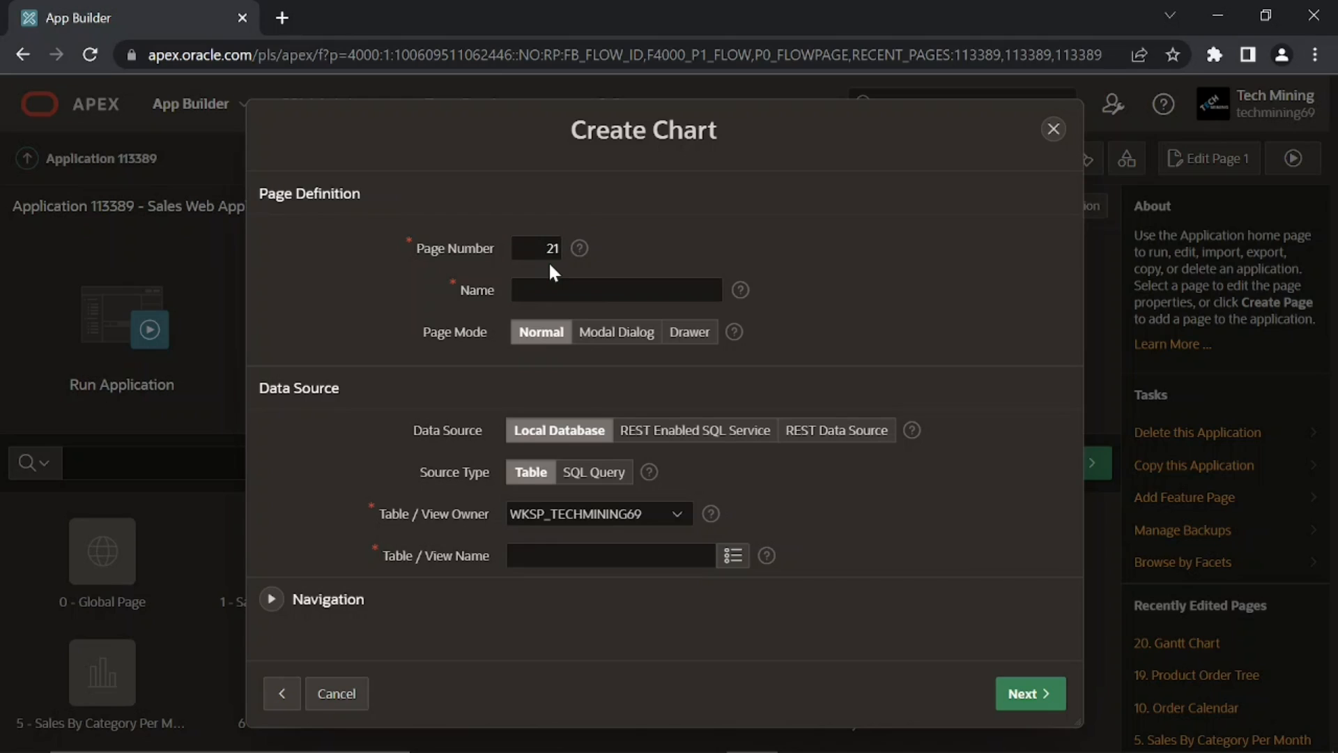
{"action": "left_click", "coordinate": [615, 289]}
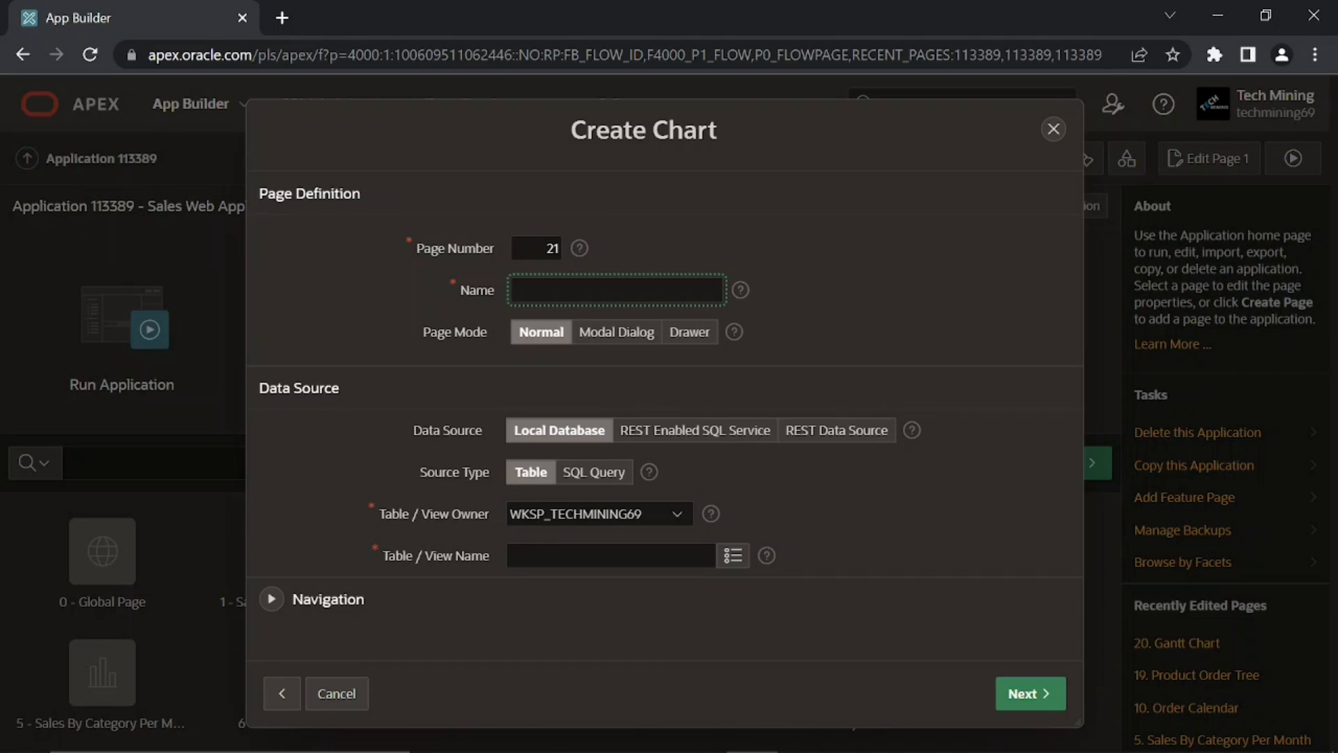
{"action": "type", "text": "BoxPlot C"}
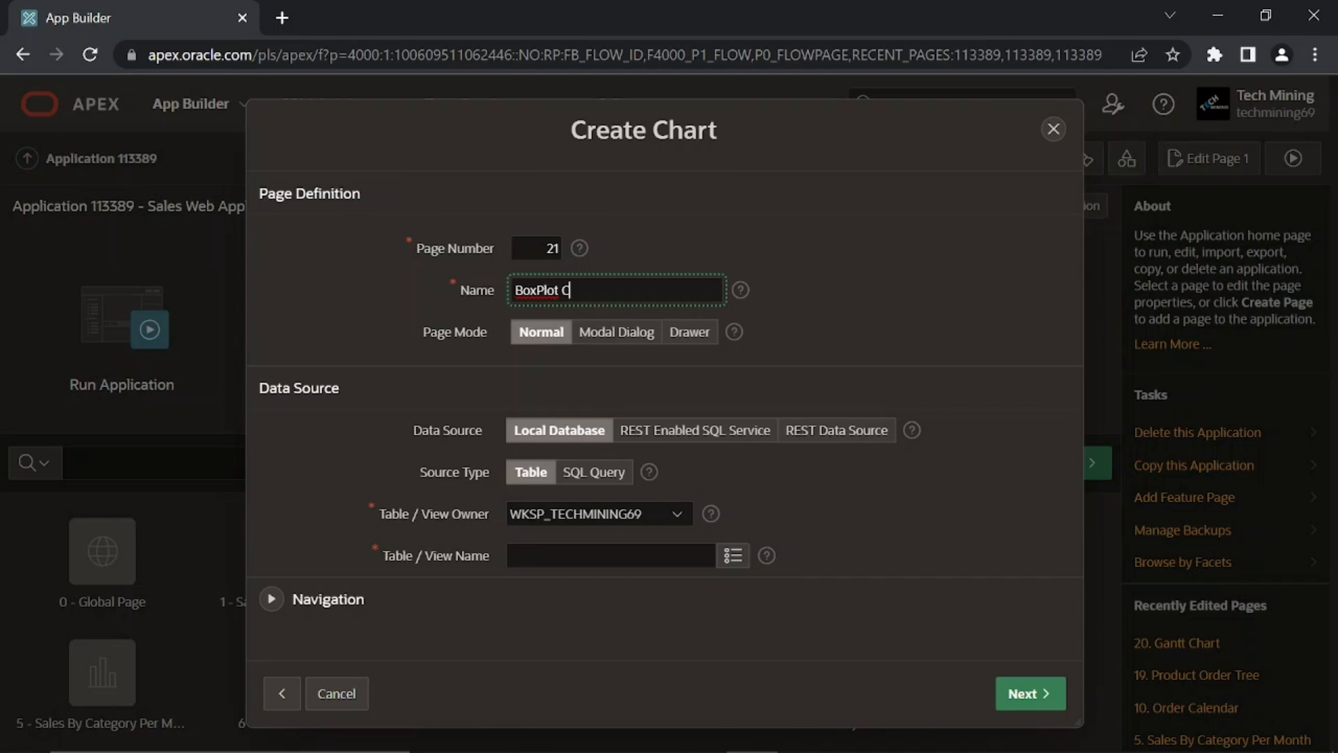
{"action": "type", "text": "hart"}
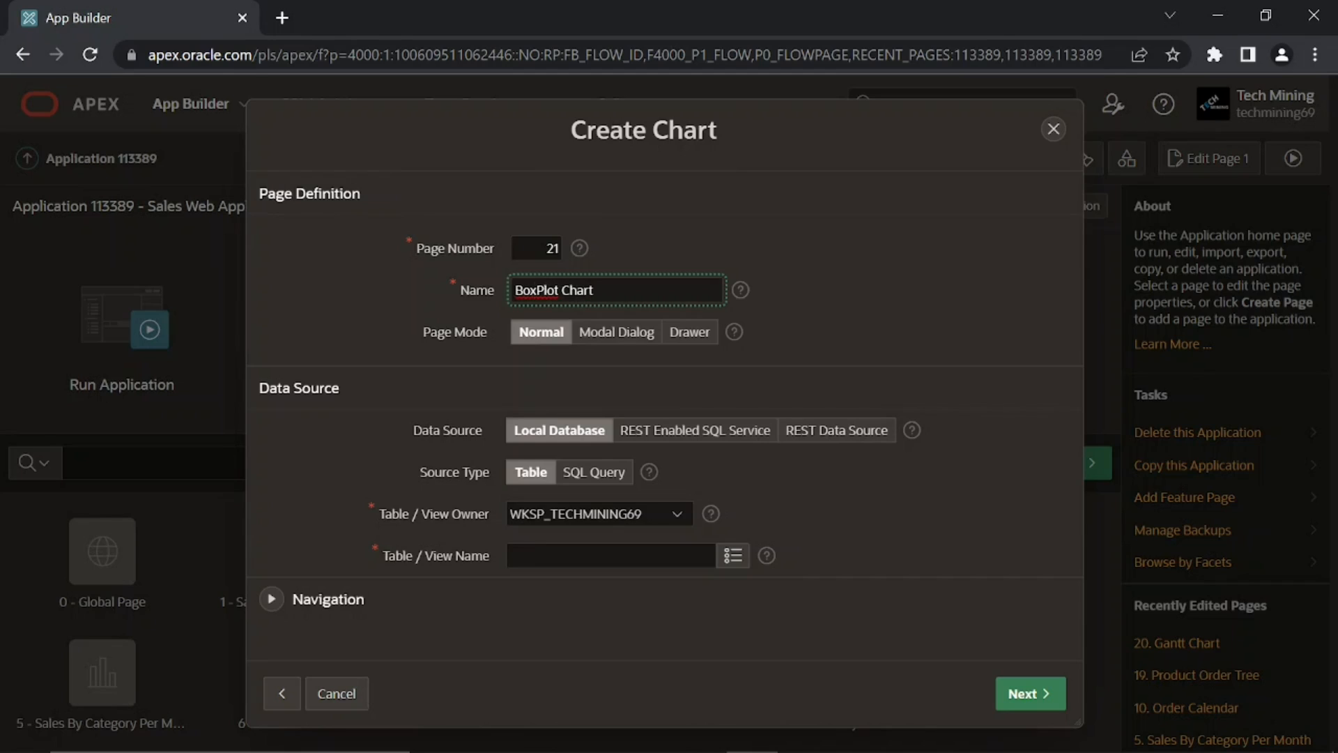
{"action": "type", "text": "Box Plot Chart"}
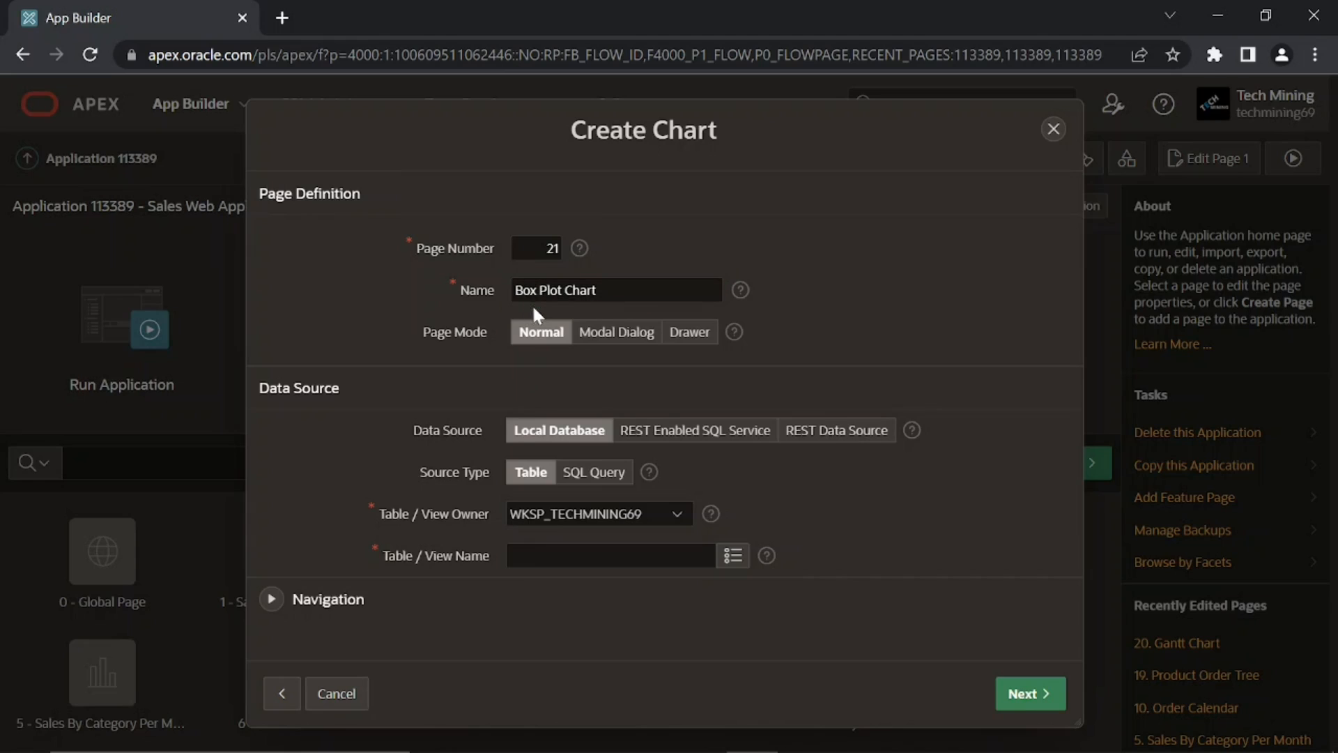
{"action": "mouse_move", "coordinate": [540, 318]}
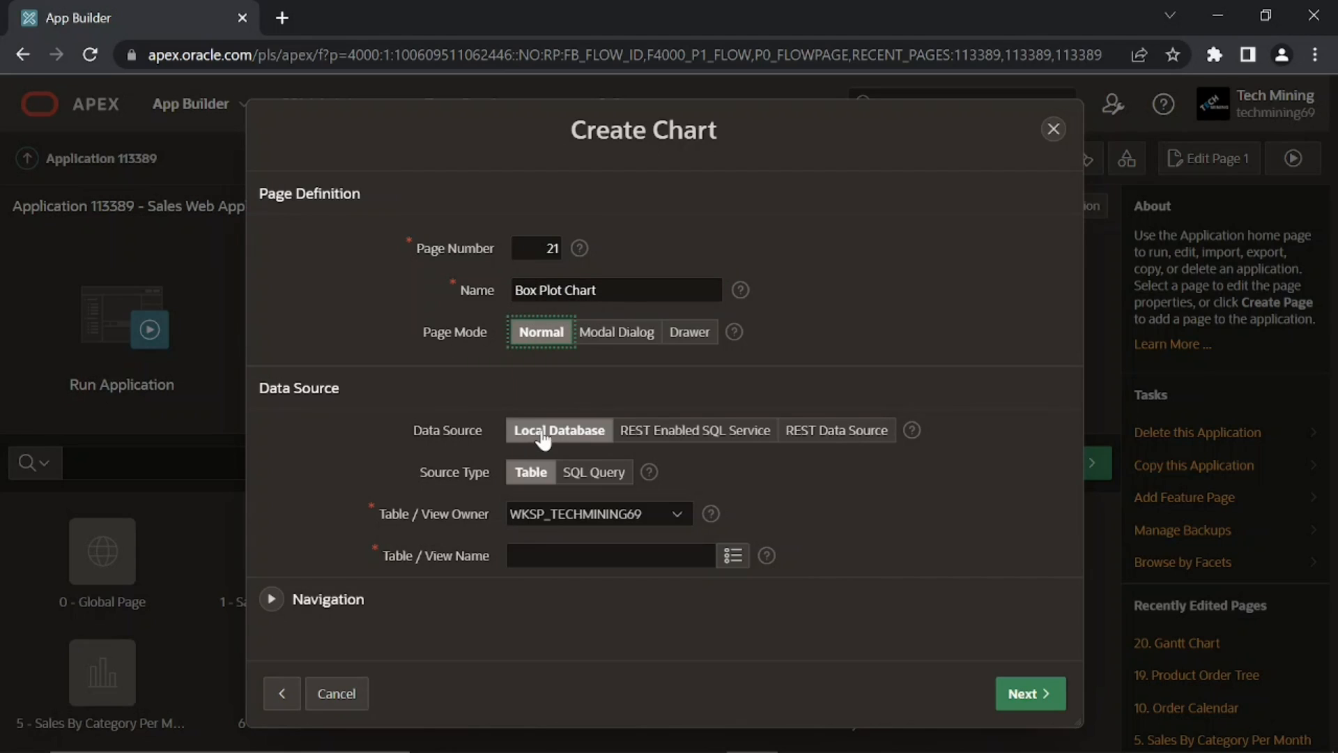
Step: Keep Local Database as the data source and set Source Type to SQL Query
{"action": "left_click", "coordinate": [560, 430]}
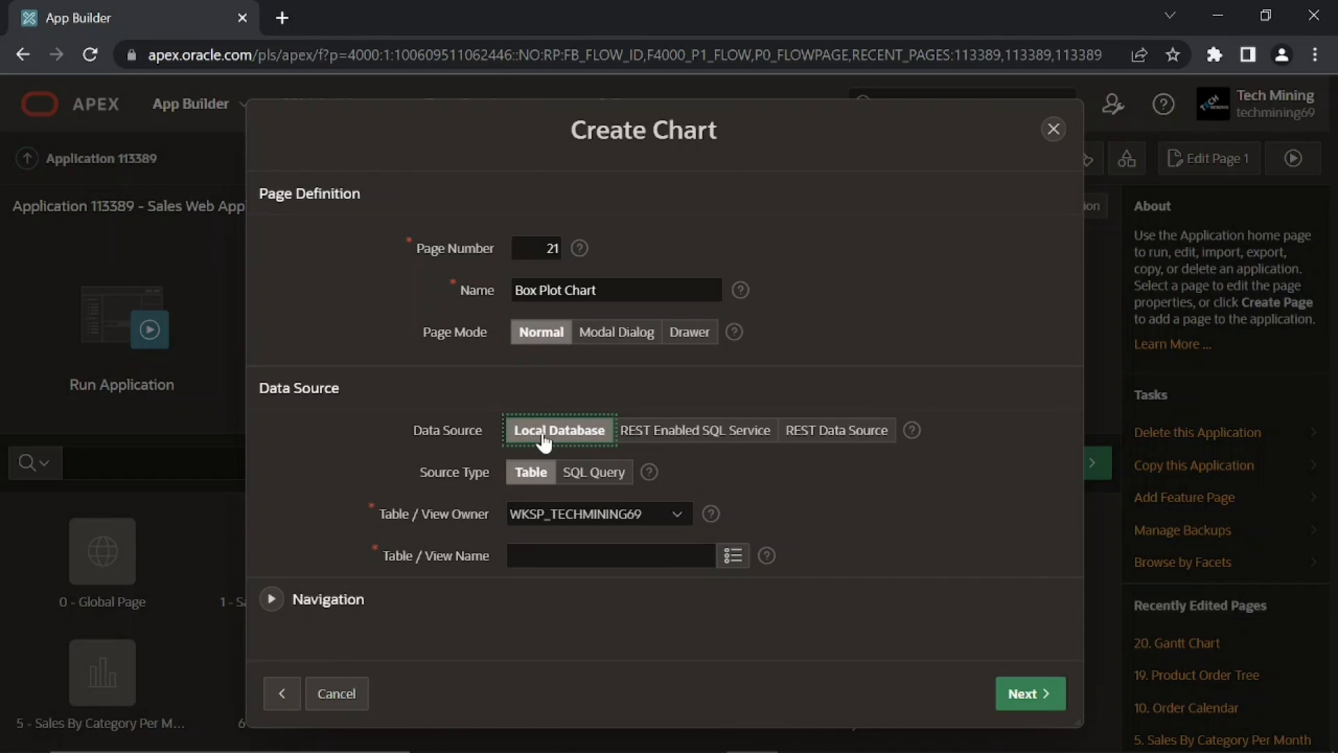
{"action": "mouse_move", "coordinate": [472, 483]}
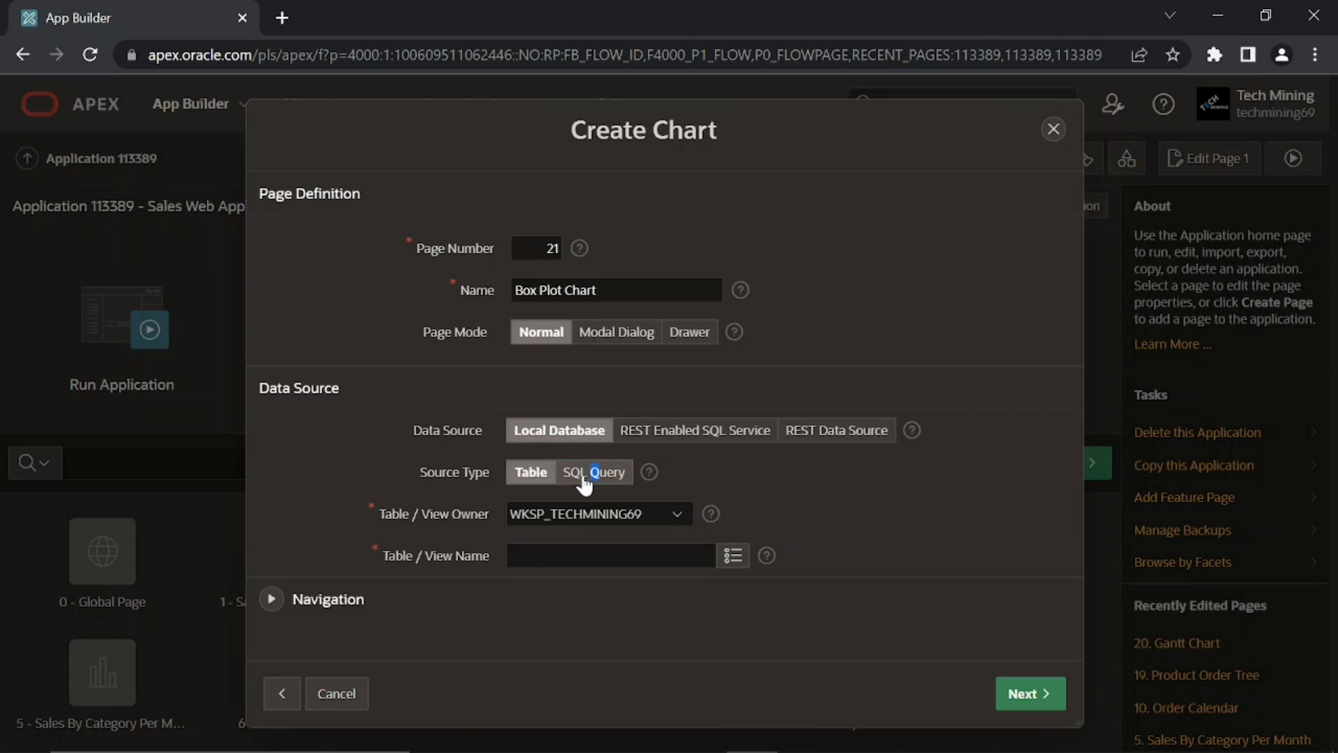
{"action": "left_click", "coordinate": [594, 472]}
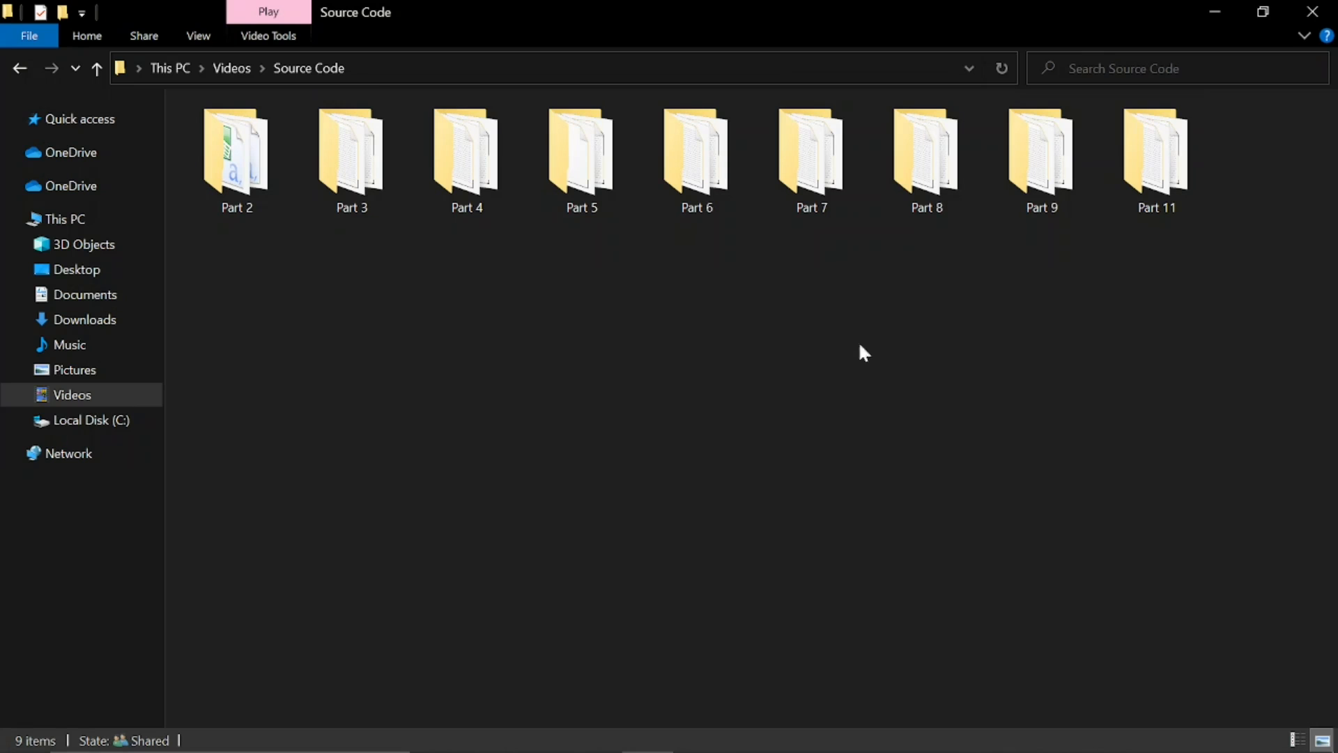
Step: Open the 8.7 source file from the Part 8 folder to get the chart's SELECT statement
{"action": "double_click", "coordinate": [925, 154]}
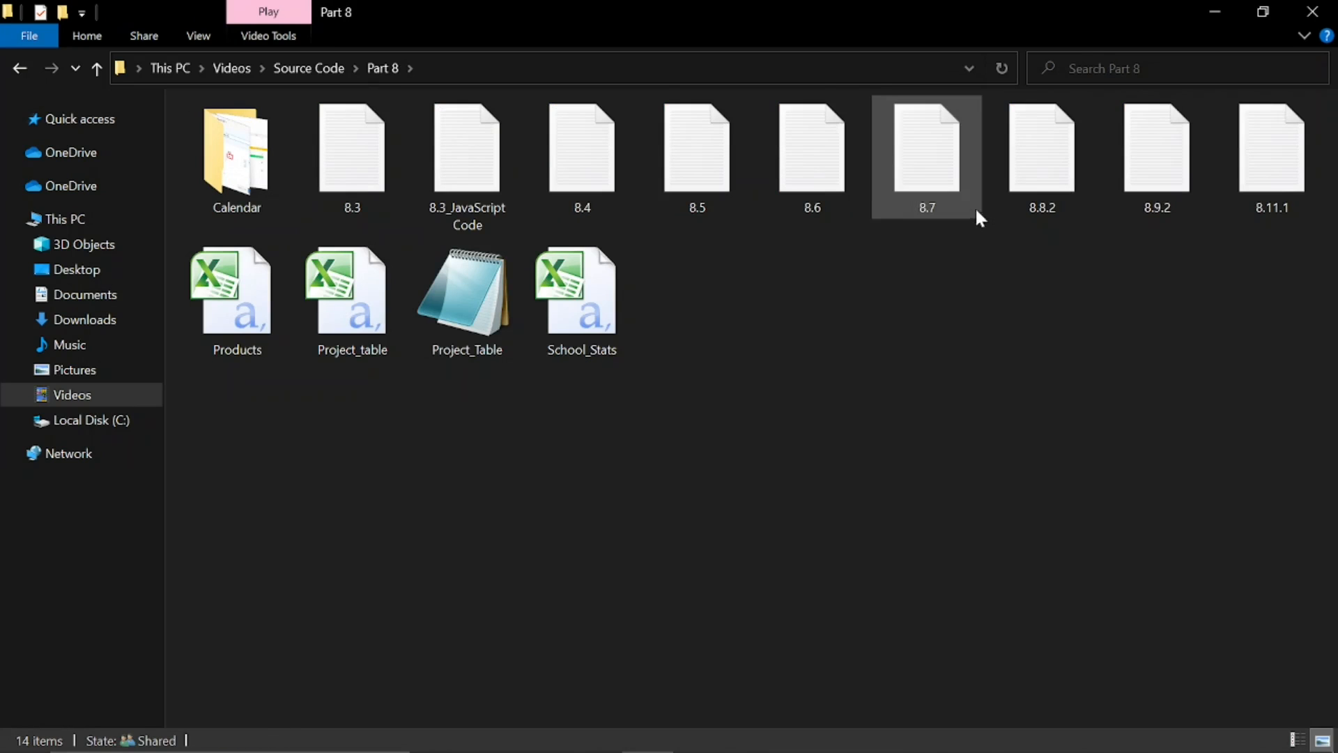
{"action": "double_click", "coordinate": [1156, 150]}
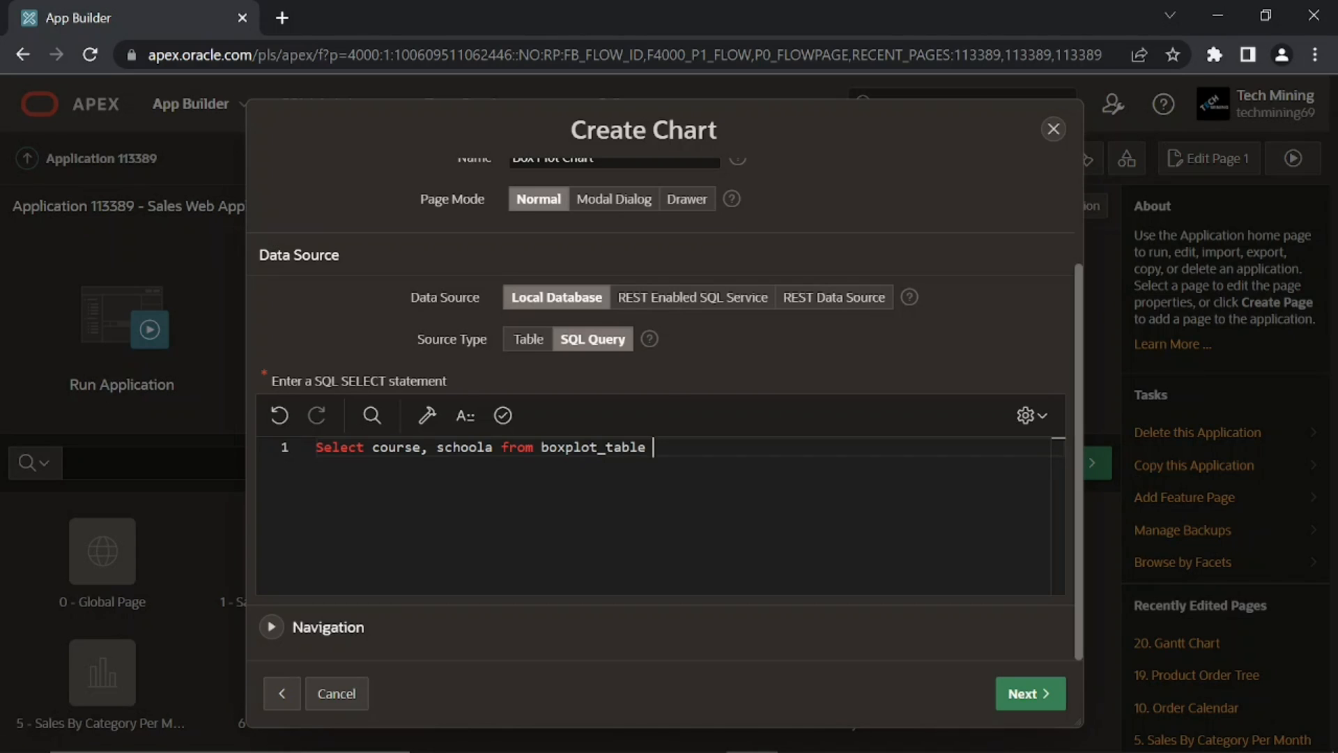
Step: Validate the boxplot_table query and map the page to the existing Reports navigation entry
{"action": "left_click", "coordinate": [502, 415]}
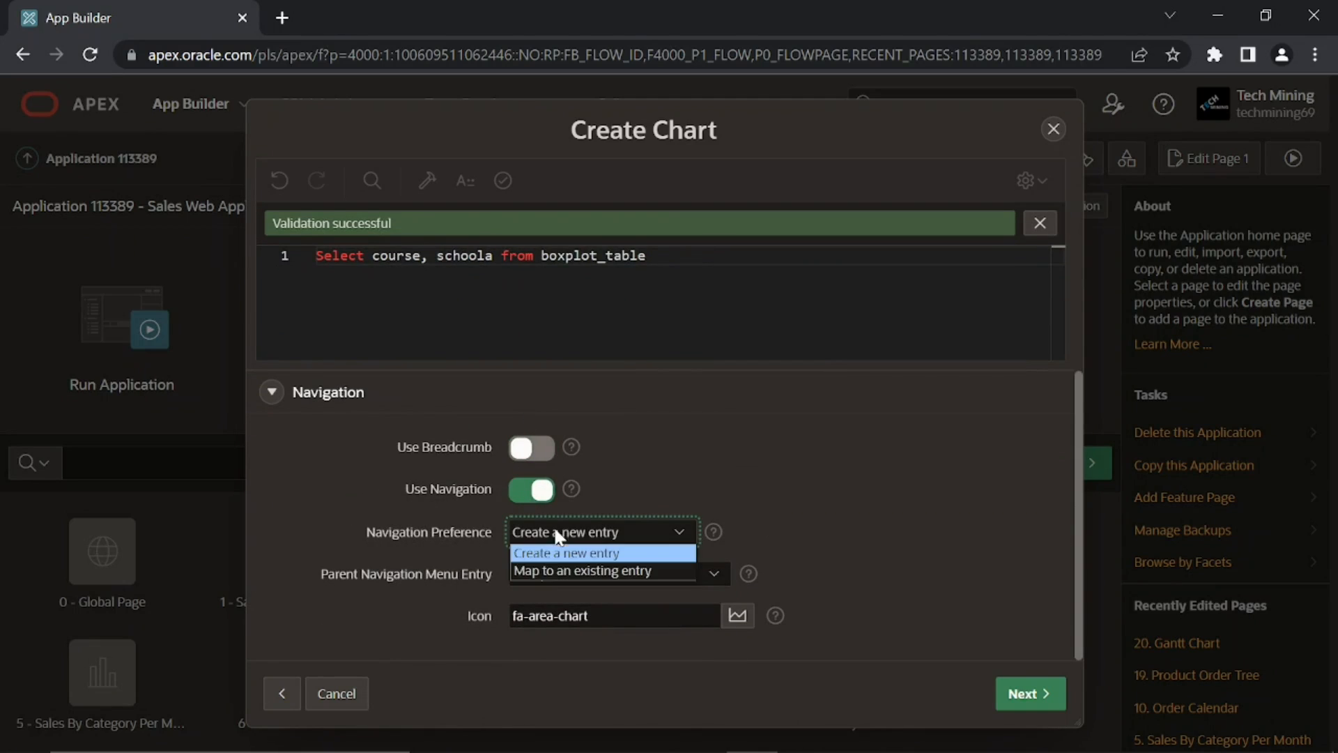
{"action": "left_click", "coordinate": [582, 570]}
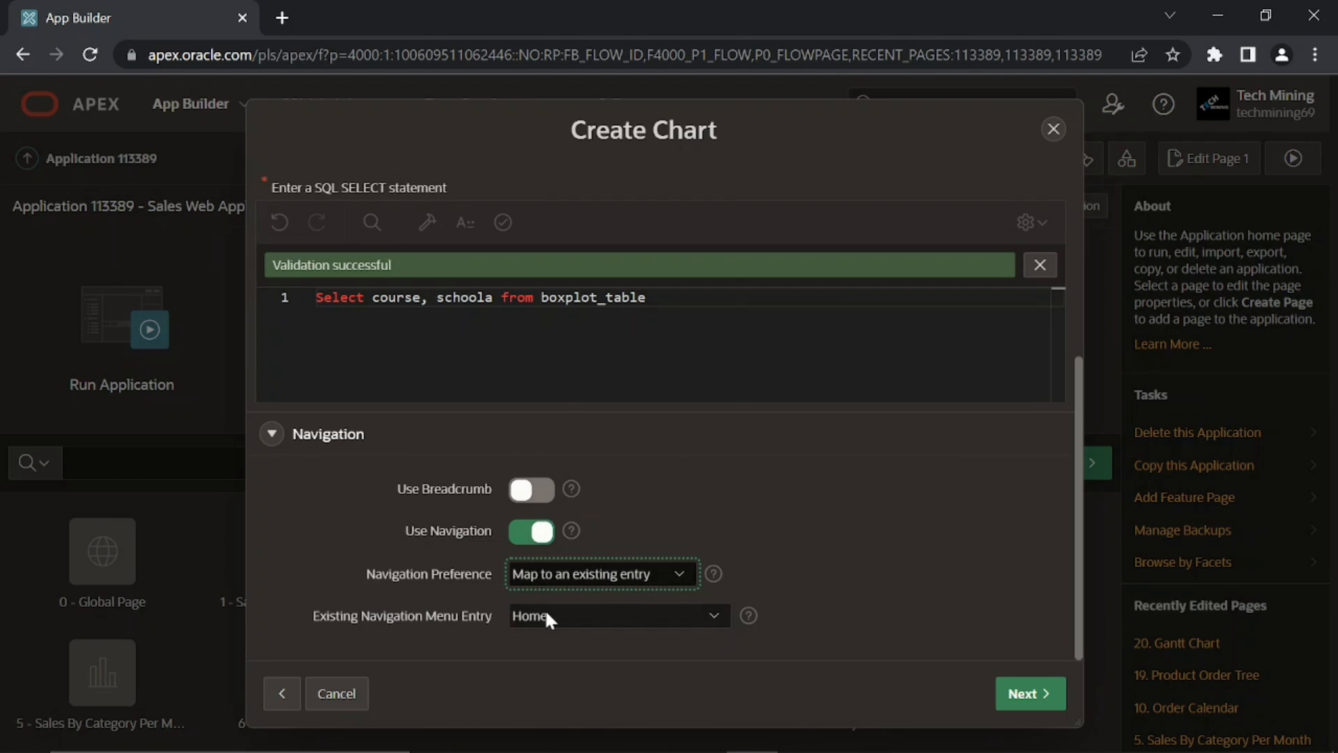
{"action": "left_click", "coordinate": [617, 615]}
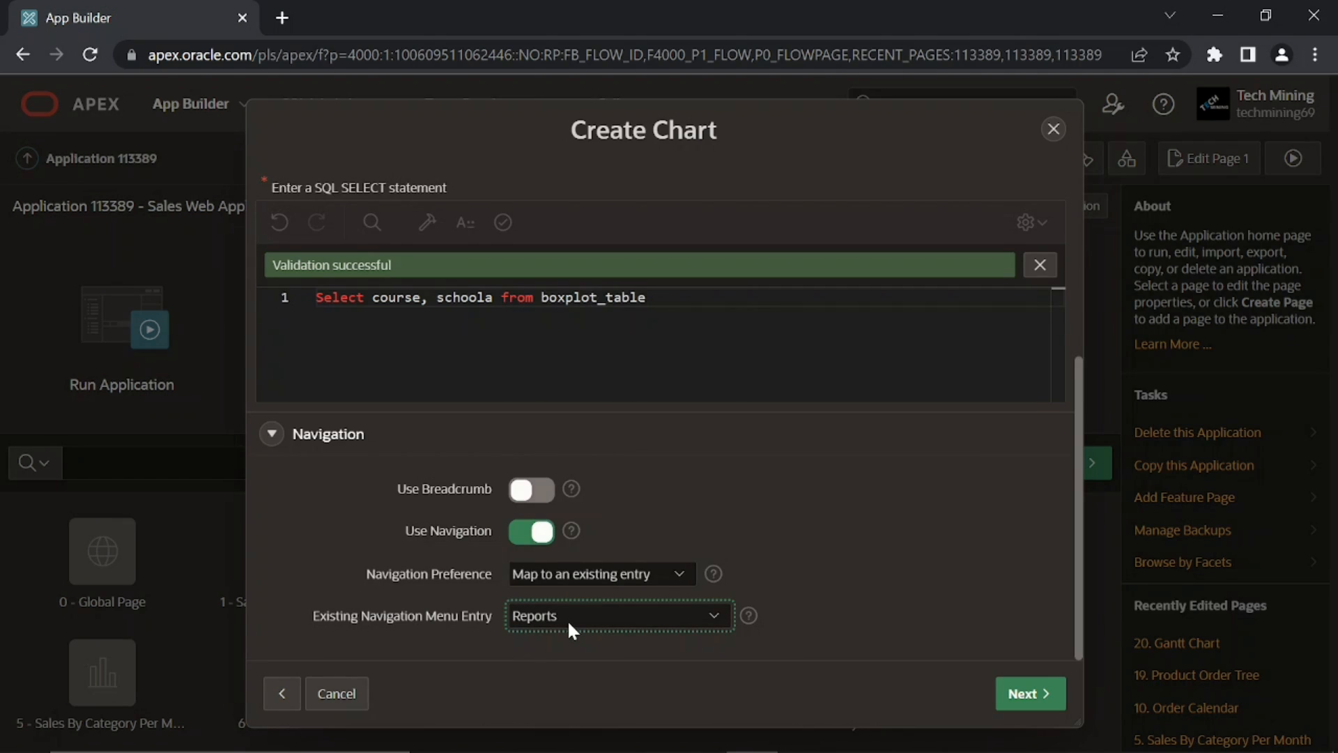
{"action": "mouse_move", "coordinate": [717, 657]}
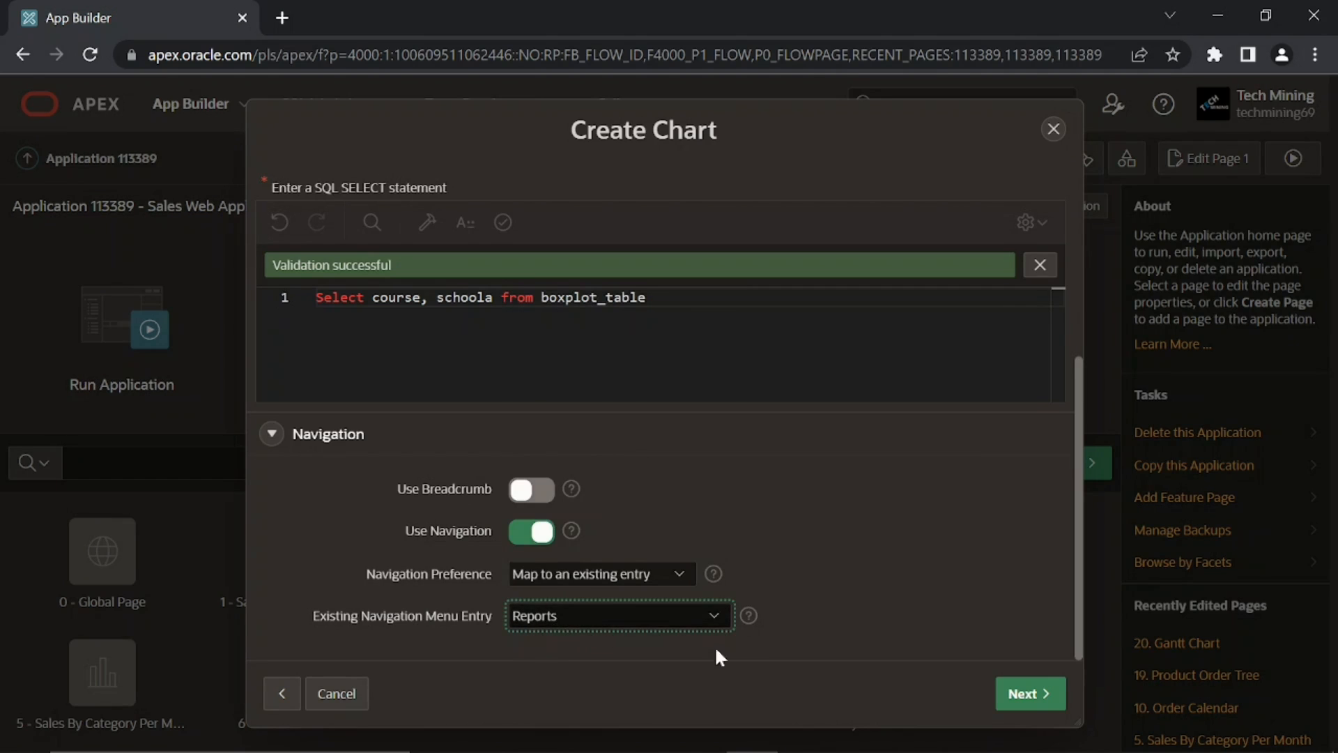
{"action": "left_click", "coordinate": [1029, 693]}
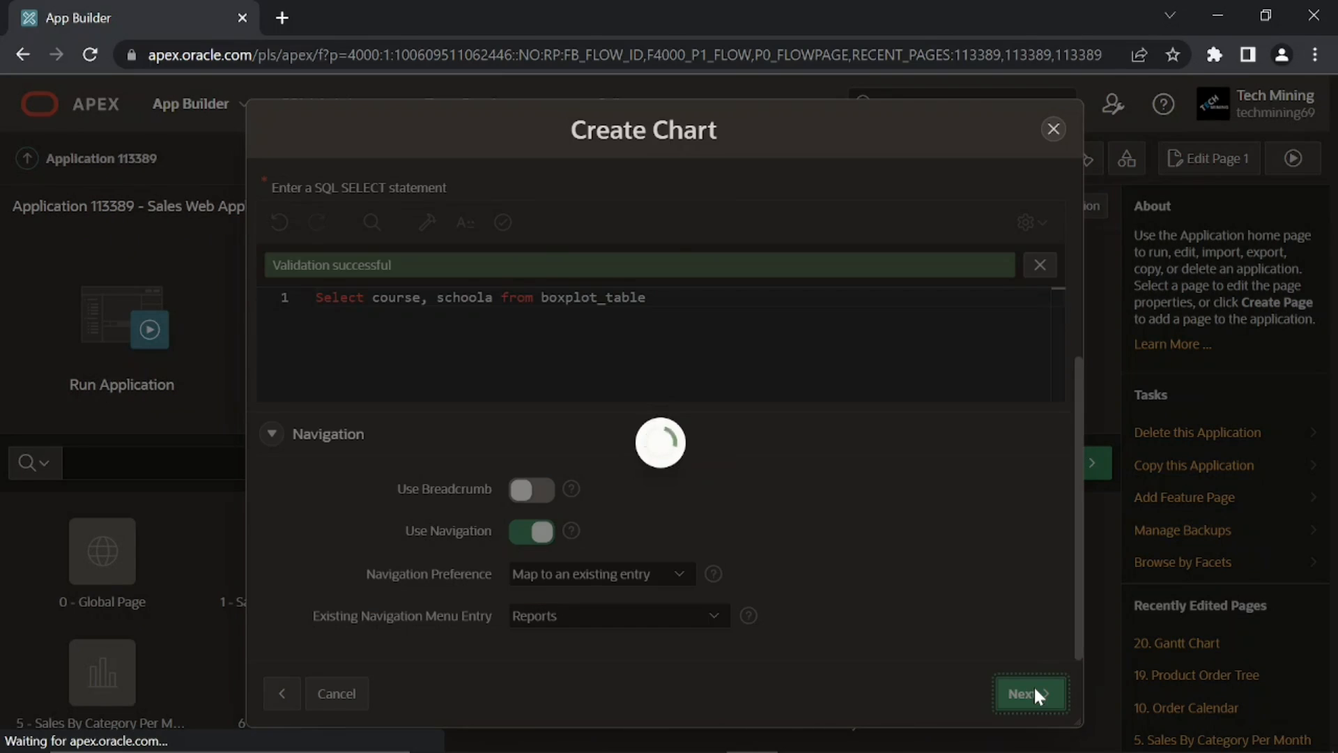
Step: Set Label Column to COURSE and Value Column to SCHOOLA, then create the page
{"action": "left_click", "coordinate": [1029, 692]}
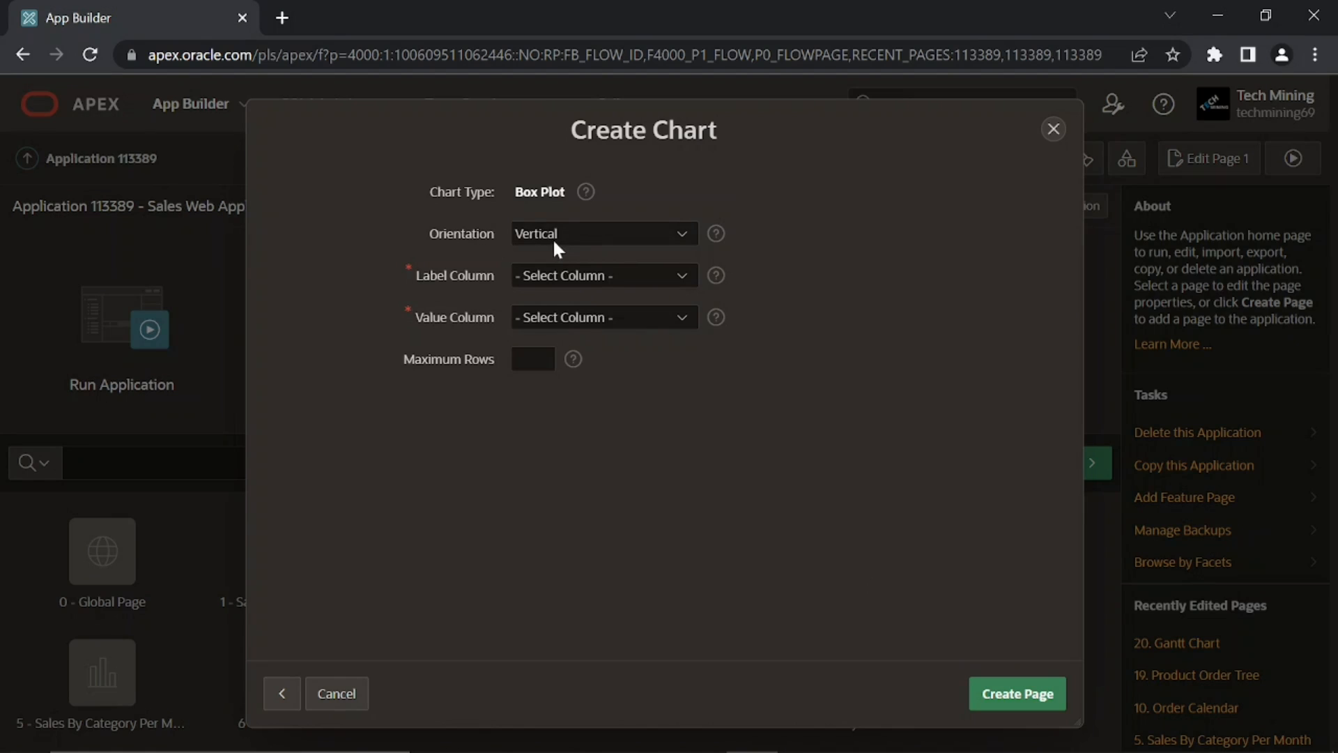
{"action": "mouse_move", "coordinate": [540, 254]}
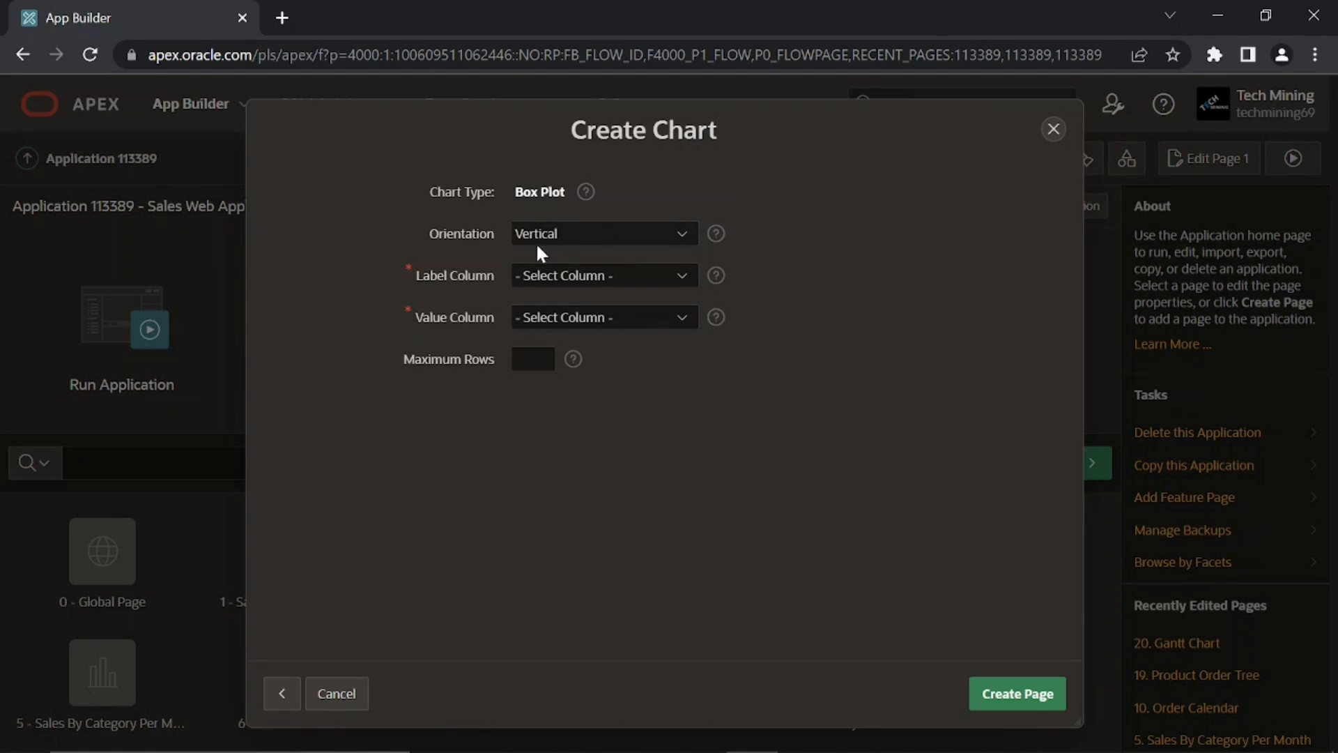
{"action": "left_click", "coordinate": [602, 275]}
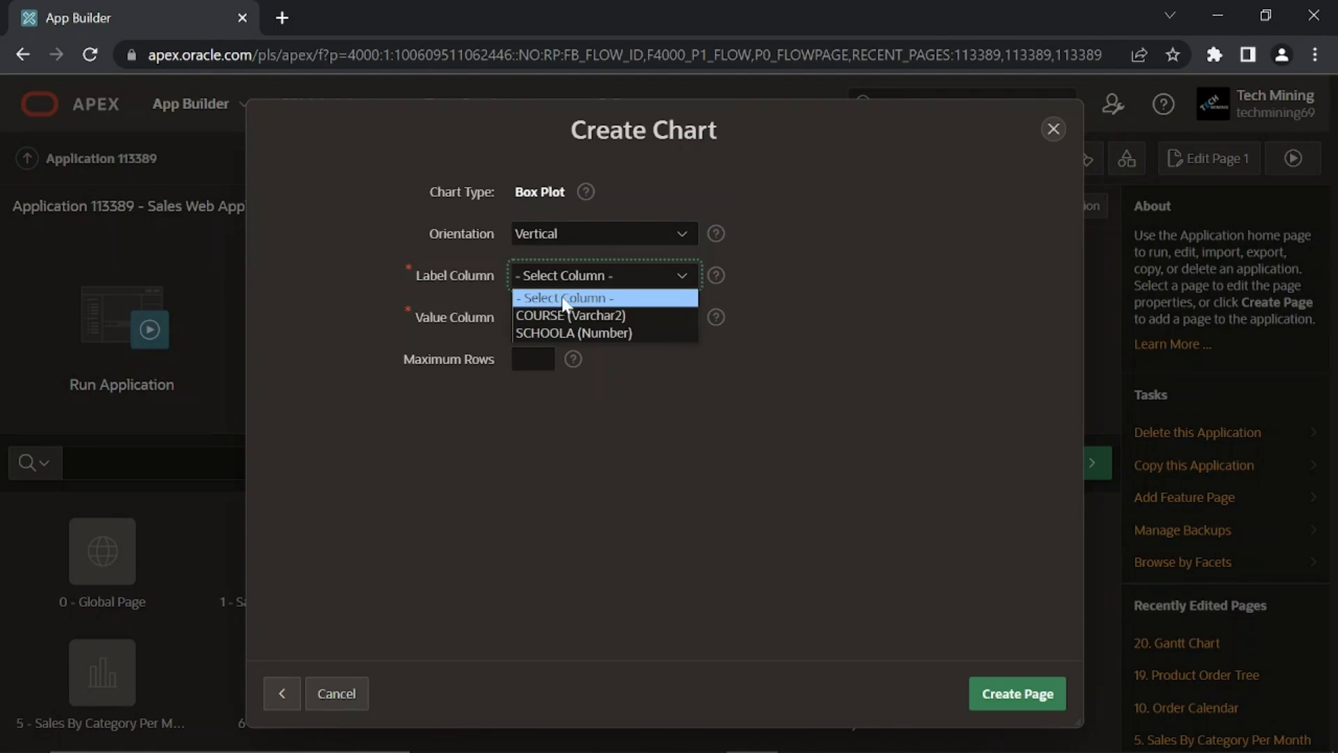
{"action": "left_click", "coordinate": [571, 315]}
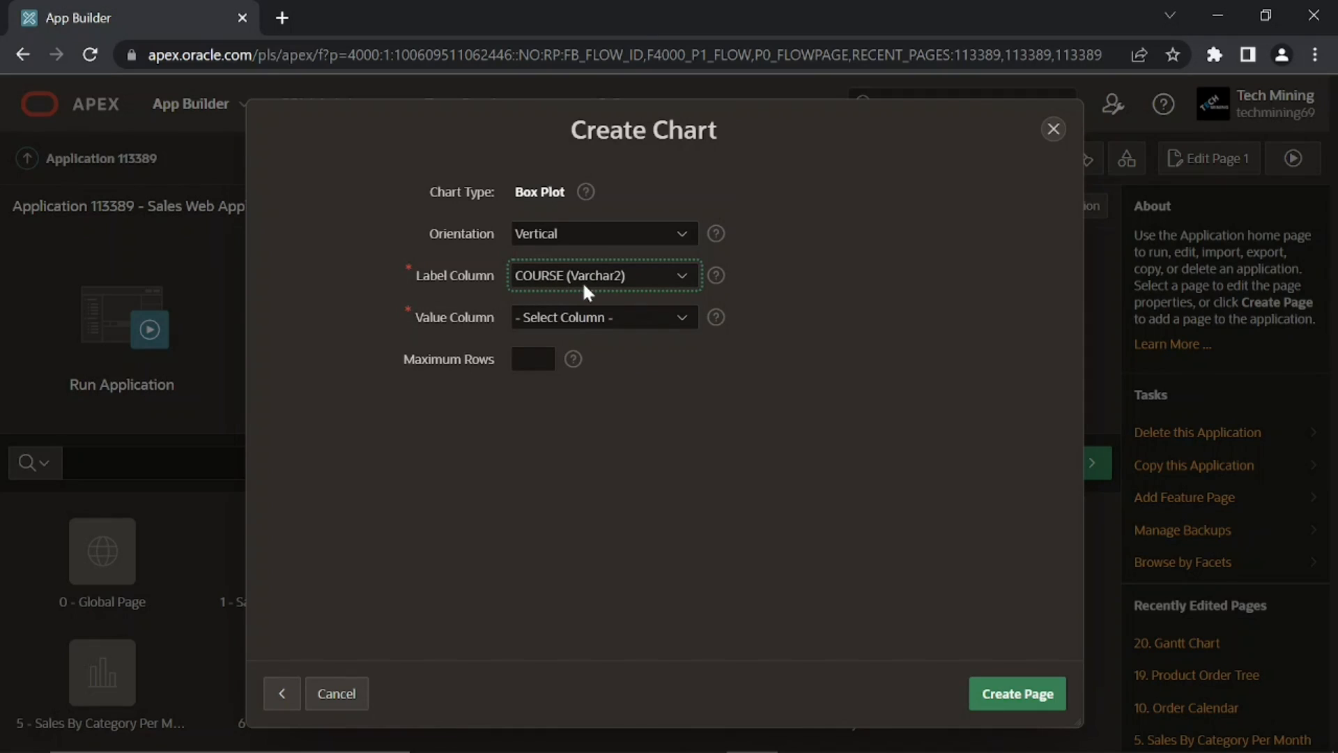
{"action": "mouse_move", "coordinate": [459, 333]}
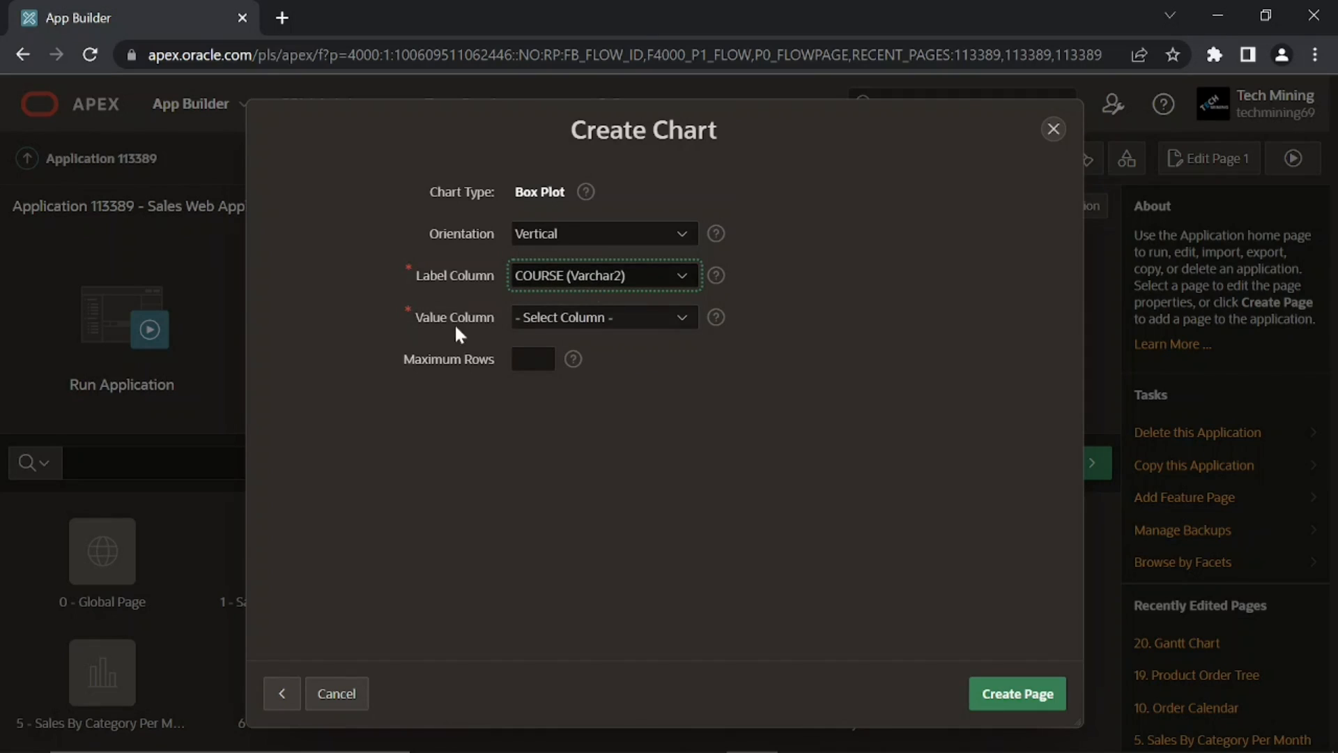
{"action": "left_click", "coordinate": [601, 316]}
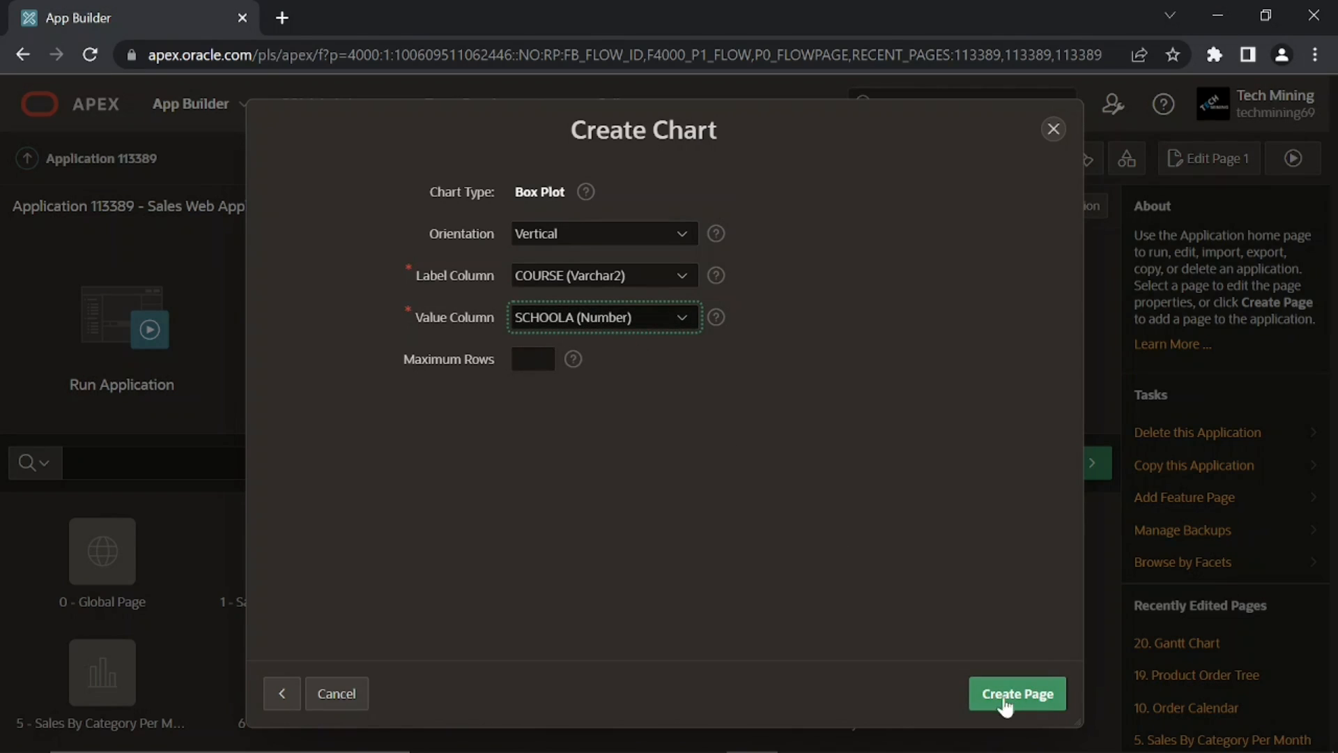
{"action": "left_click", "coordinate": [1016, 692]}
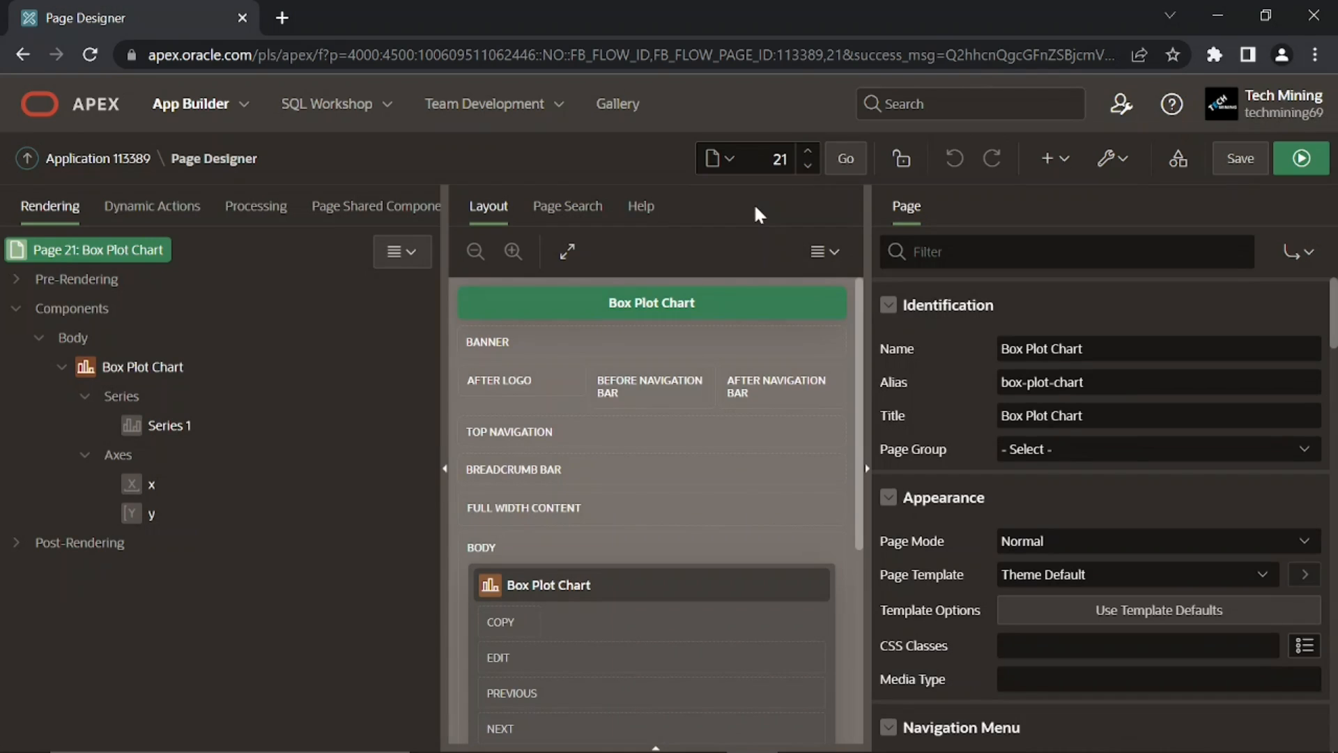
Step: Retitle the chart region 'Single Series Box Plot Chart'
{"action": "left_click", "coordinate": [144, 366]}
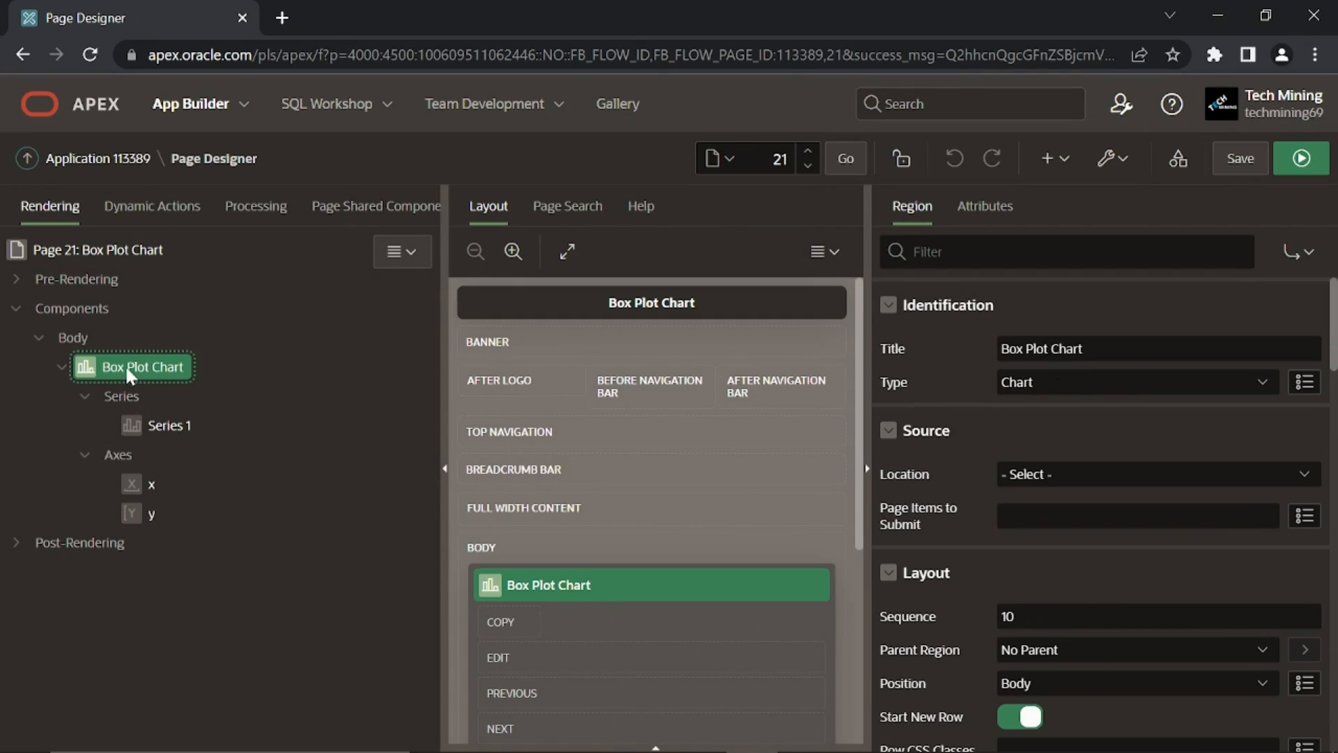
{"action": "left_click", "coordinate": [1156, 348]}
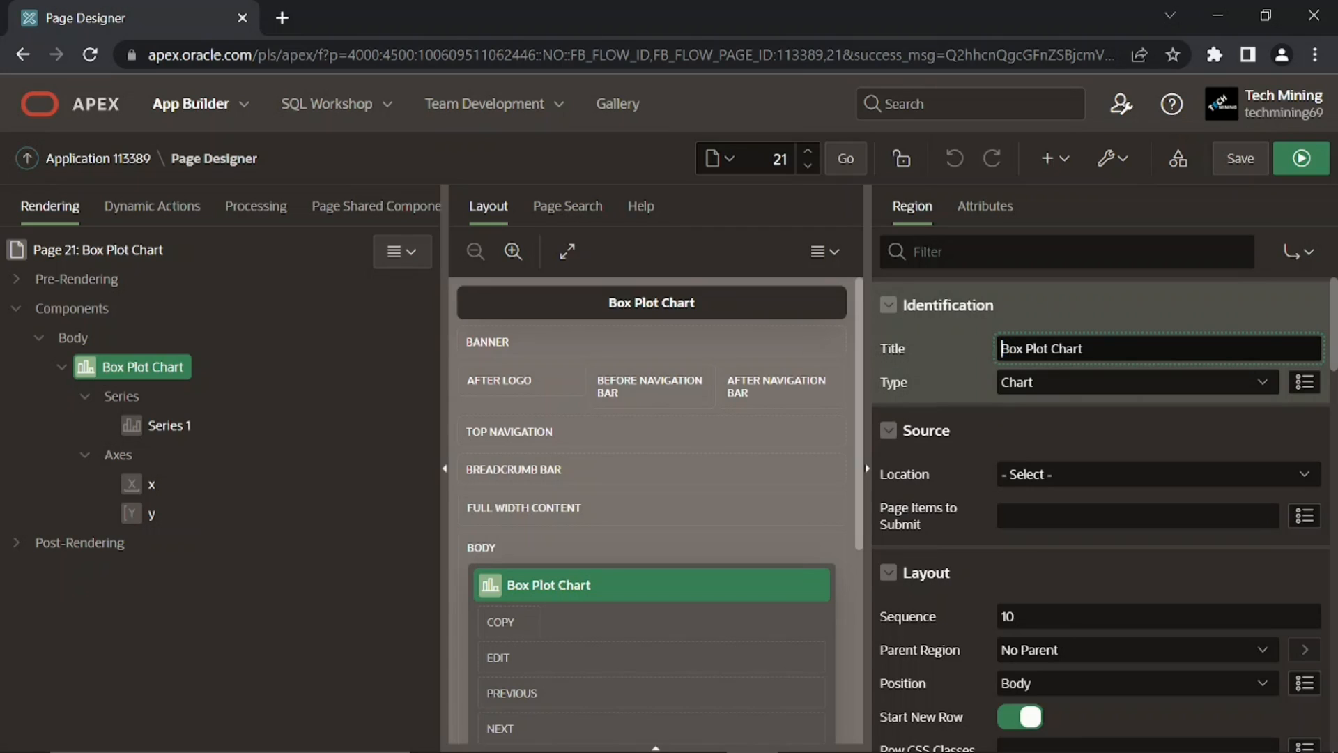
{"action": "type", "text": "Single S"}
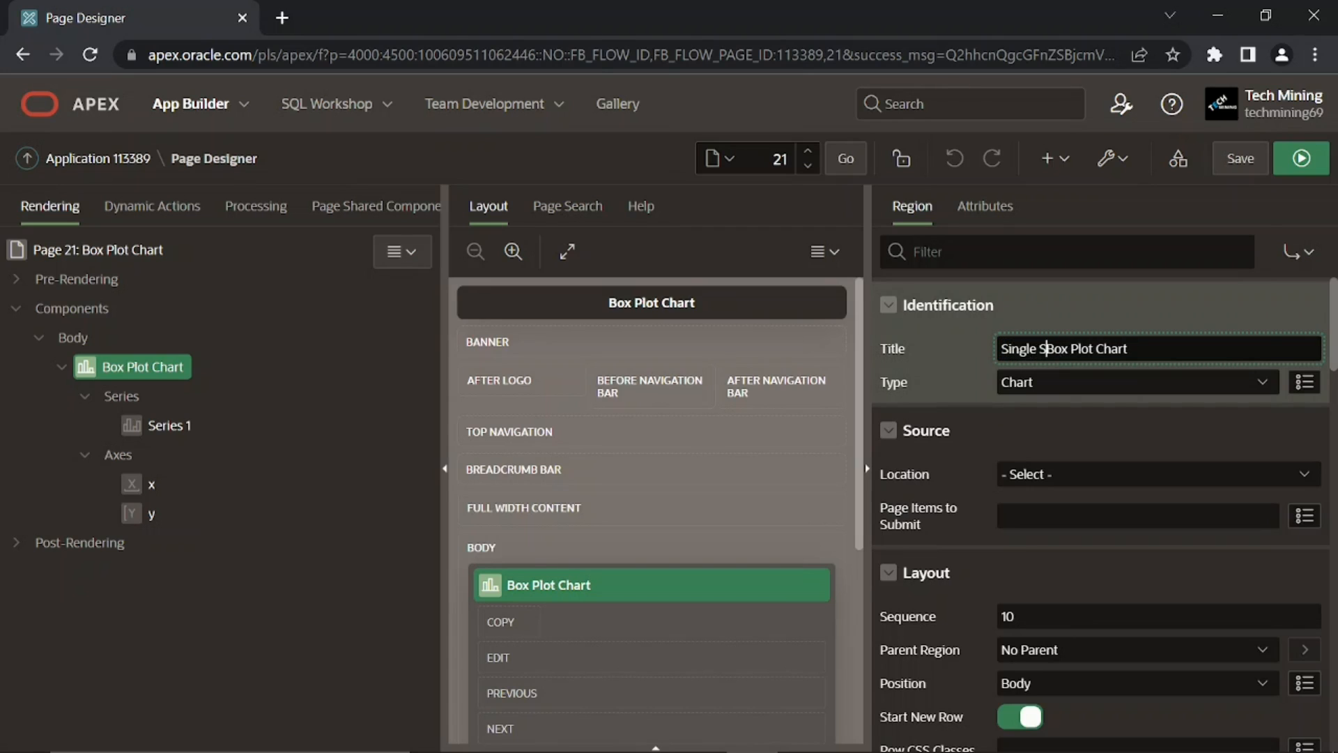
{"action": "type", "text": "eries"}
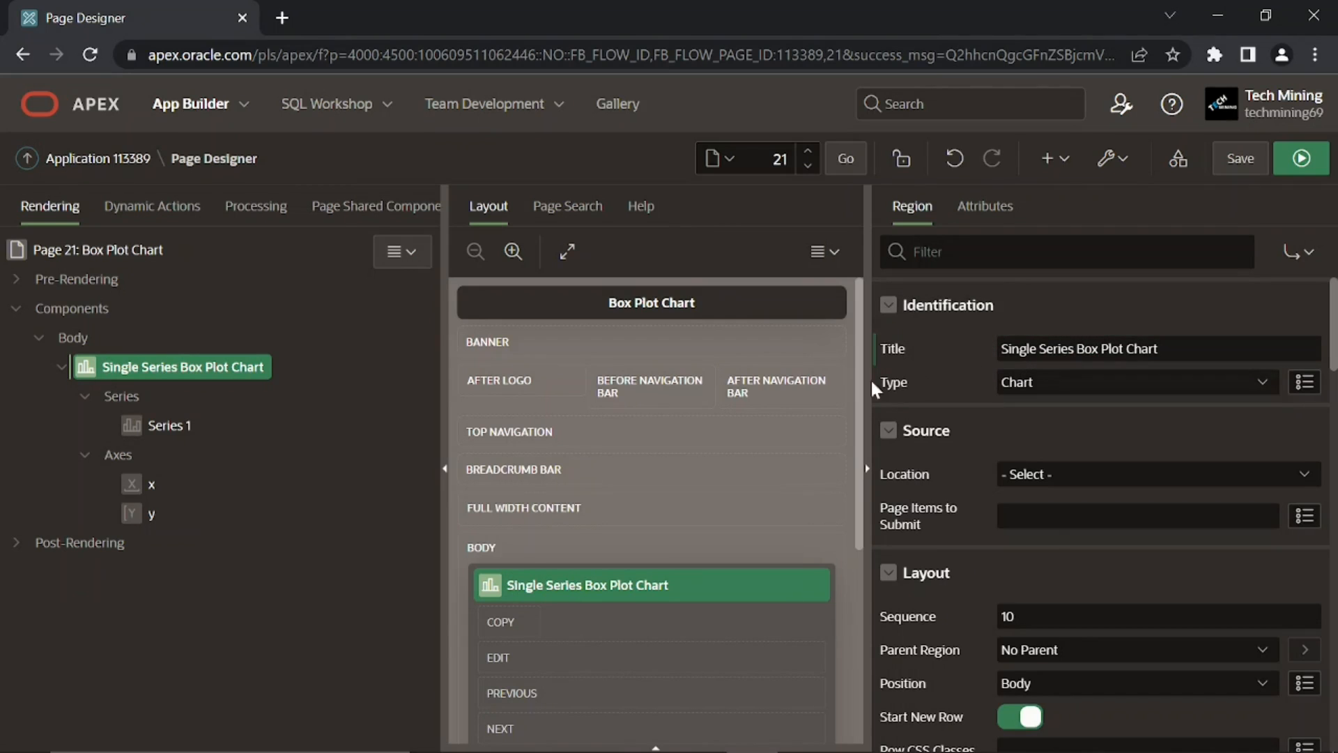
Step: Rename Series 1 to 'School A' and save the page
{"action": "left_click", "coordinate": [168, 425]}
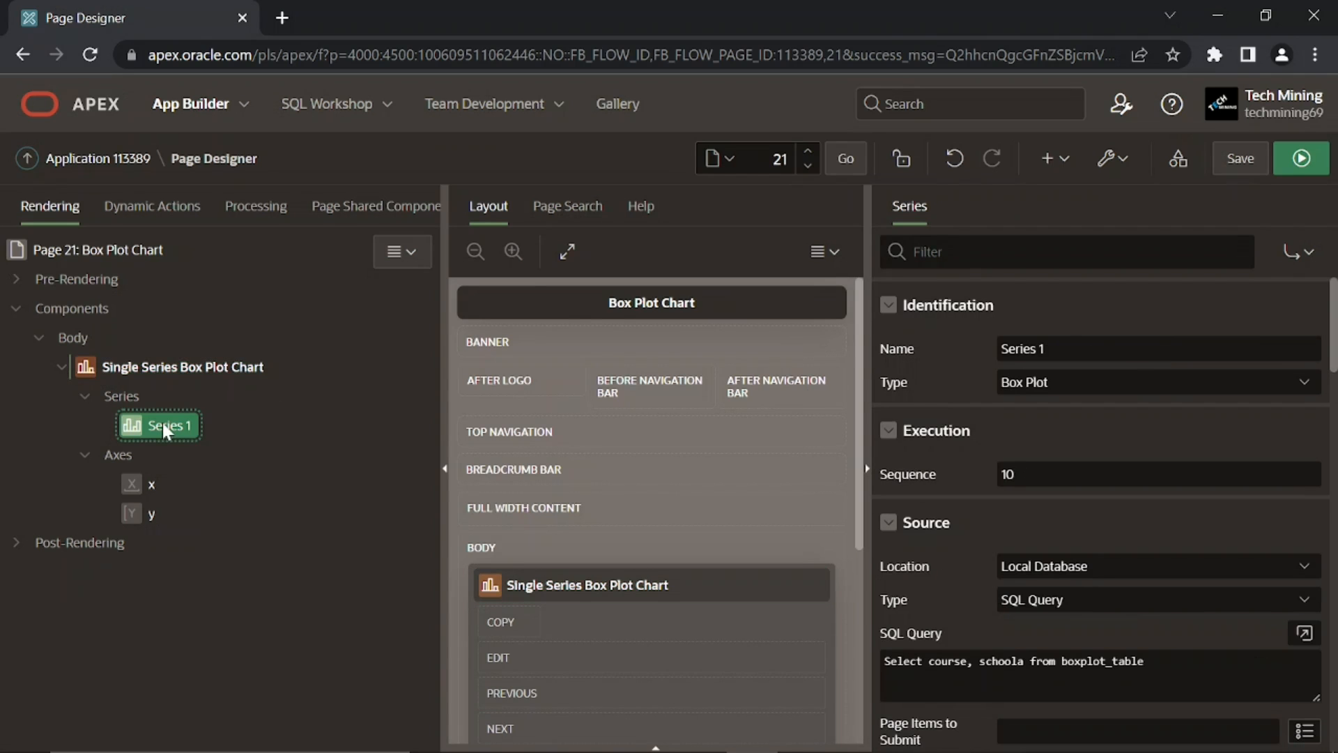
{"action": "mouse_move", "coordinate": [729, 380]}
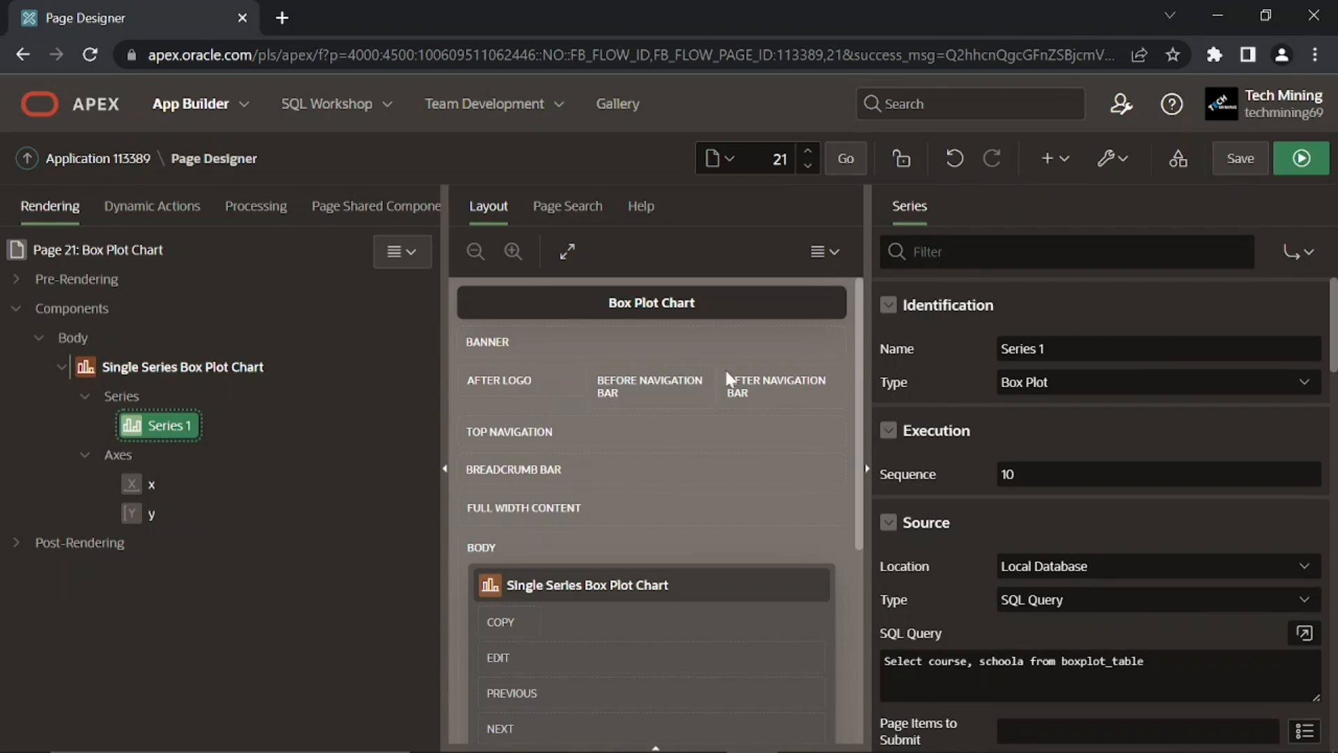
{"action": "type", "text": "Seri"}
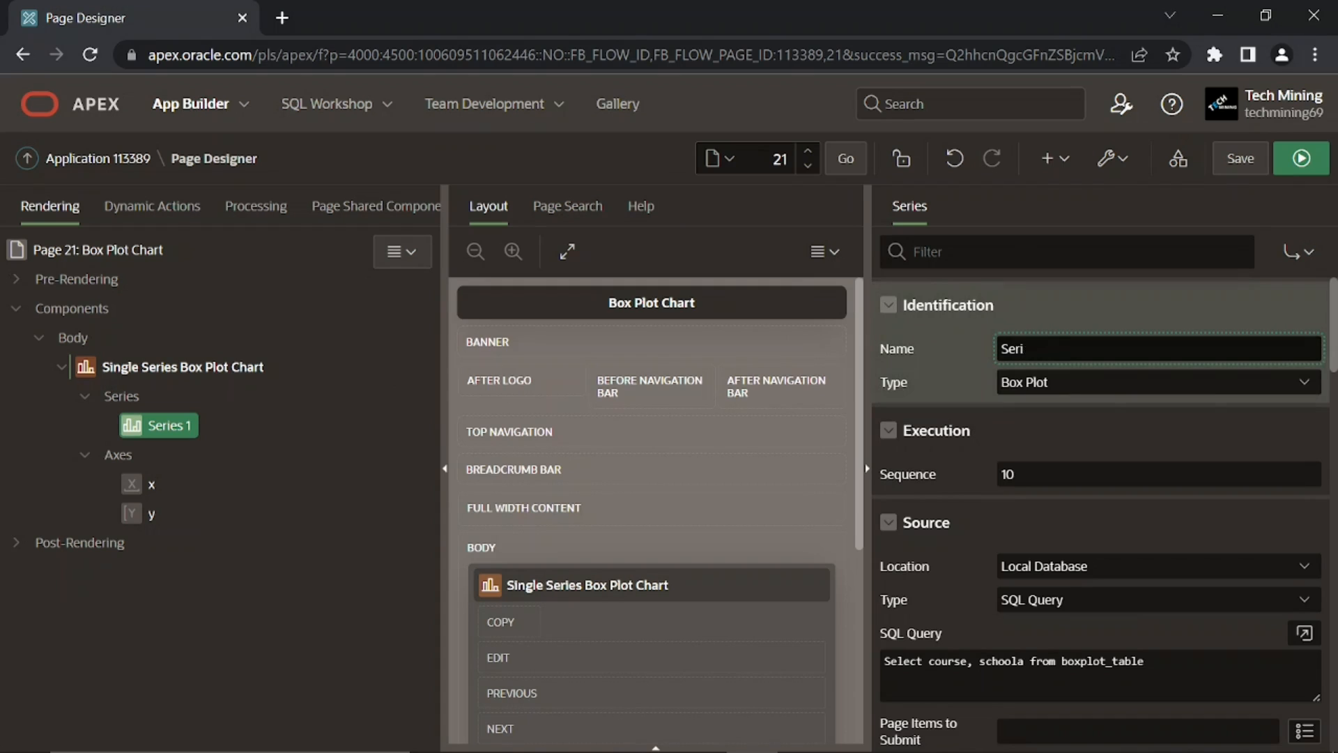
{"action": "type", "text": "SchoolA"}
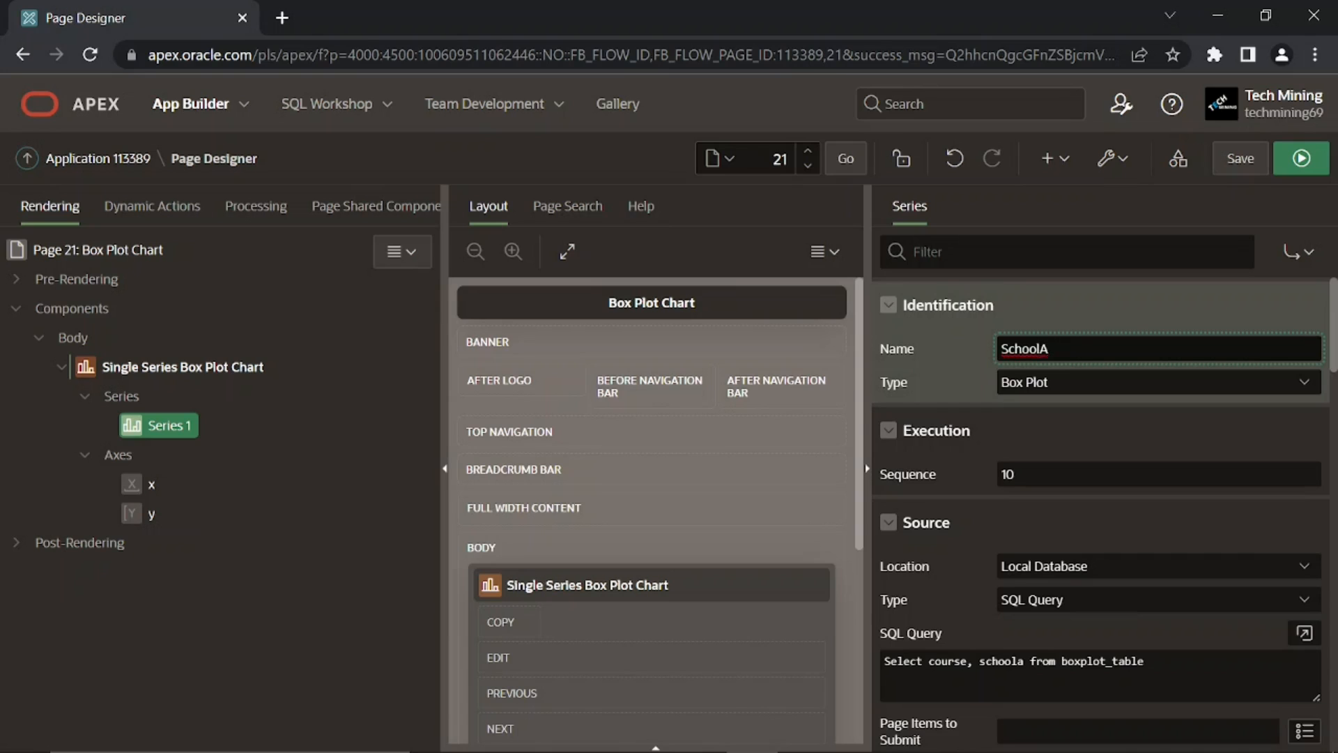
{"action": "type", "text": "School A"}
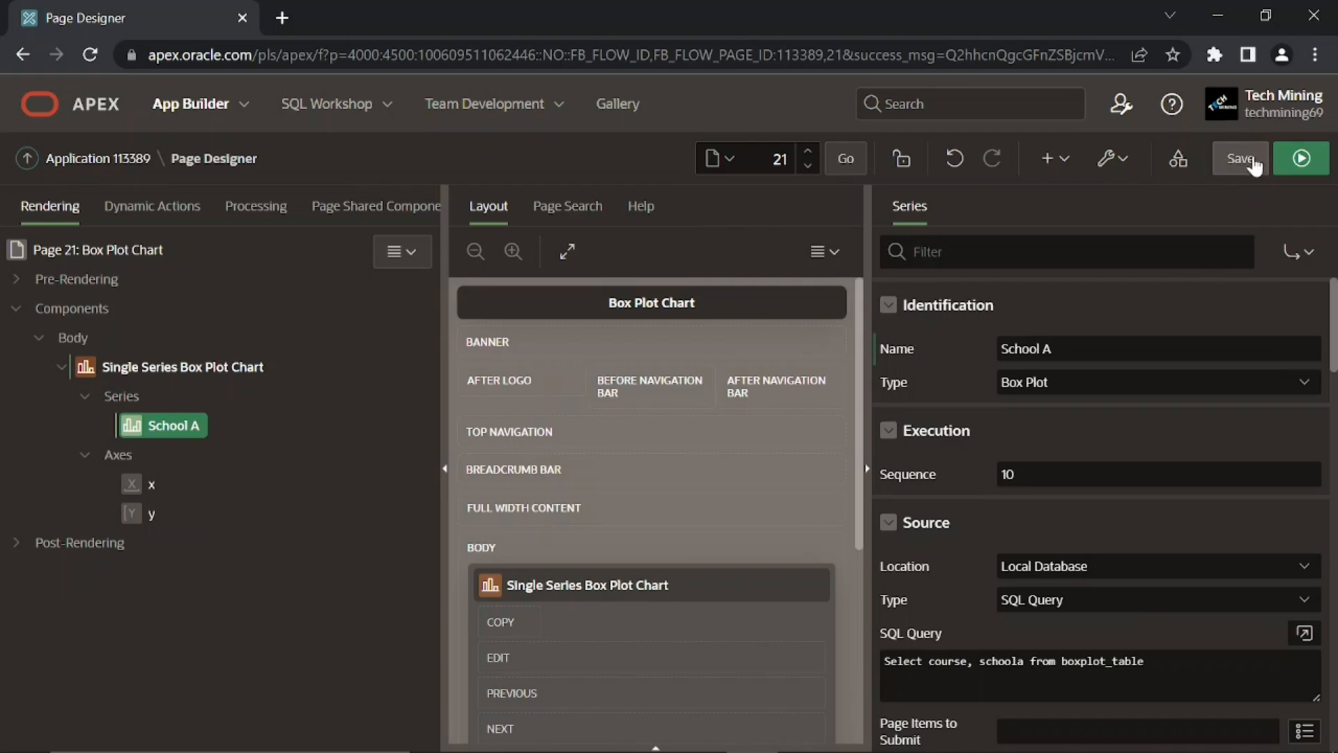
{"action": "left_click", "coordinate": [1239, 158]}
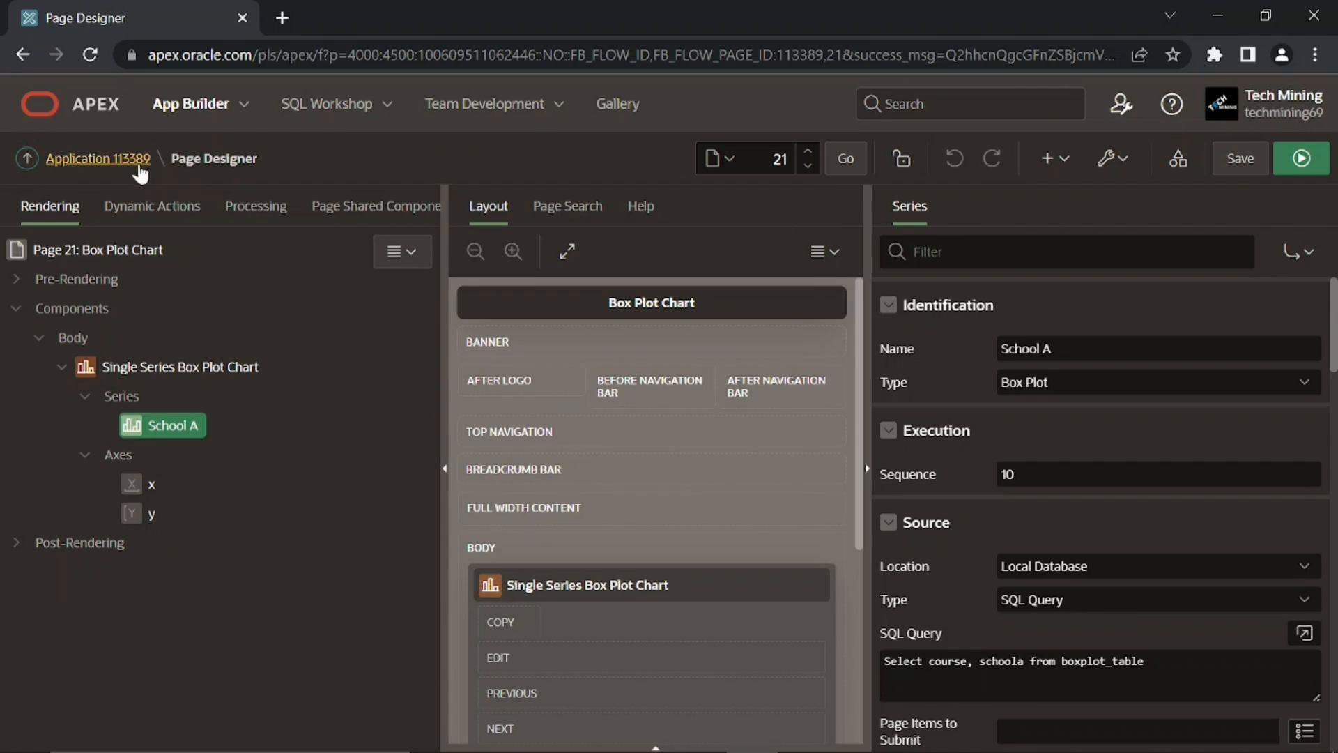
Step: Run the Sales Web Application and navigate via Reports to the Box Plot report page
{"action": "left_click", "coordinate": [98, 159]}
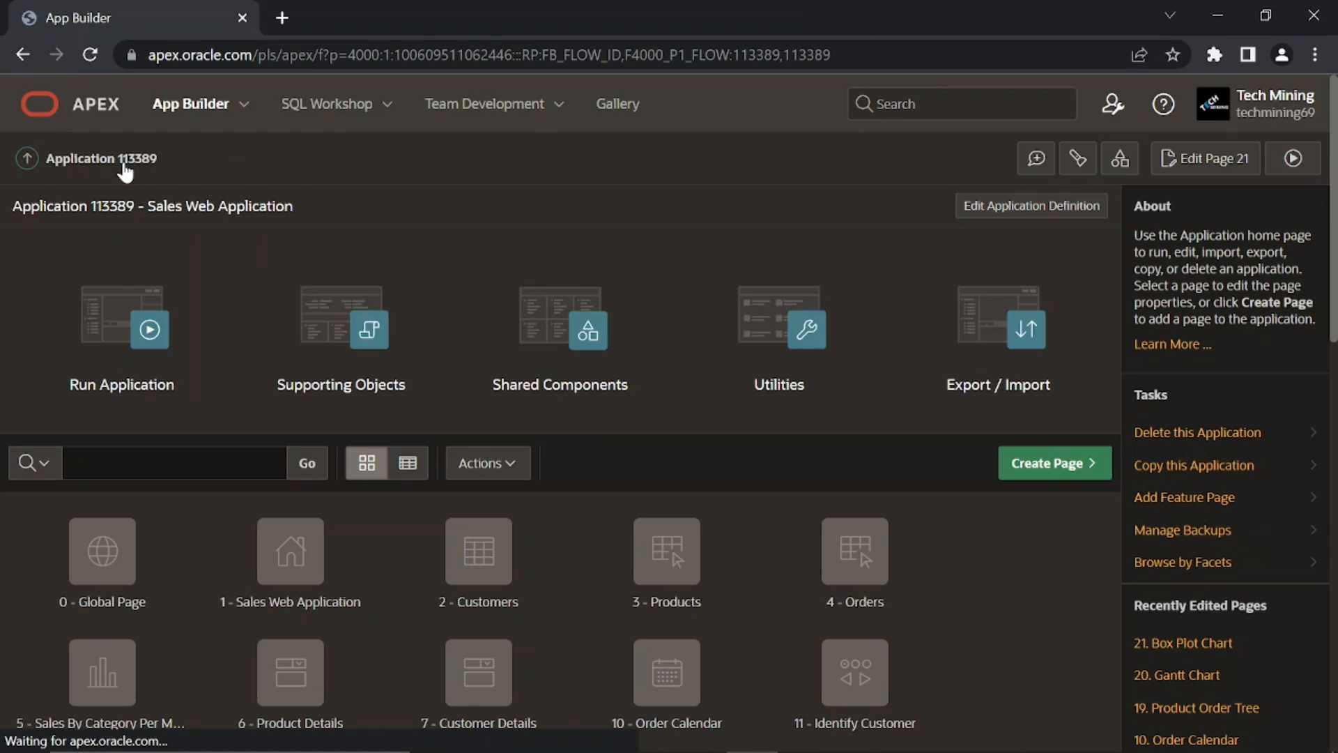
{"action": "left_click", "coordinate": [122, 326]}
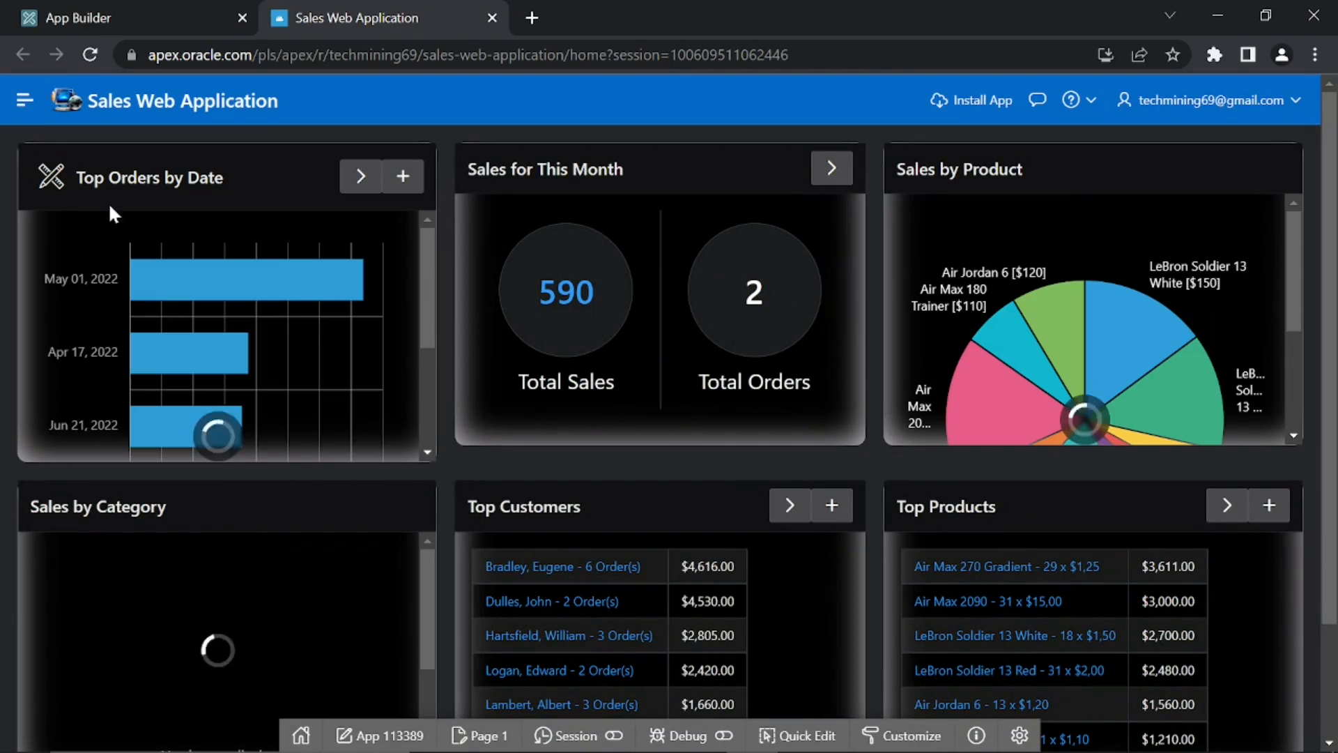
{"action": "left_click", "coordinate": [24, 100]}
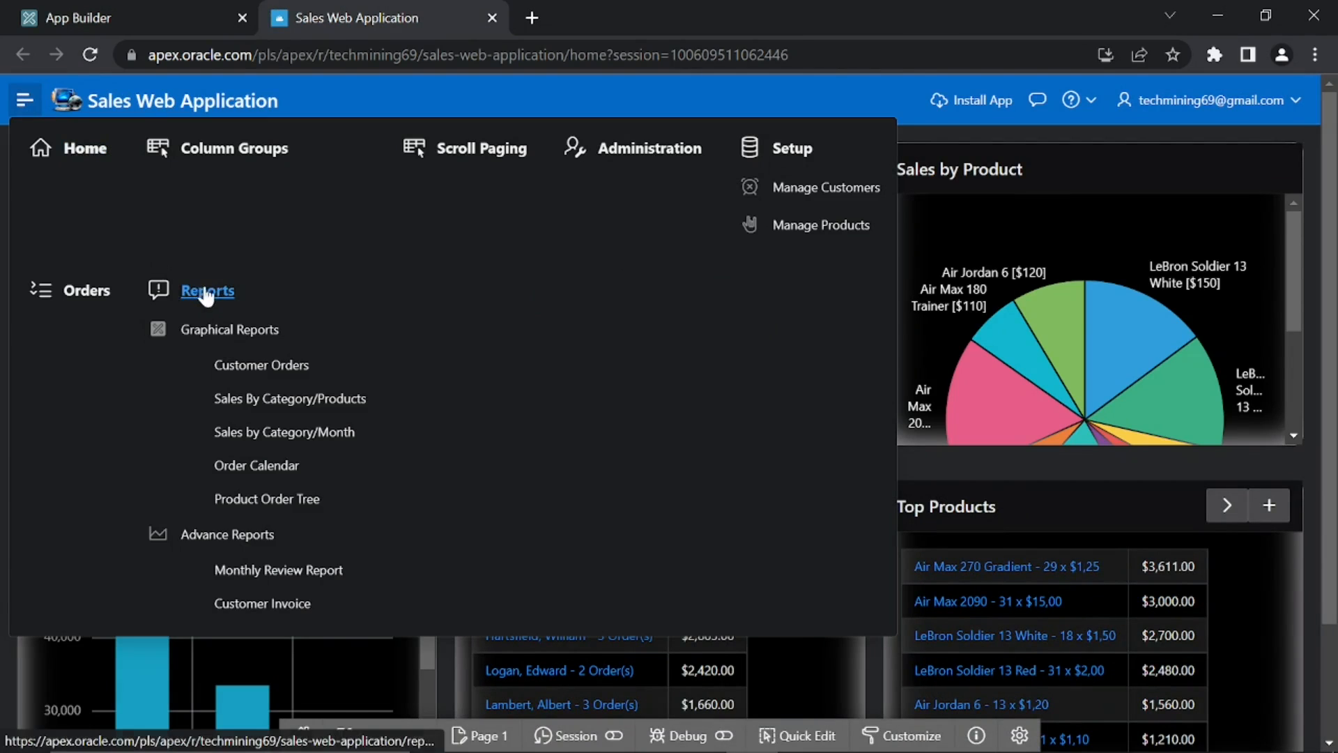
{"action": "left_click", "coordinate": [205, 291]}
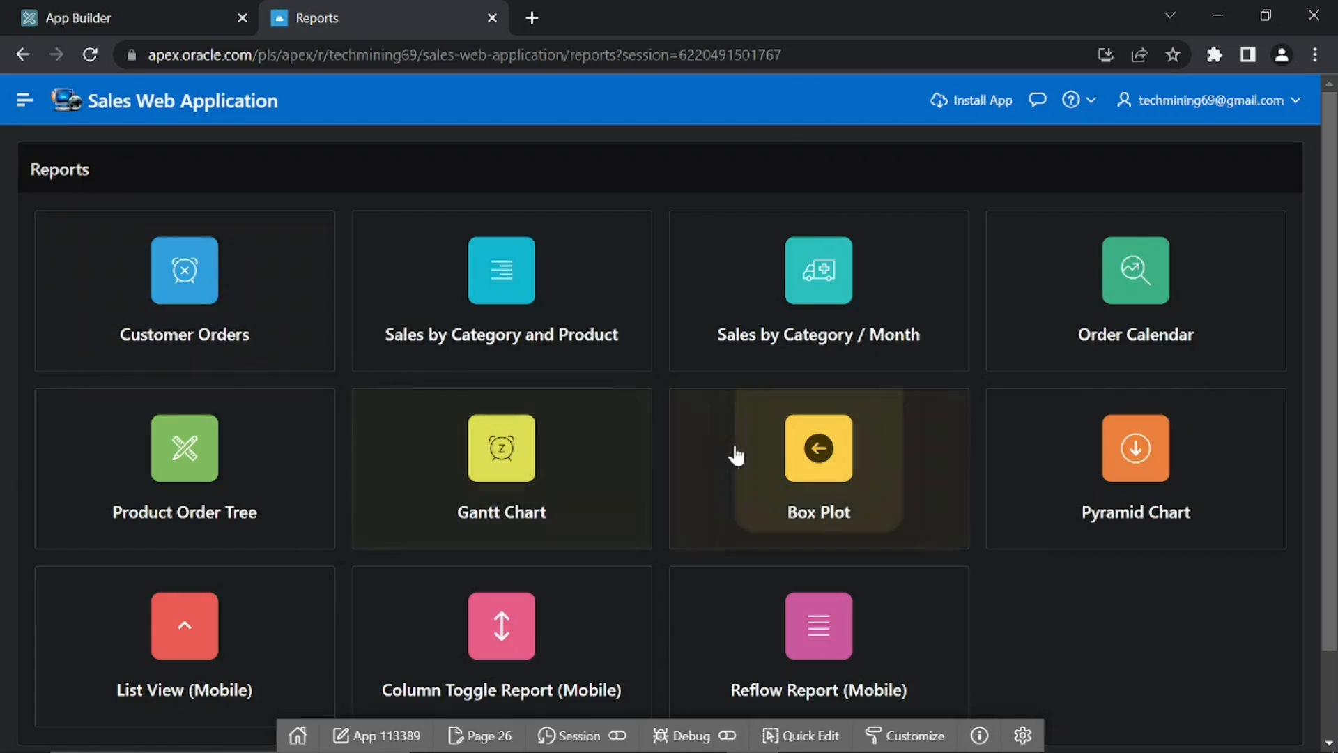
{"action": "left_click", "coordinate": [817, 468]}
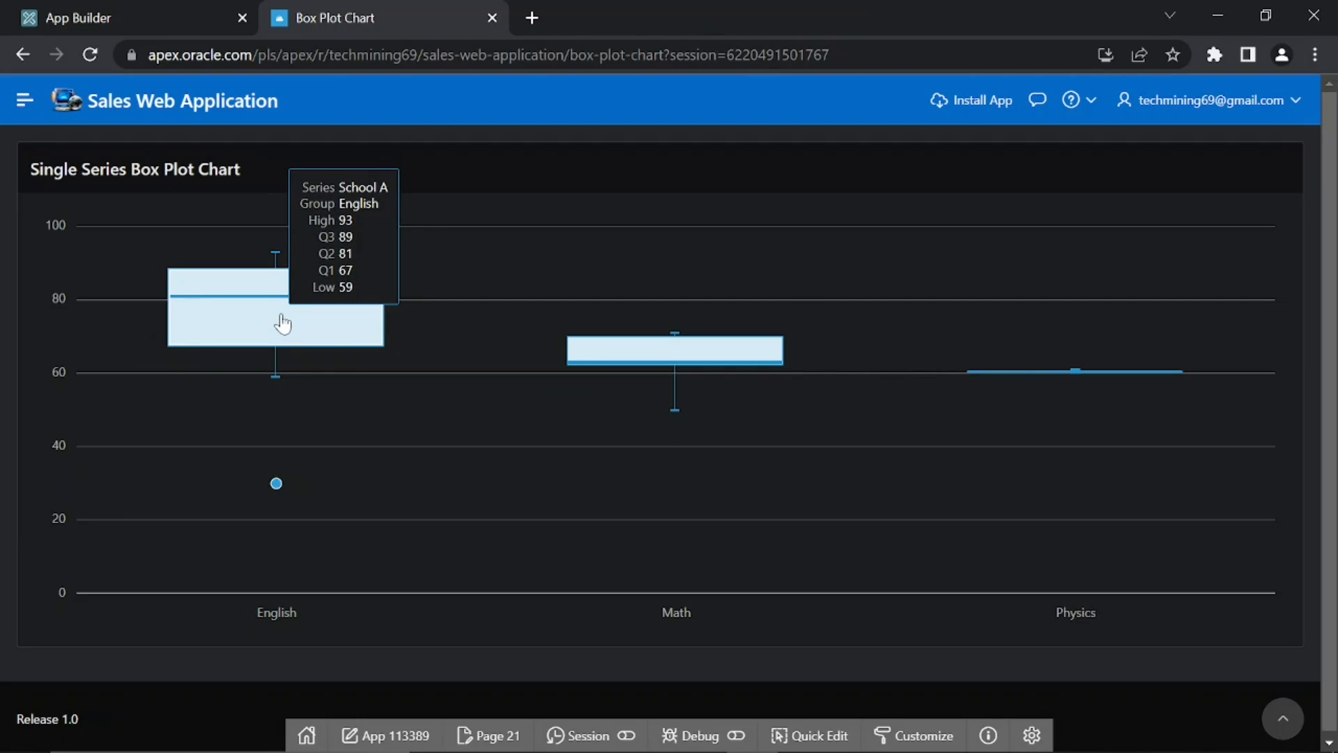
{"action": "mouse_move", "coordinate": [635, 371]}
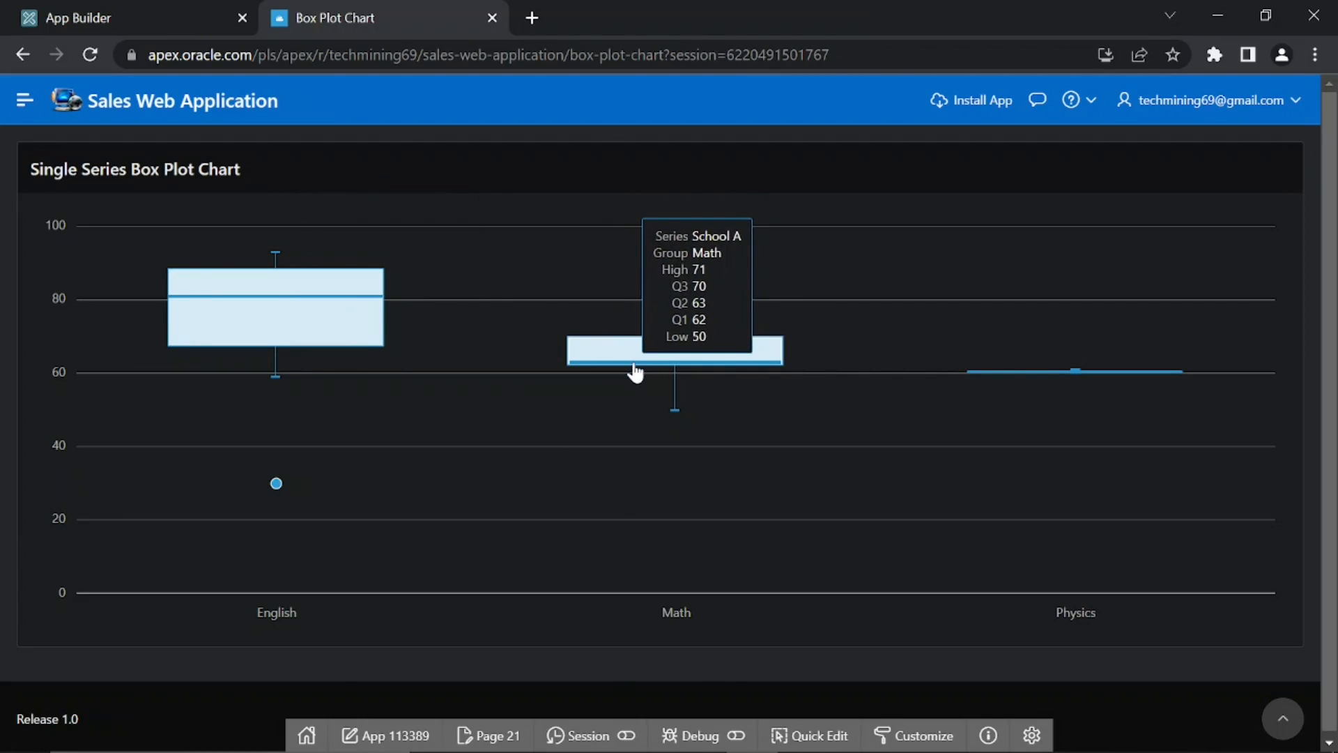
{"action": "mouse_move", "coordinate": [1038, 381]}
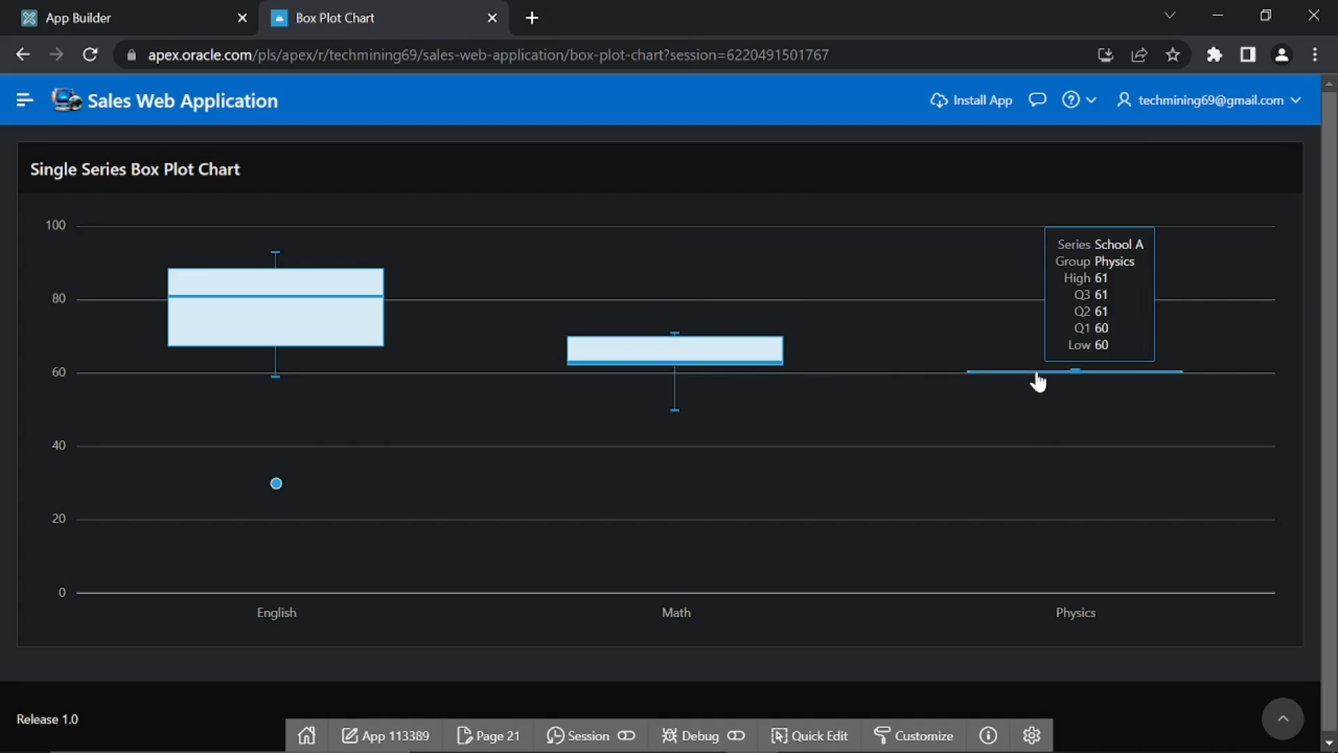
{"action": "mouse_move", "coordinate": [677, 415]}
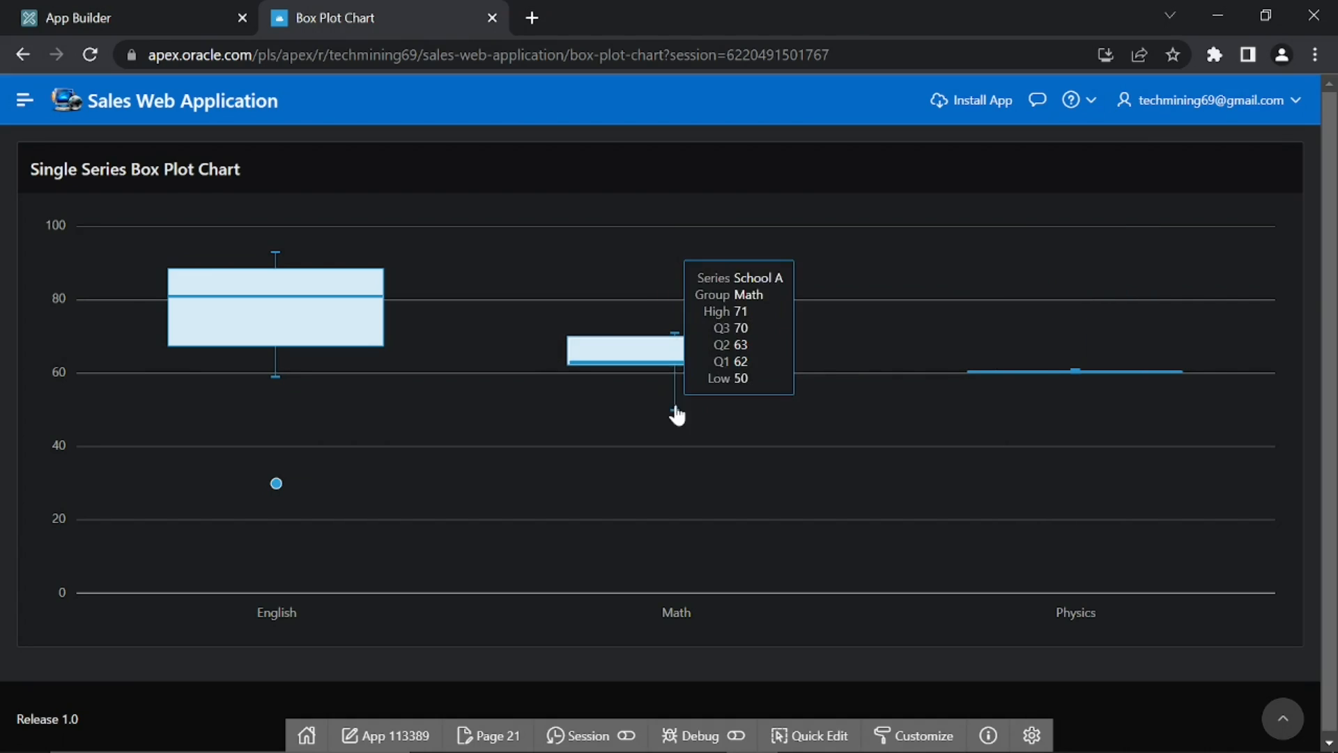
{"action": "mouse_move", "coordinate": [276, 488]}
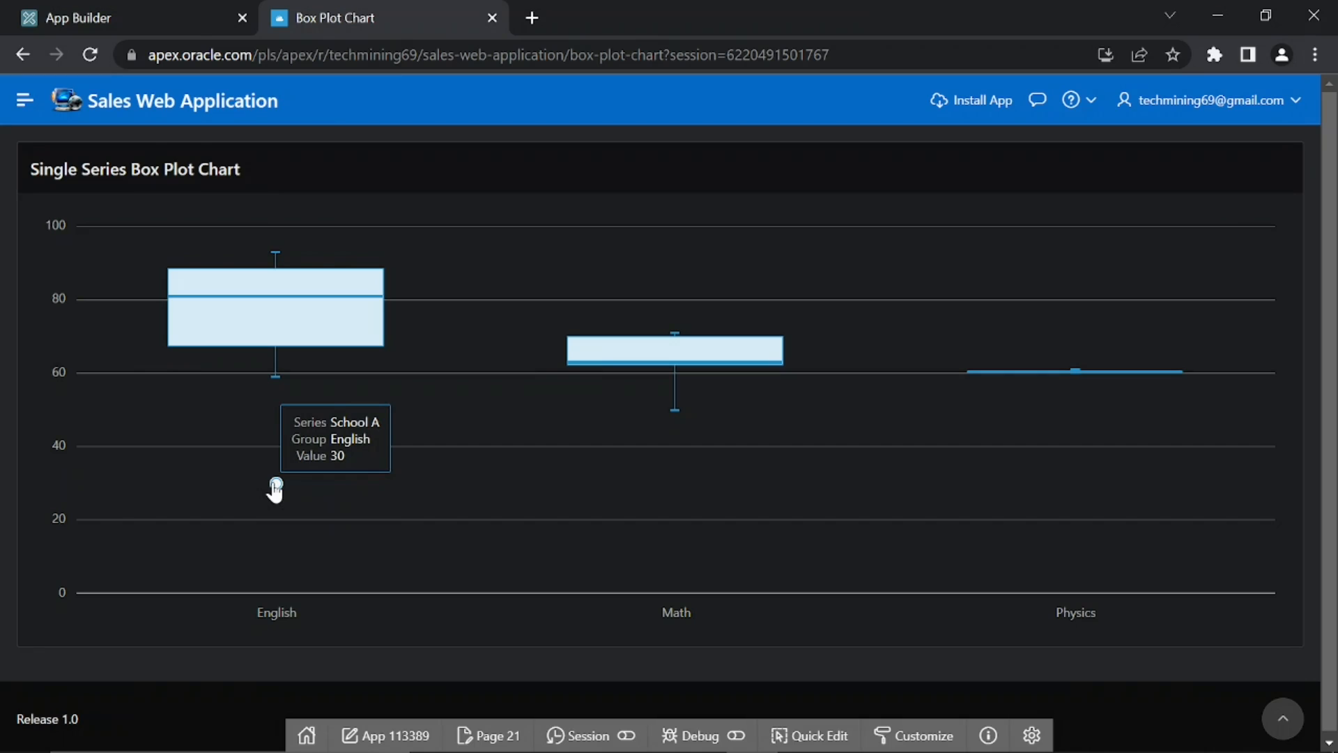
{"action": "mouse_move", "coordinate": [267, 631]}
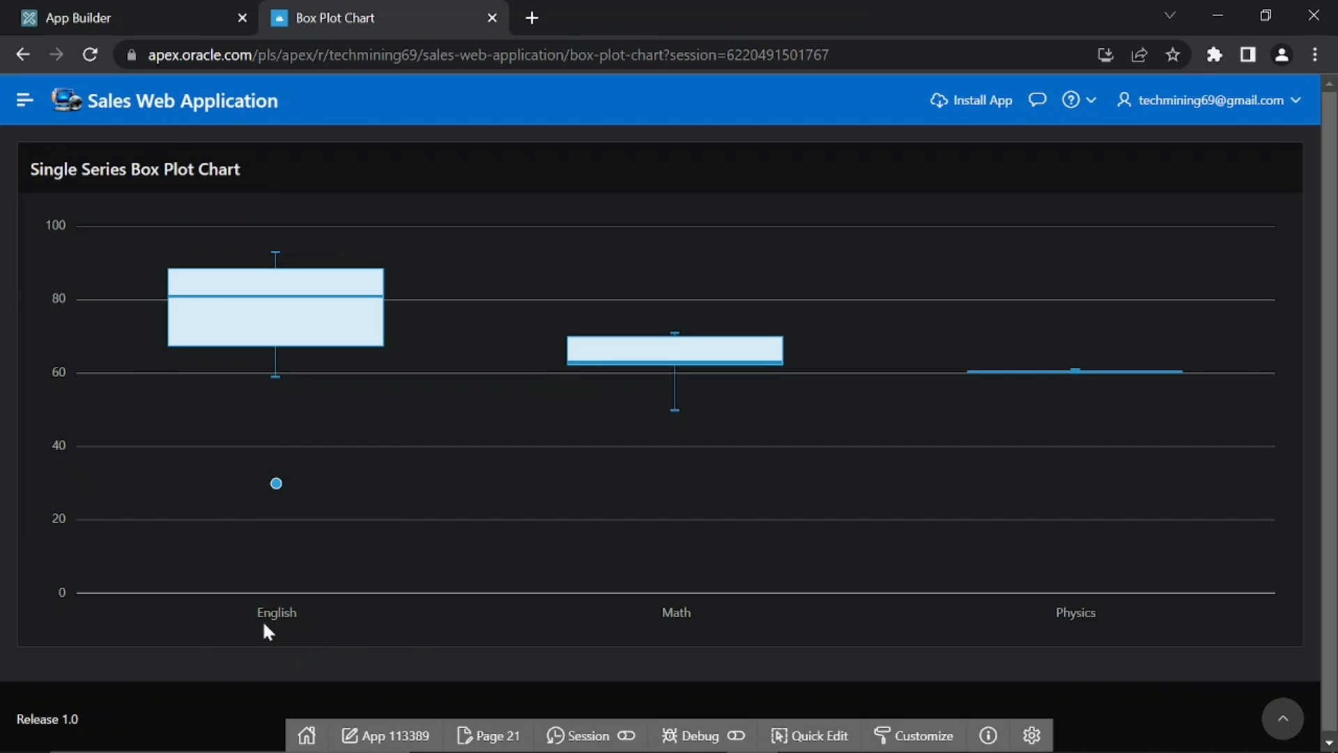
{"action": "mouse_move", "coordinate": [1087, 630]}
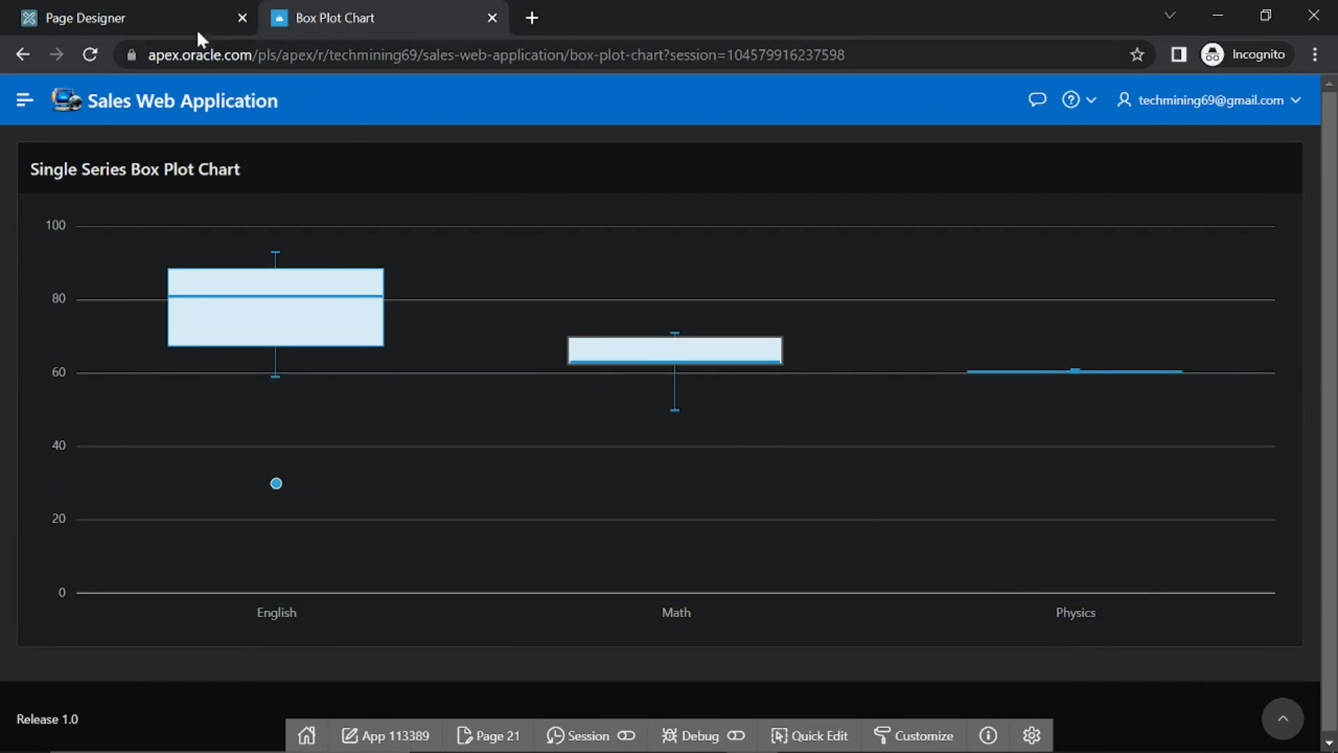
Step: Create a new region titled 'Multi-Series Box Plot Chart' in Page Designer
{"action": "left_click", "coordinate": [85, 18]}
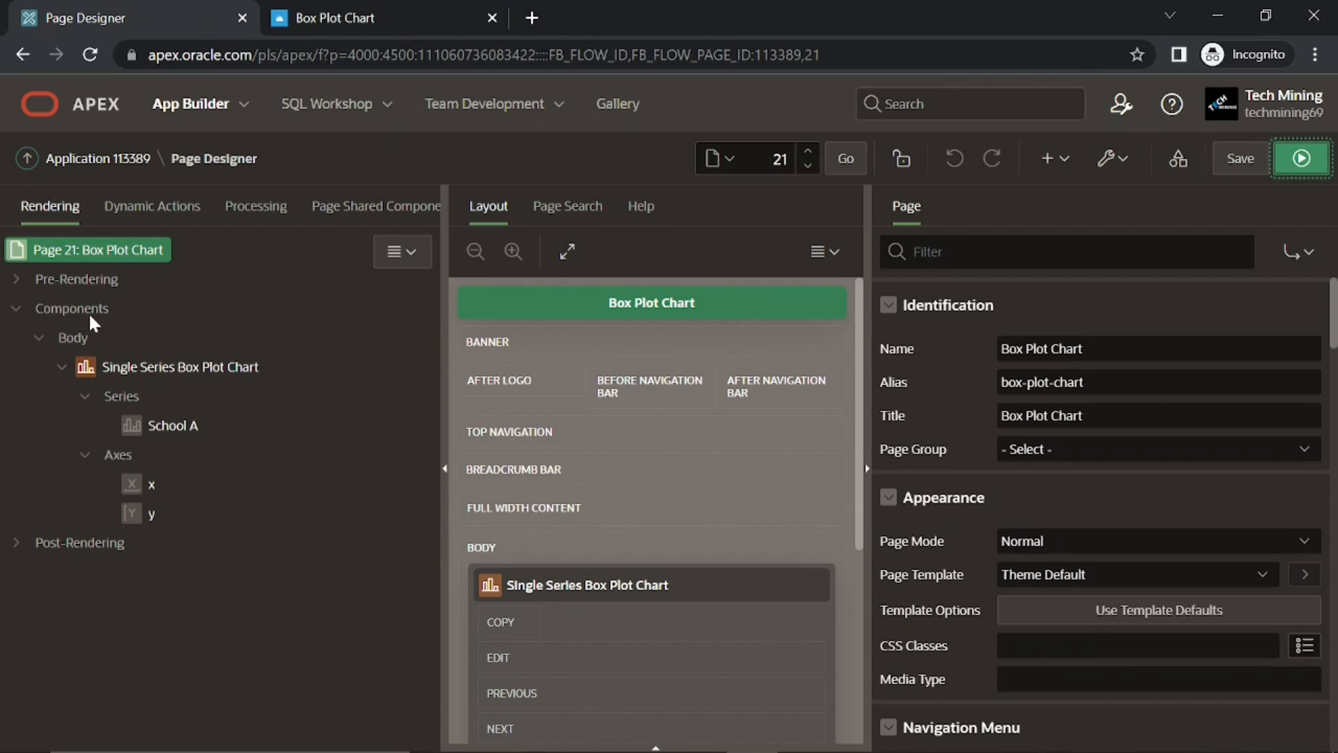
{"action": "right_click", "coordinate": [72, 308]}
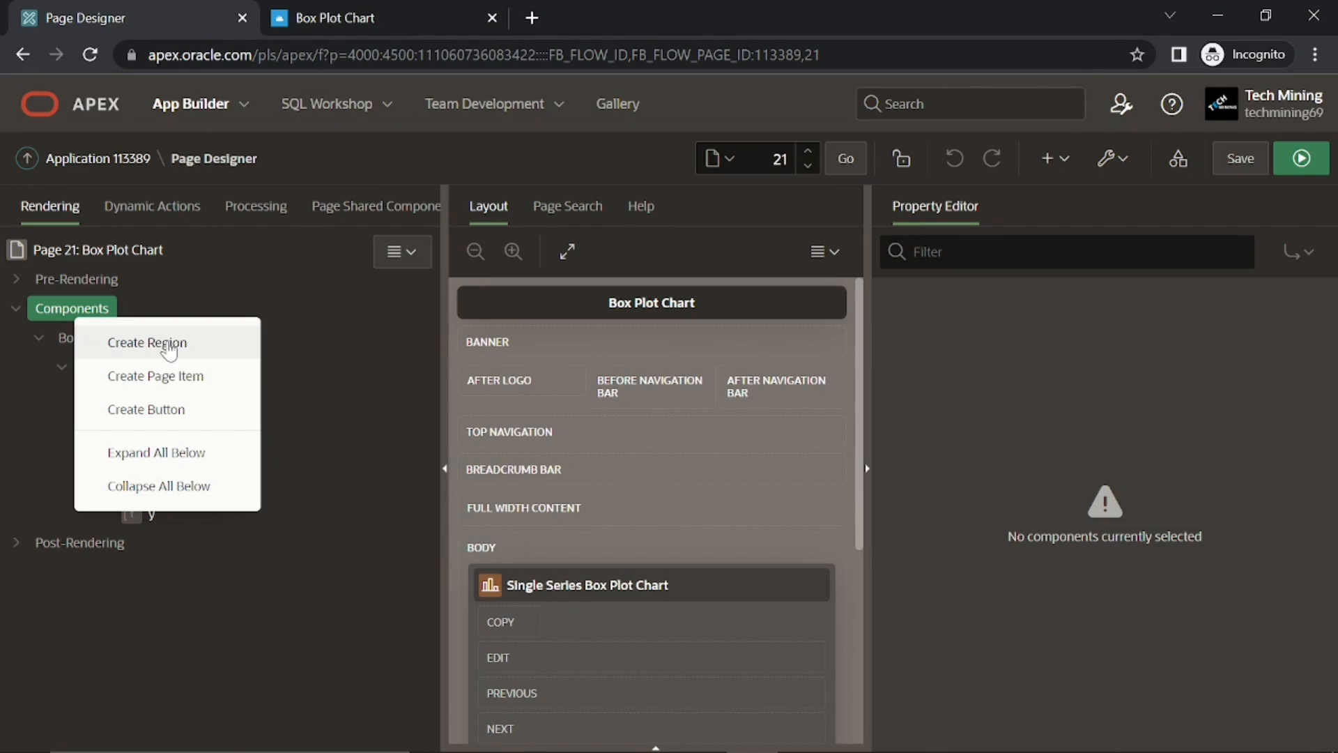
{"action": "left_click", "coordinate": [146, 342]}
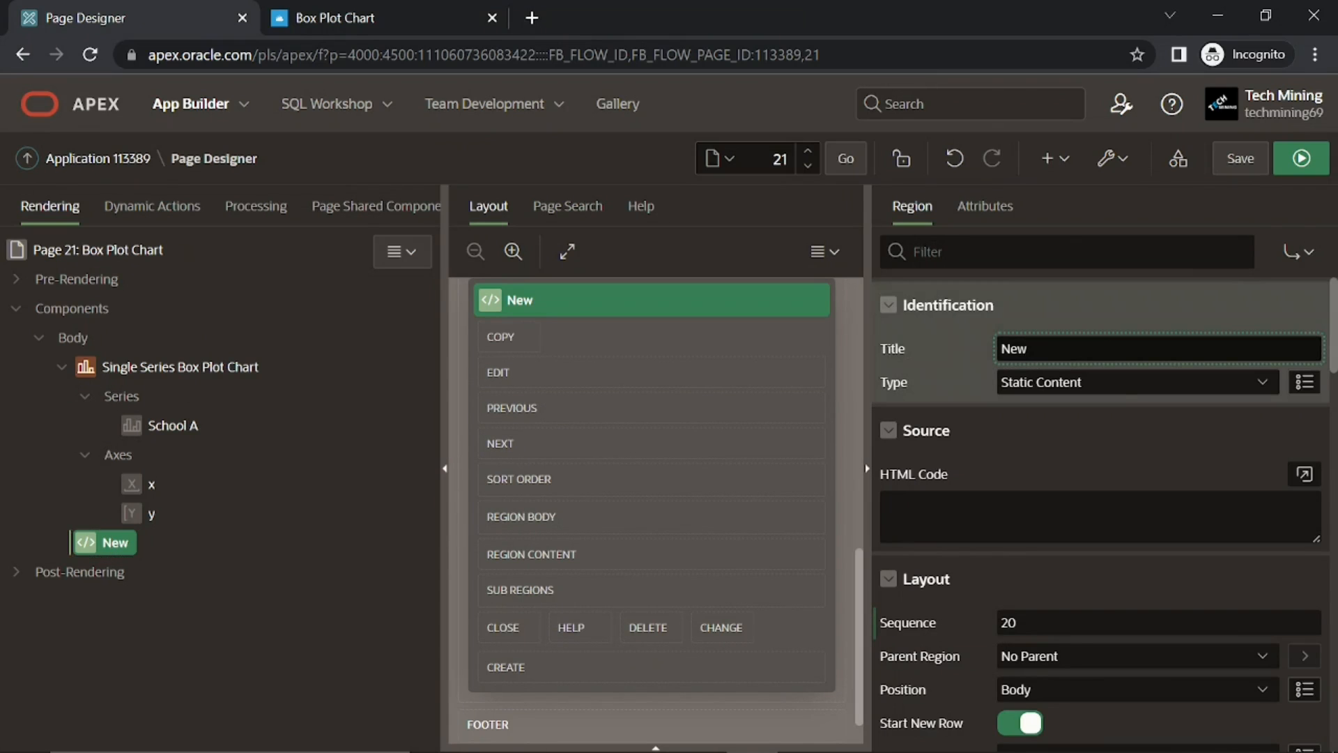
{"action": "type", "text": "M"}
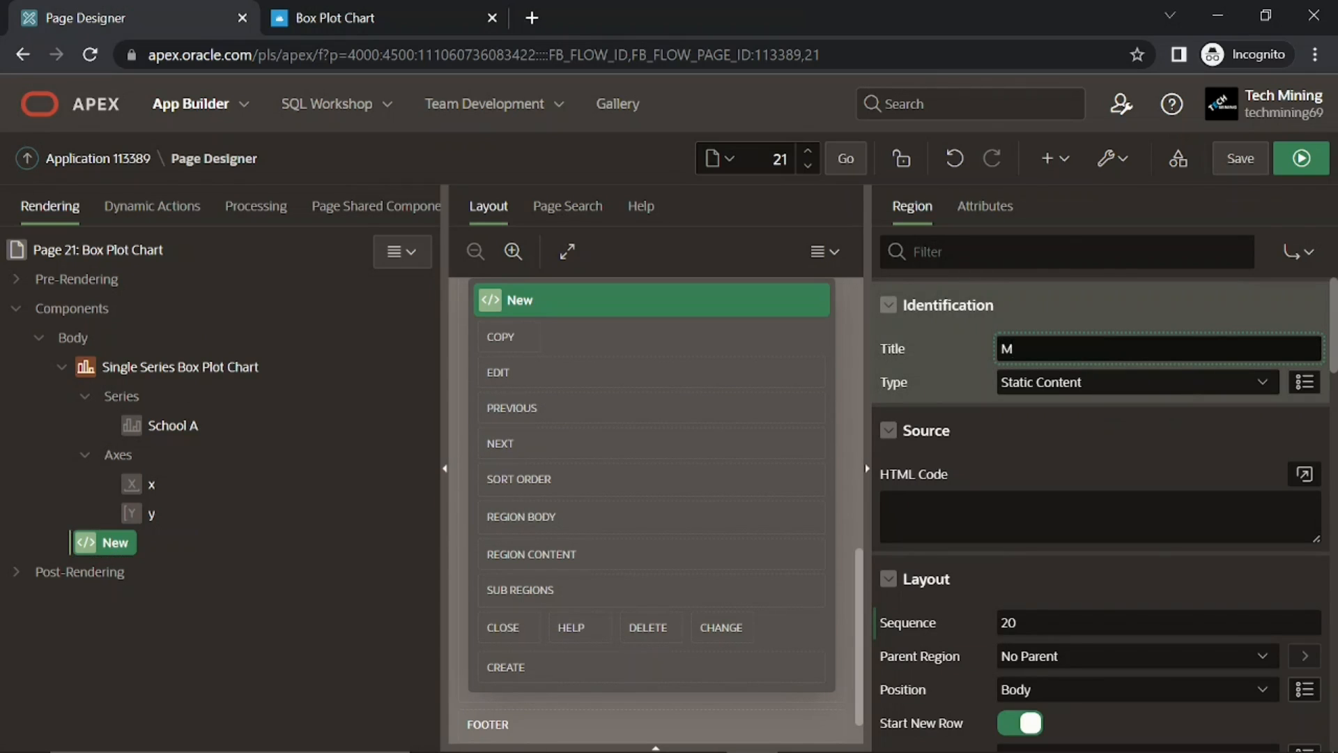
{"action": "type", "text": "ulti-"}
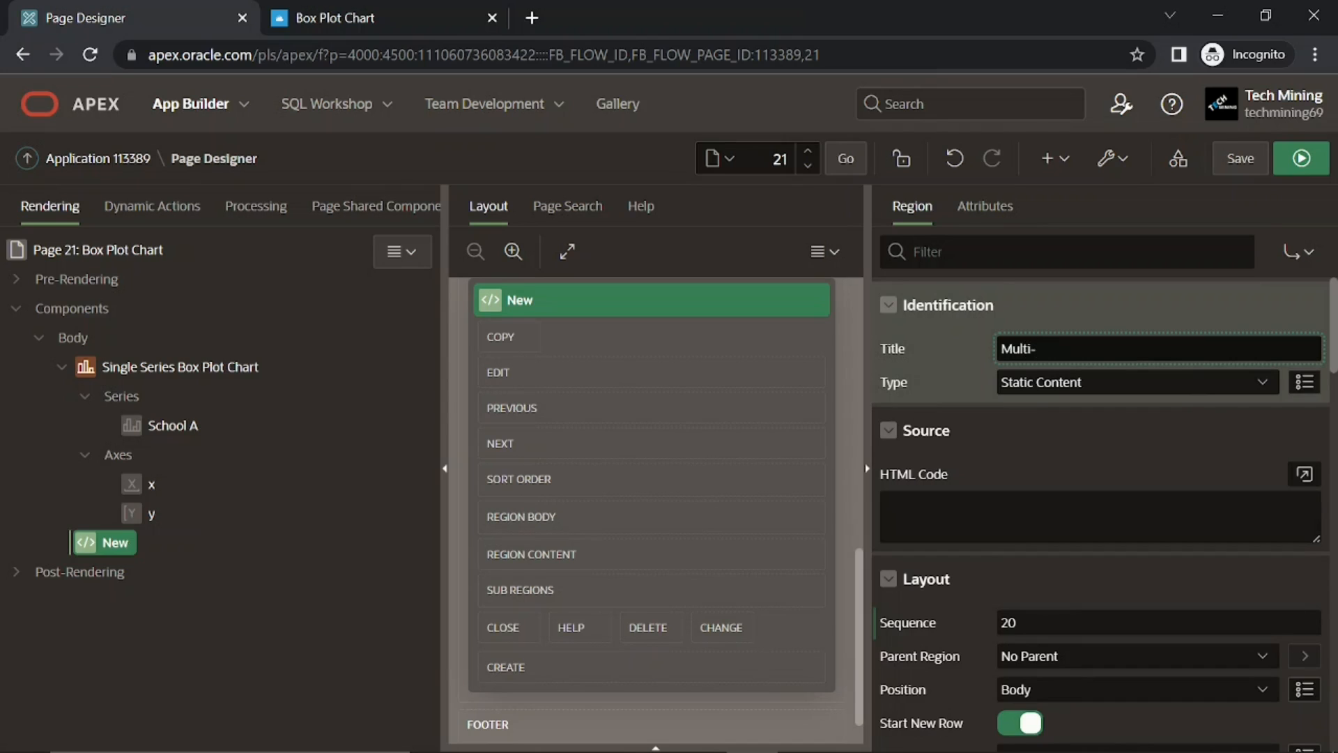
{"action": "type", "text": "Series Box"}
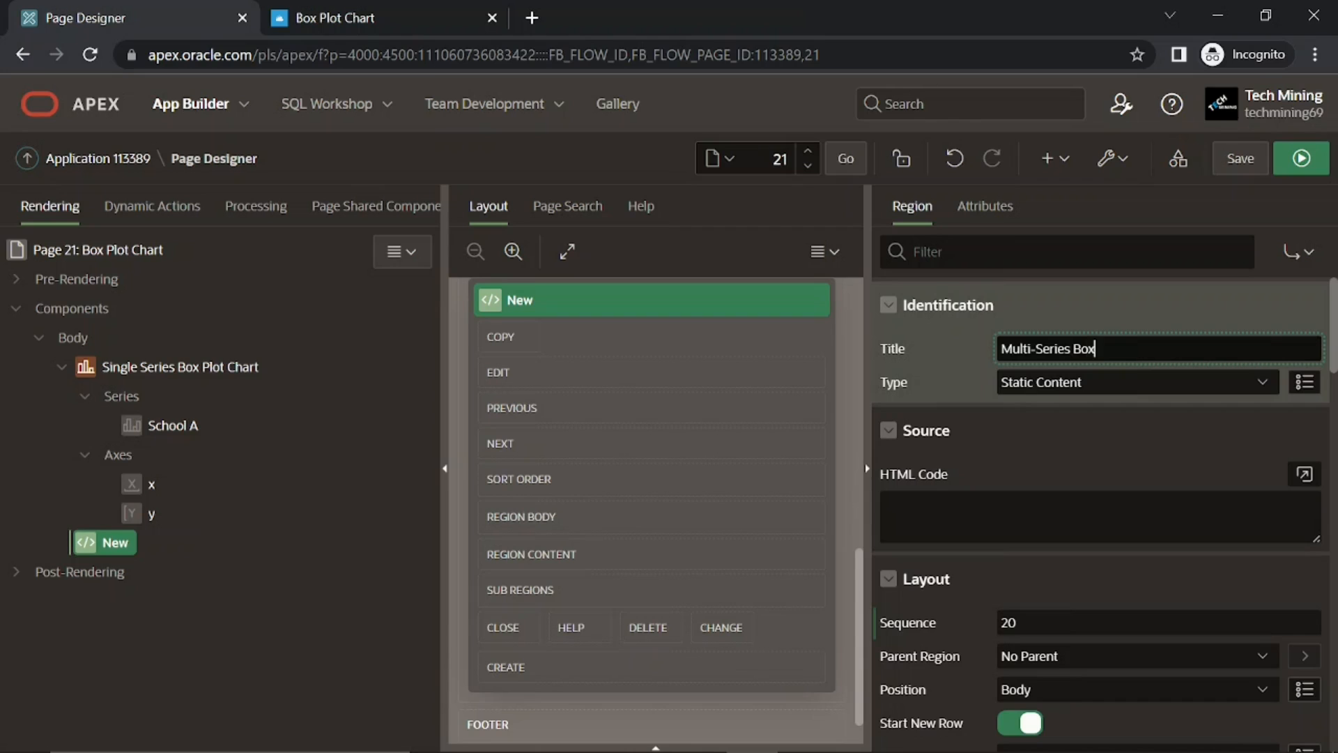
{"action": "type", "text": "Plot"}
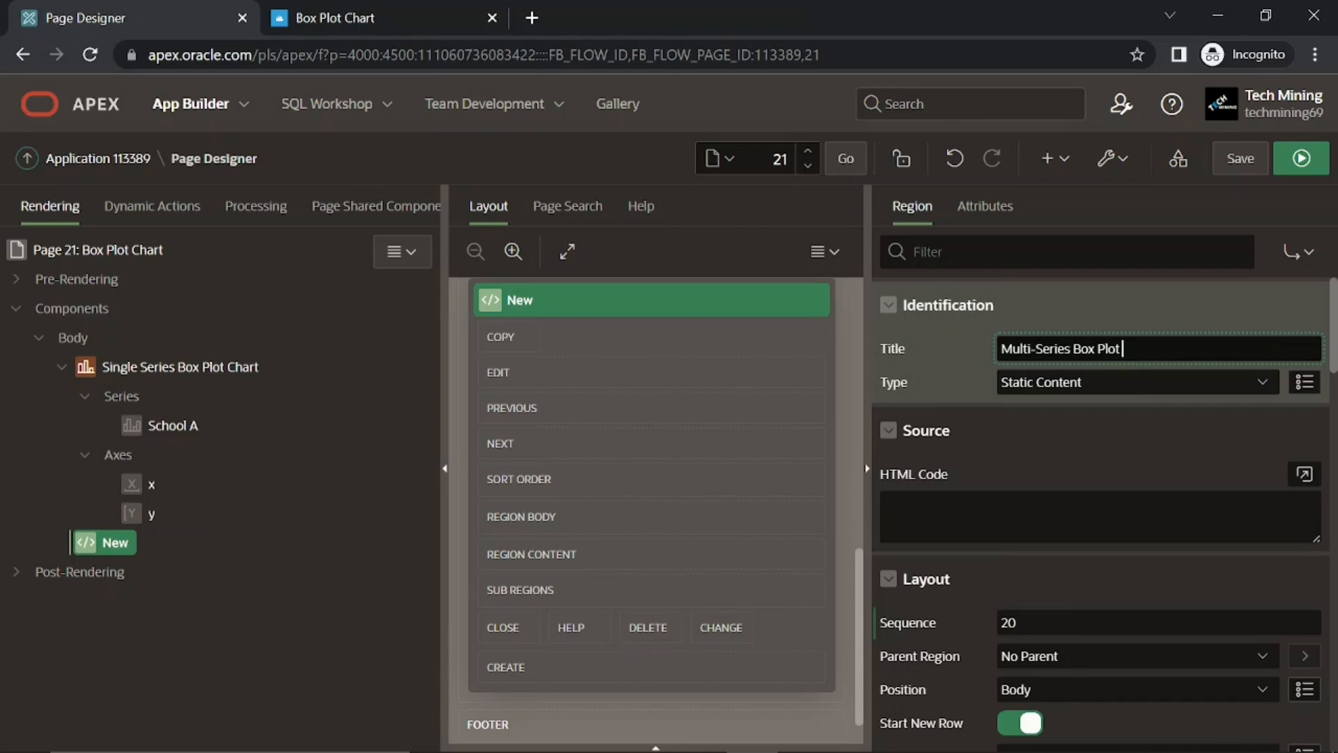
{"action": "type", "text": "Chart"}
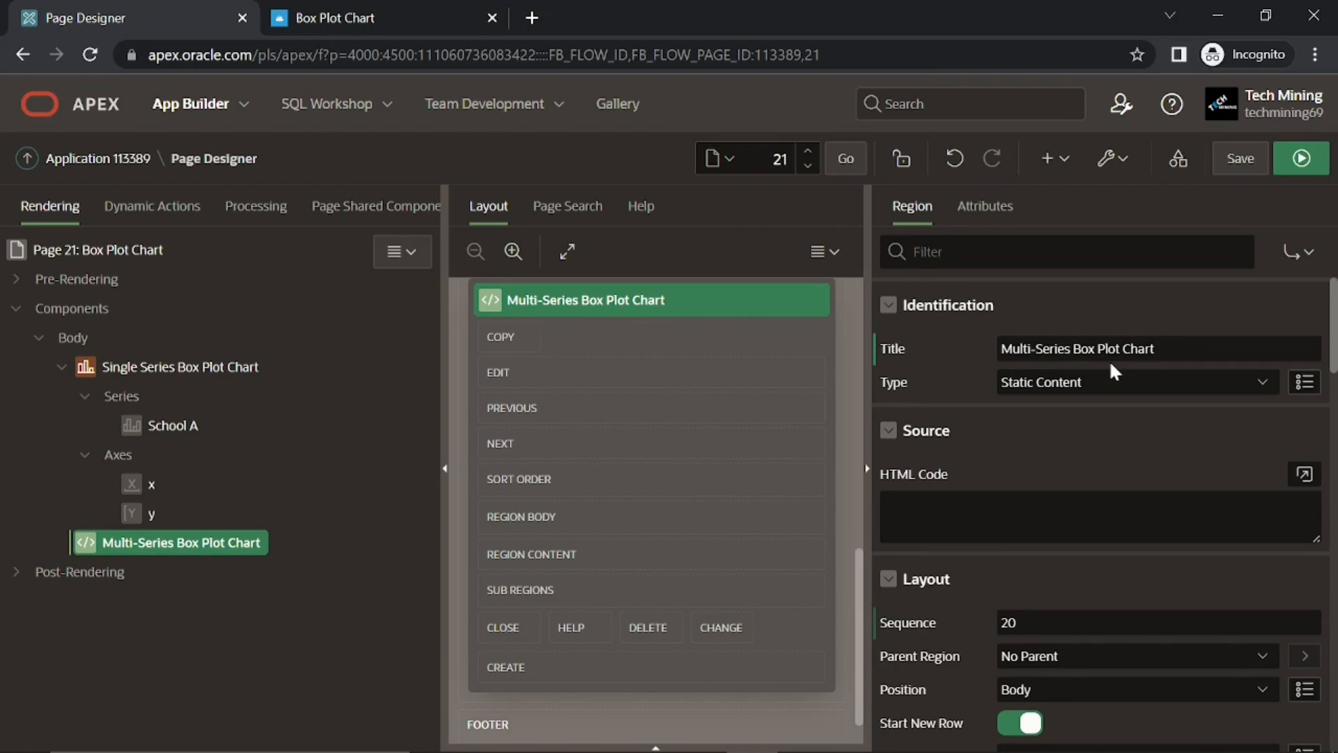
Step: Make the region a Chart sourced from a local-database SQL query
{"action": "left_click", "coordinate": [1136, 381]}
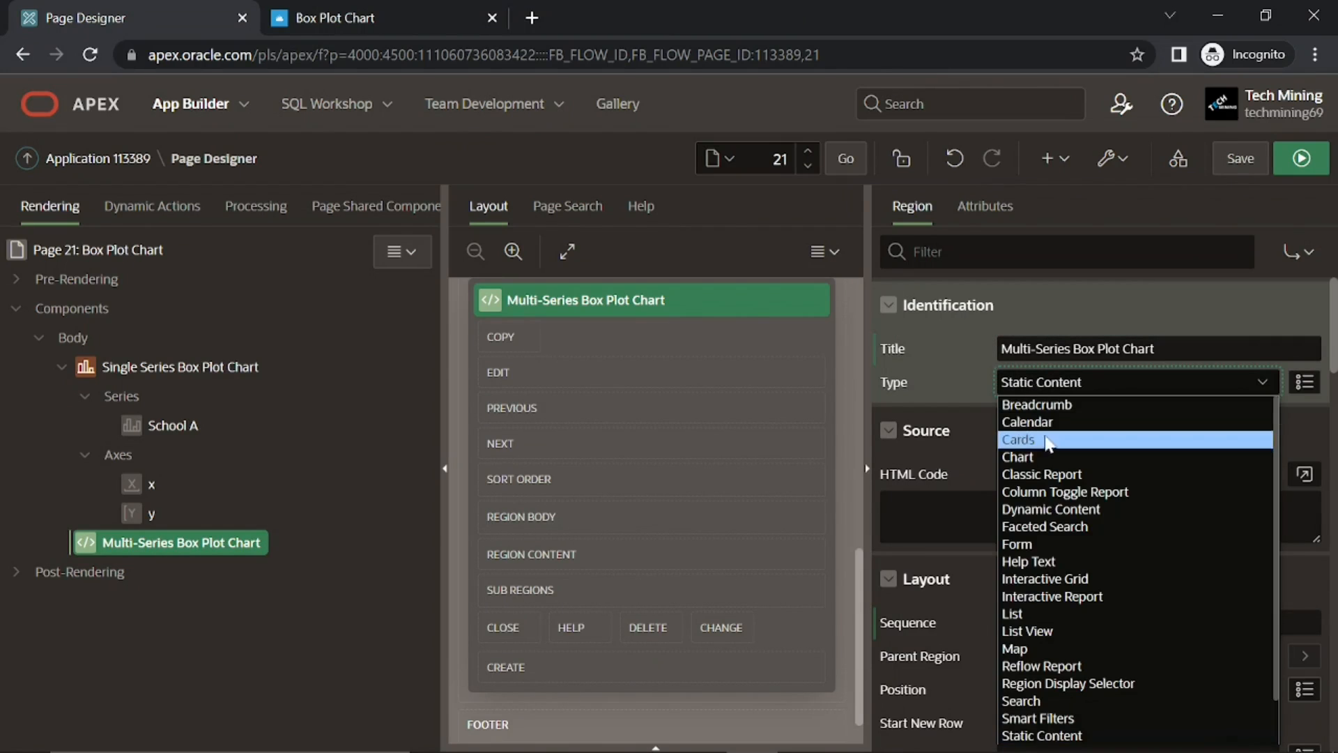
{"action": "left_click", "coordinate": [1018, 455]}
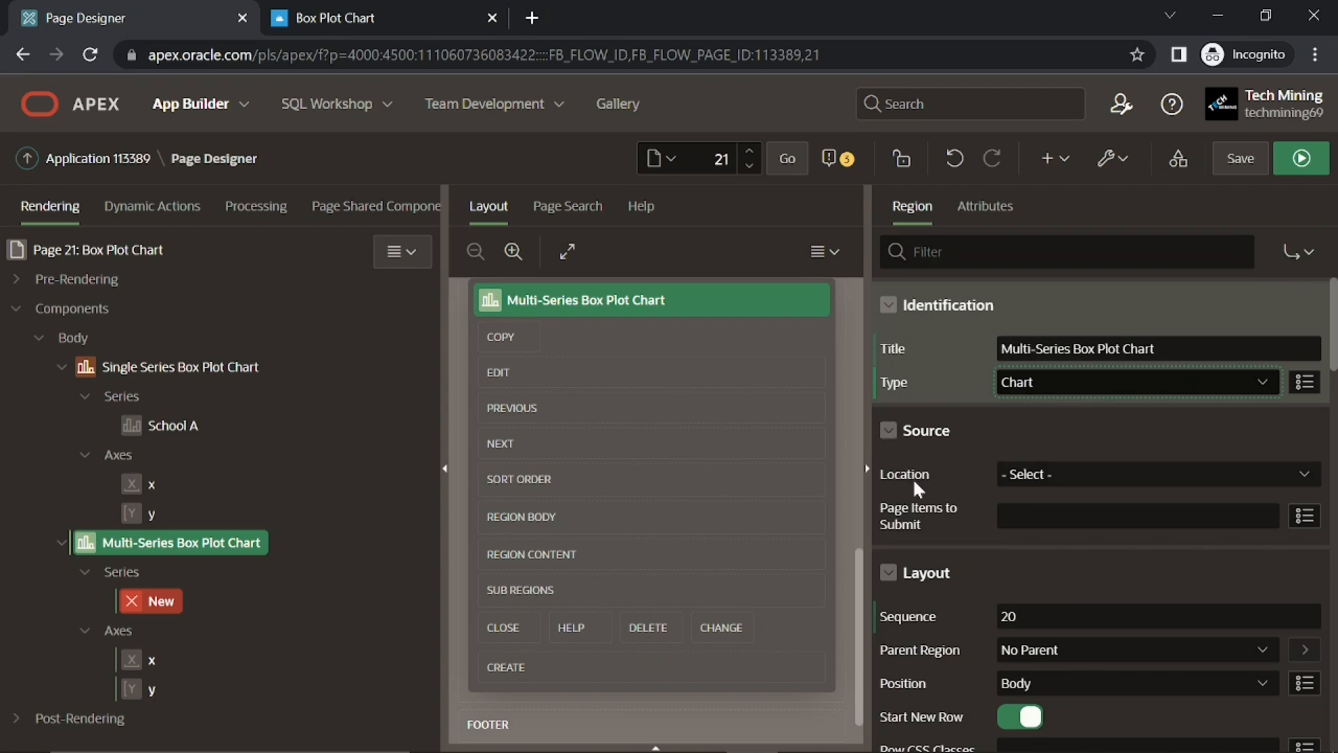
{"action": "left_click", "coordinate": [1156, 474]}
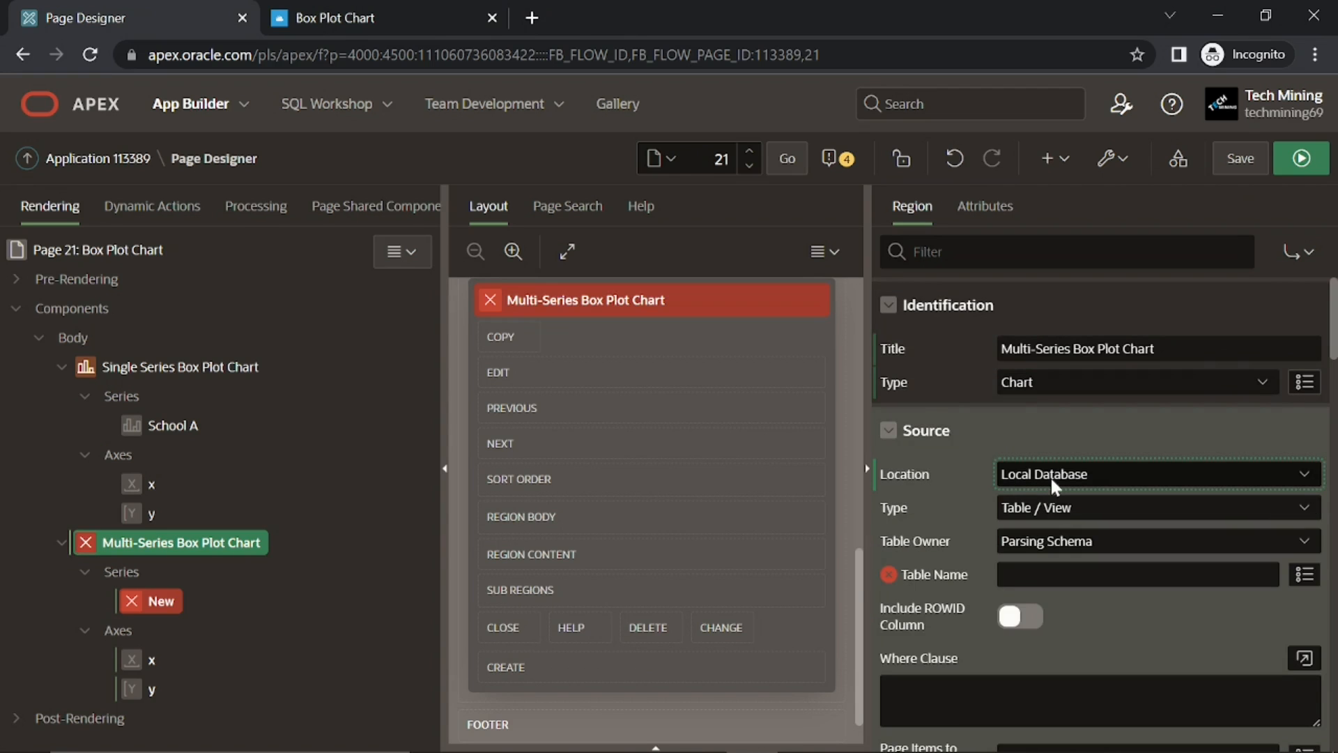
{"action": "left_click", "coordinate": [1152, 506]}
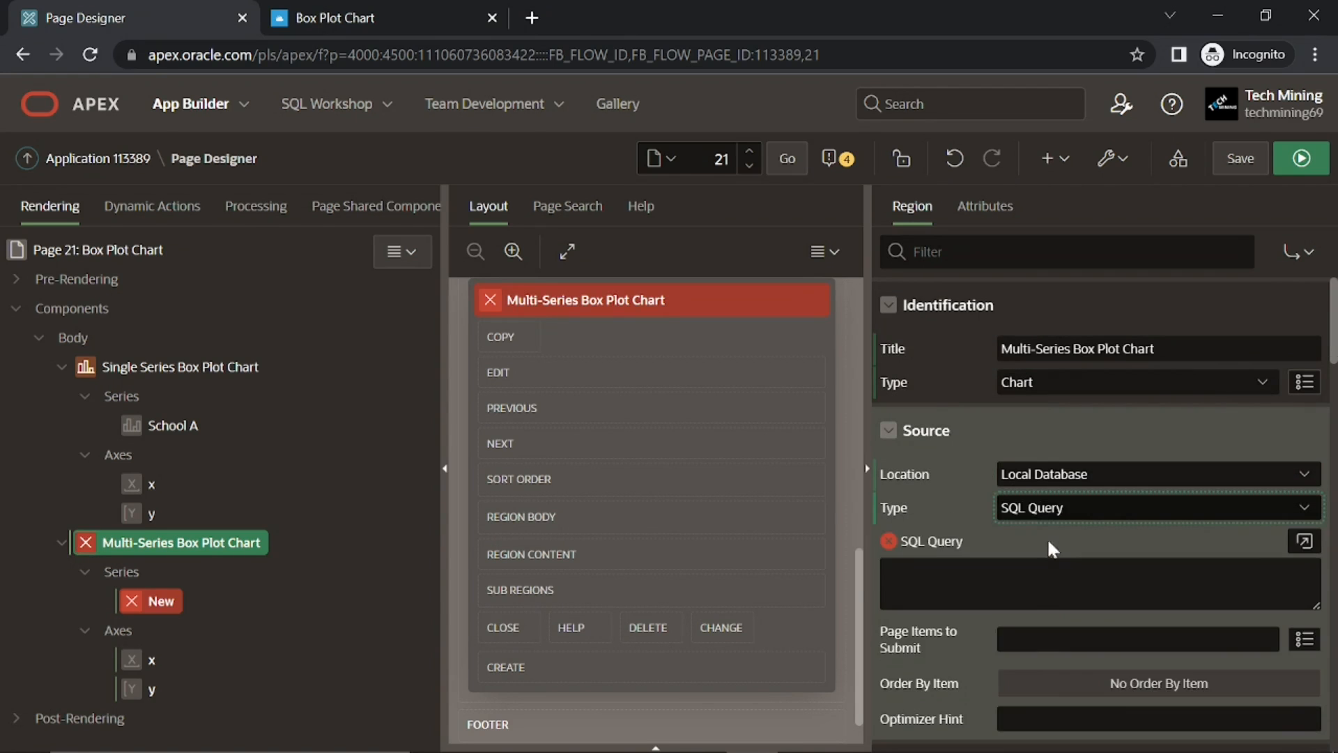
{"action": "left_click", "coordinate": [1303, 540]}
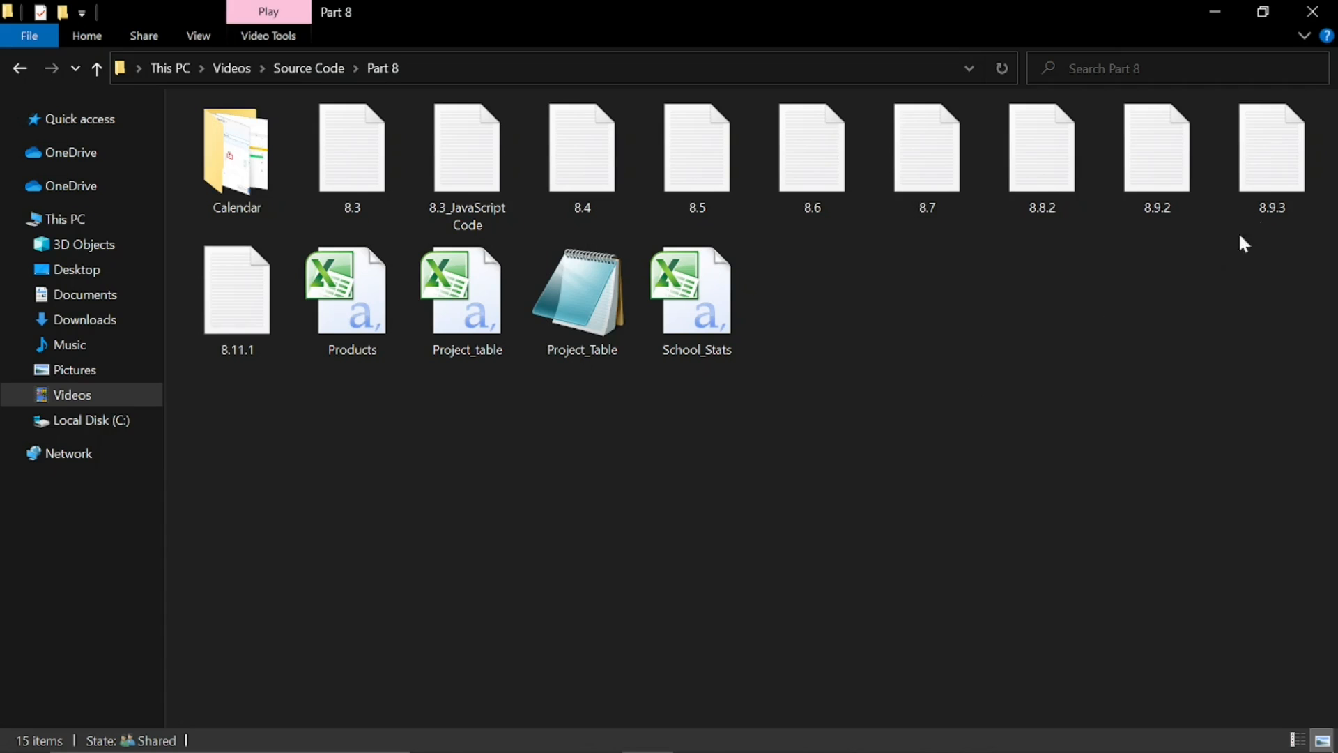
Step: Paste 'select * from boxplot_table' from the source file, validate it and apply it
{"action": "double_click", "coordinate": [1271, 148]}
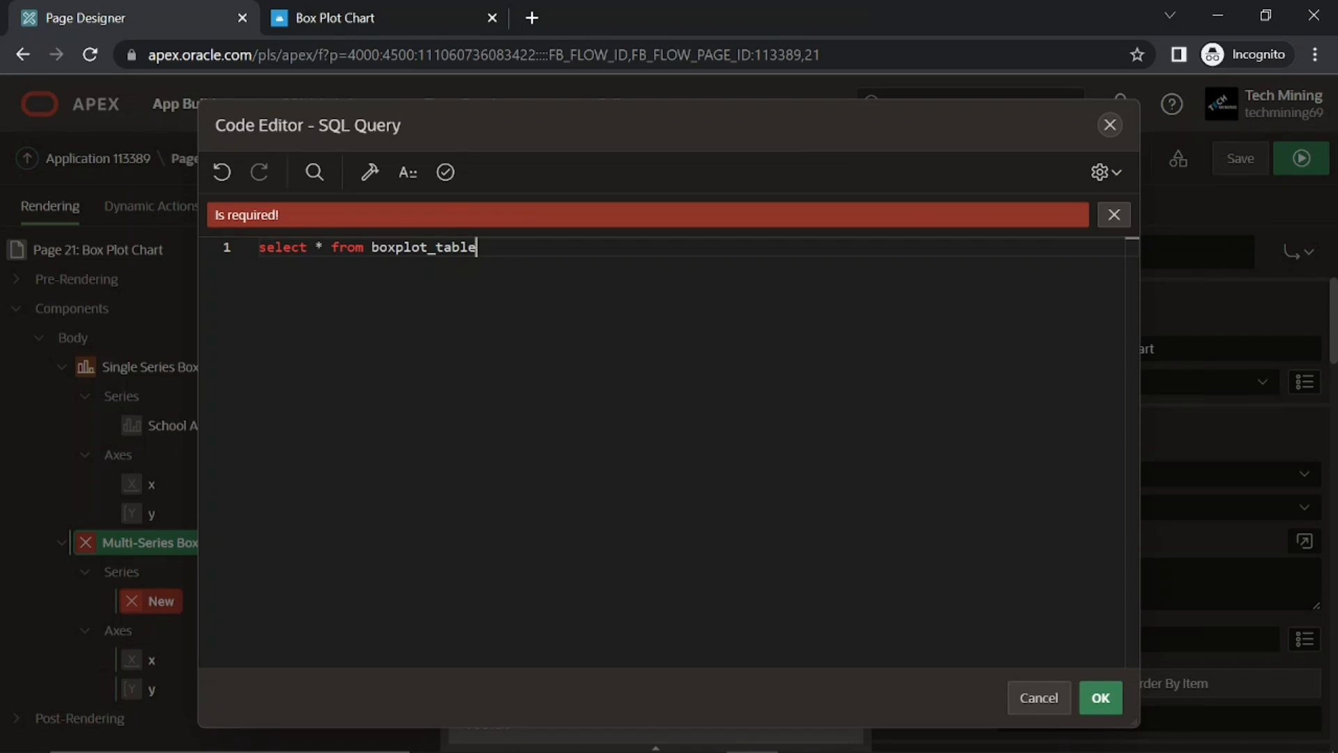
{"action": "left_click", "coordinate": [445, 171]}
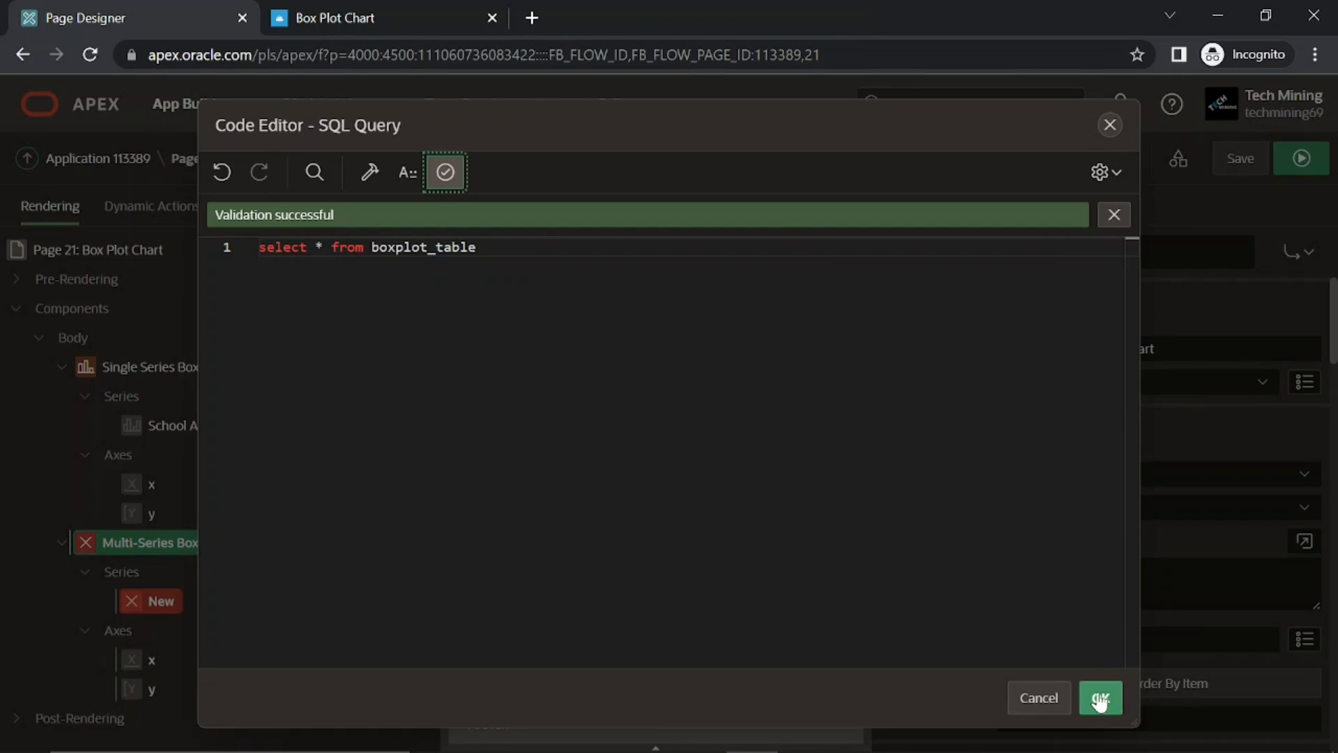
{"action": "left_click", "coordinate": [1100, 697]}
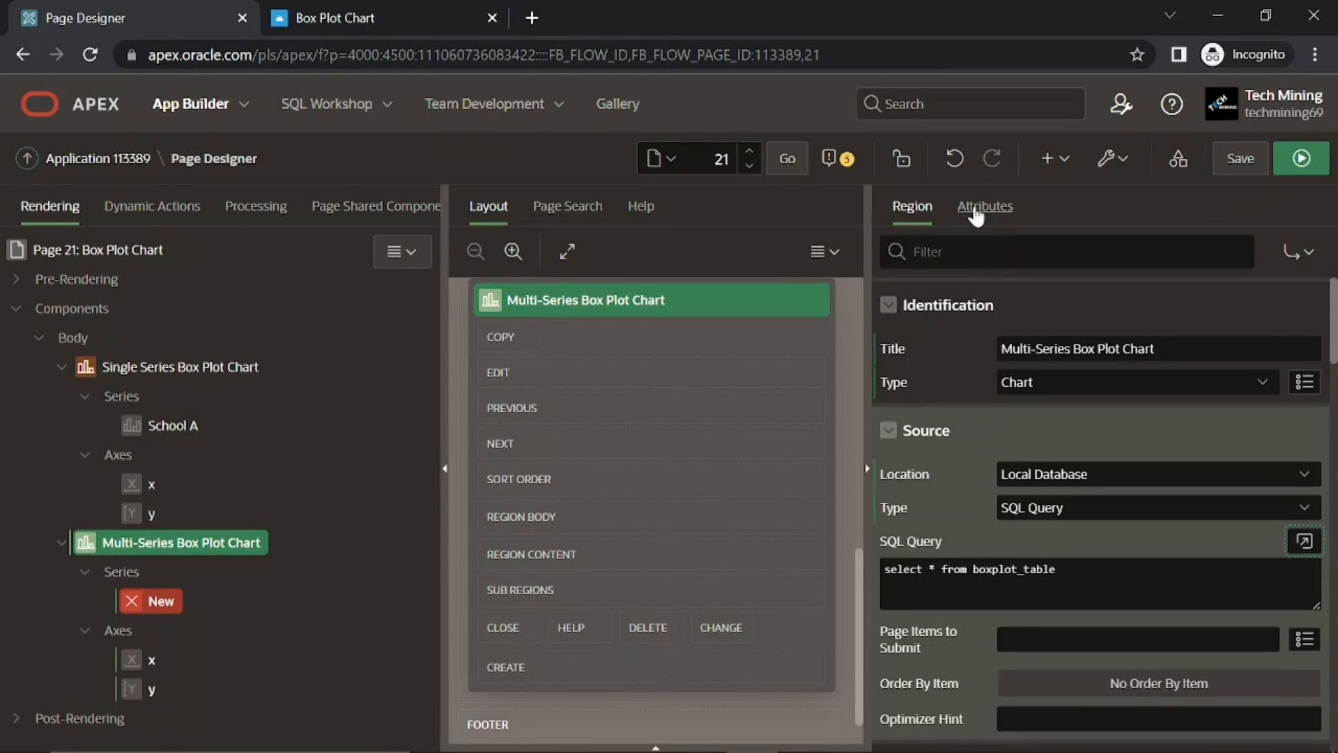
Step: Set the chart type to Box Plot and switch the legend on in Attributes
{"action": "left_click", "coordinate": [984, 206]}
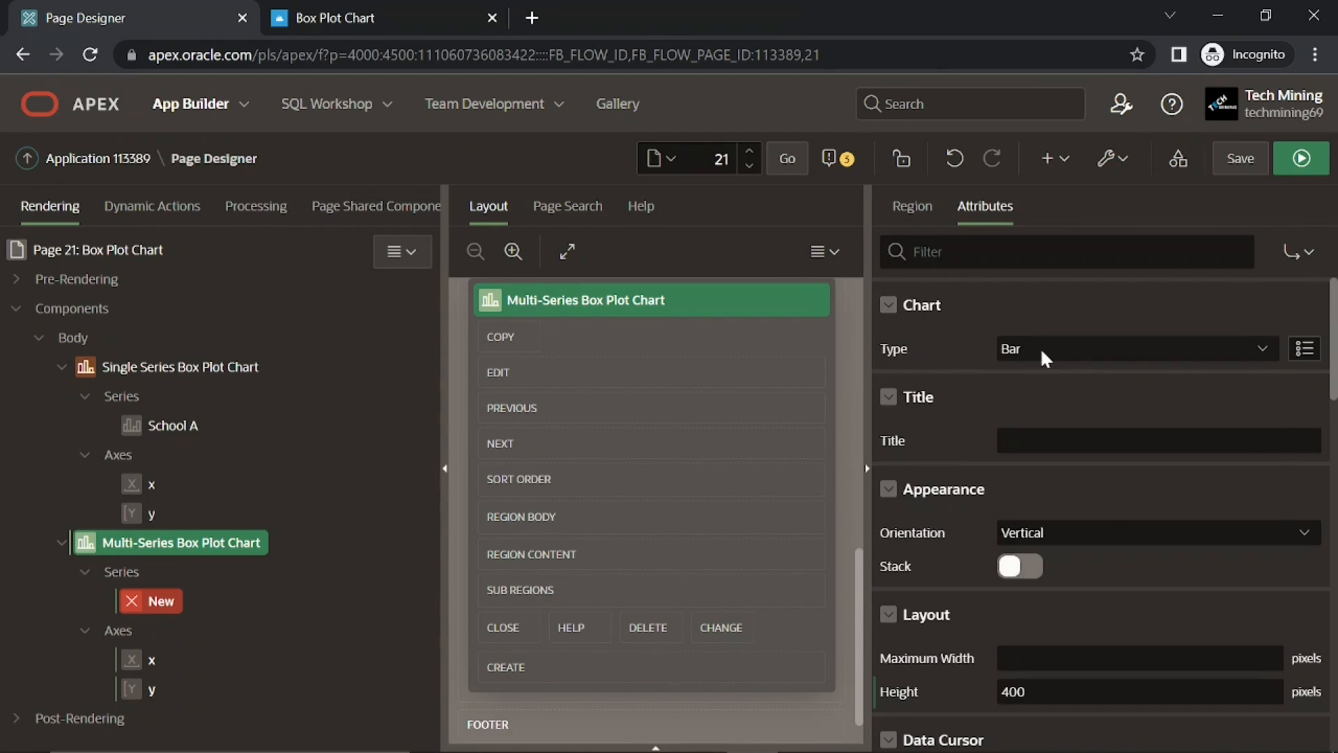
{"action": "left_click", "coordinate": [1135, 349]}
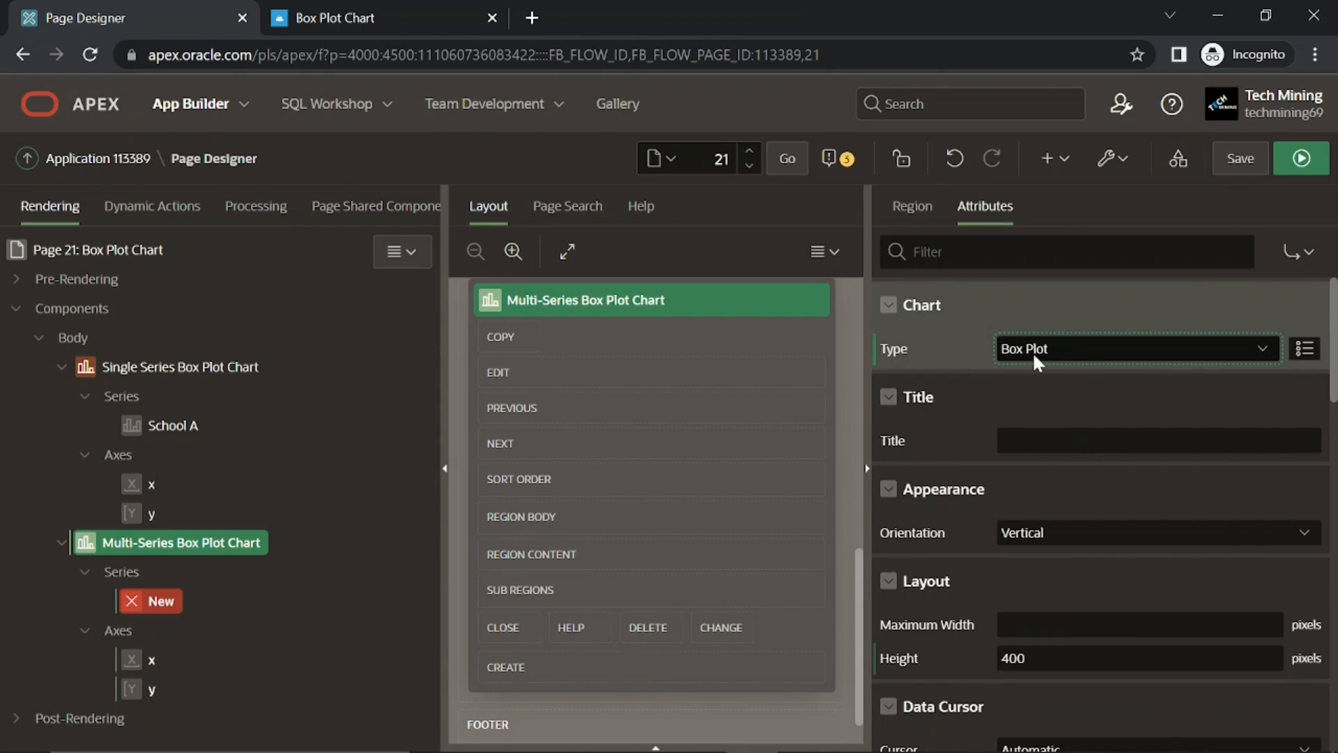
{"action": "scroll", "scroll_direction": "down", "scroll_amount": 3}
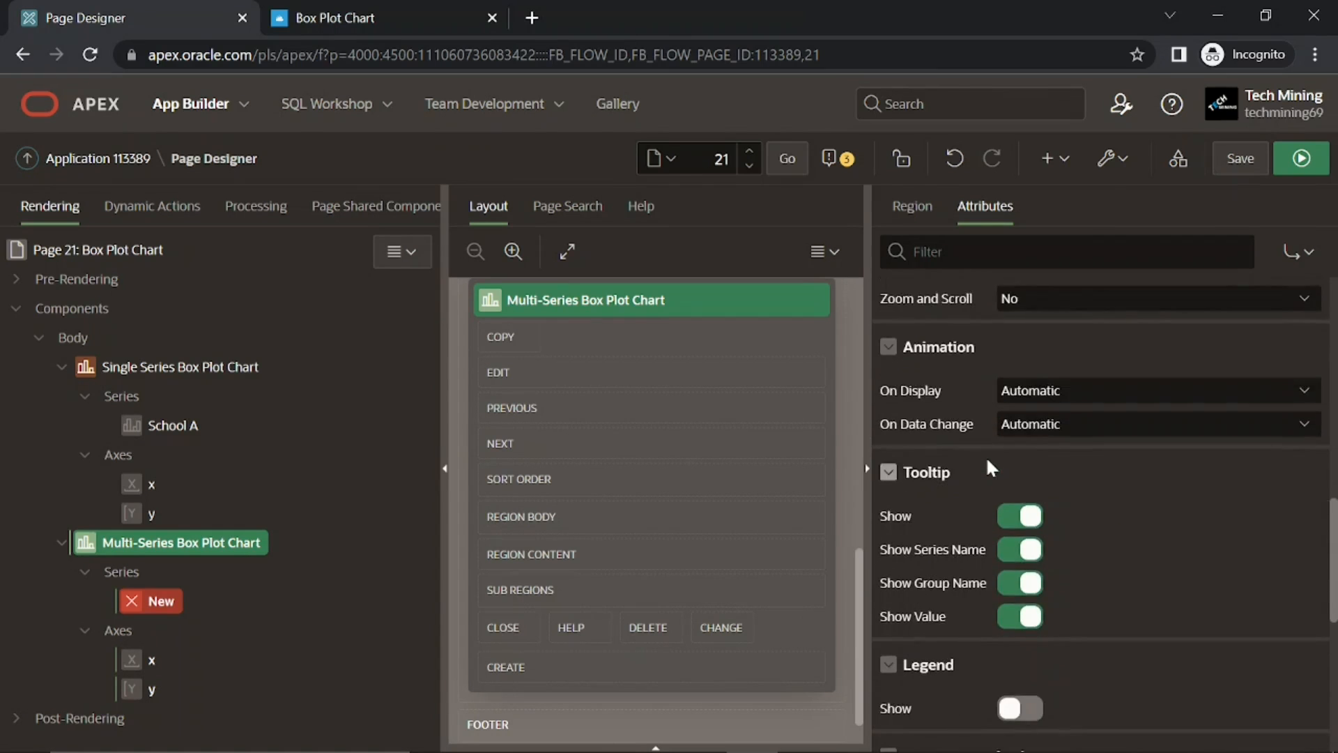
{"action": "left_click", "coordinate": [1019, 499]}
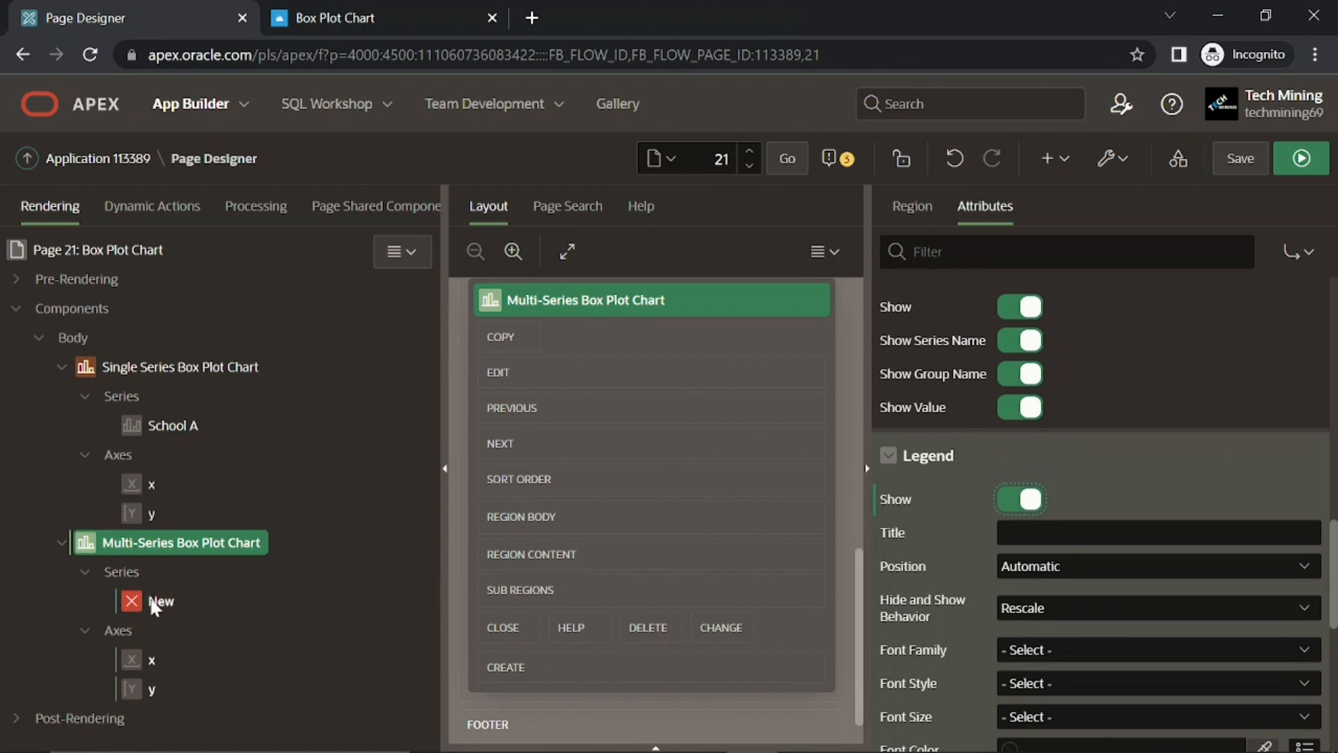
Step: Rename the series School A, use Region Source with COURSE labels and SCHOOLA values
{"action": "left_click", "coordinate": [160, 601]}
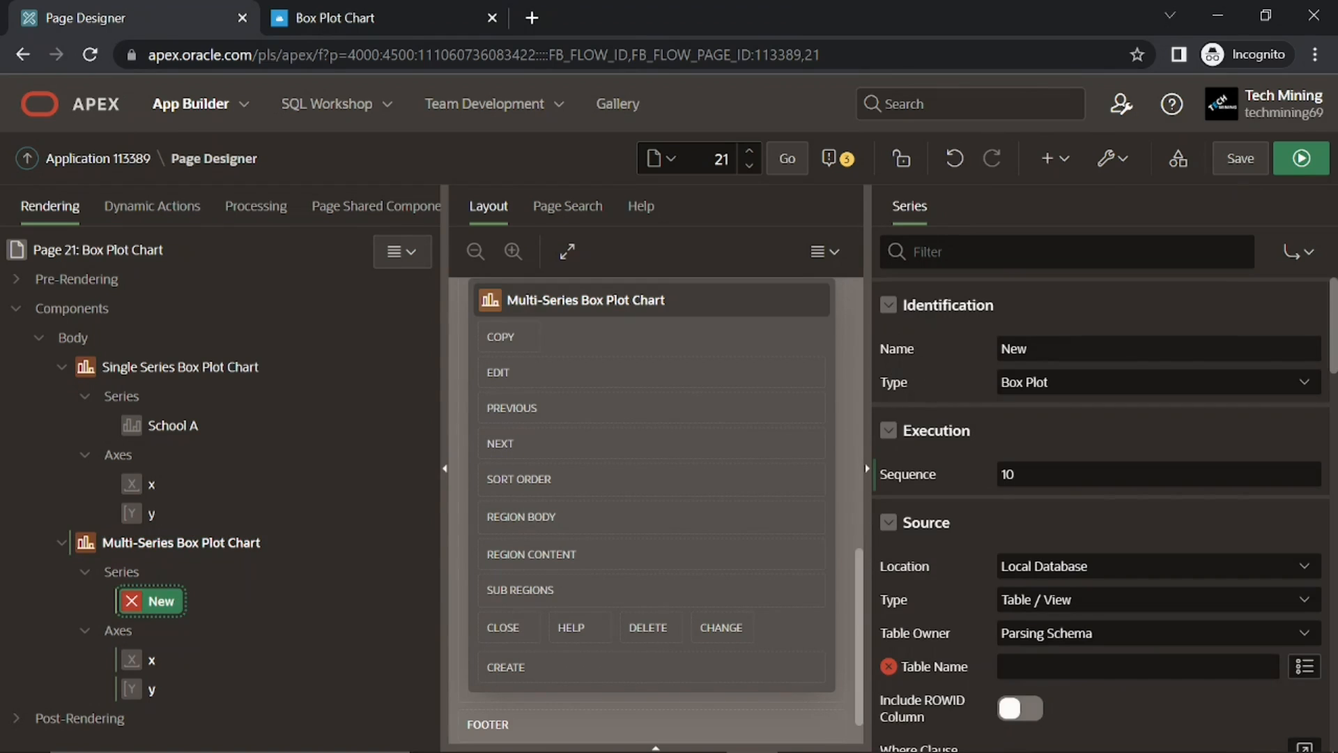
{"action": "type", "text": "Sc"}
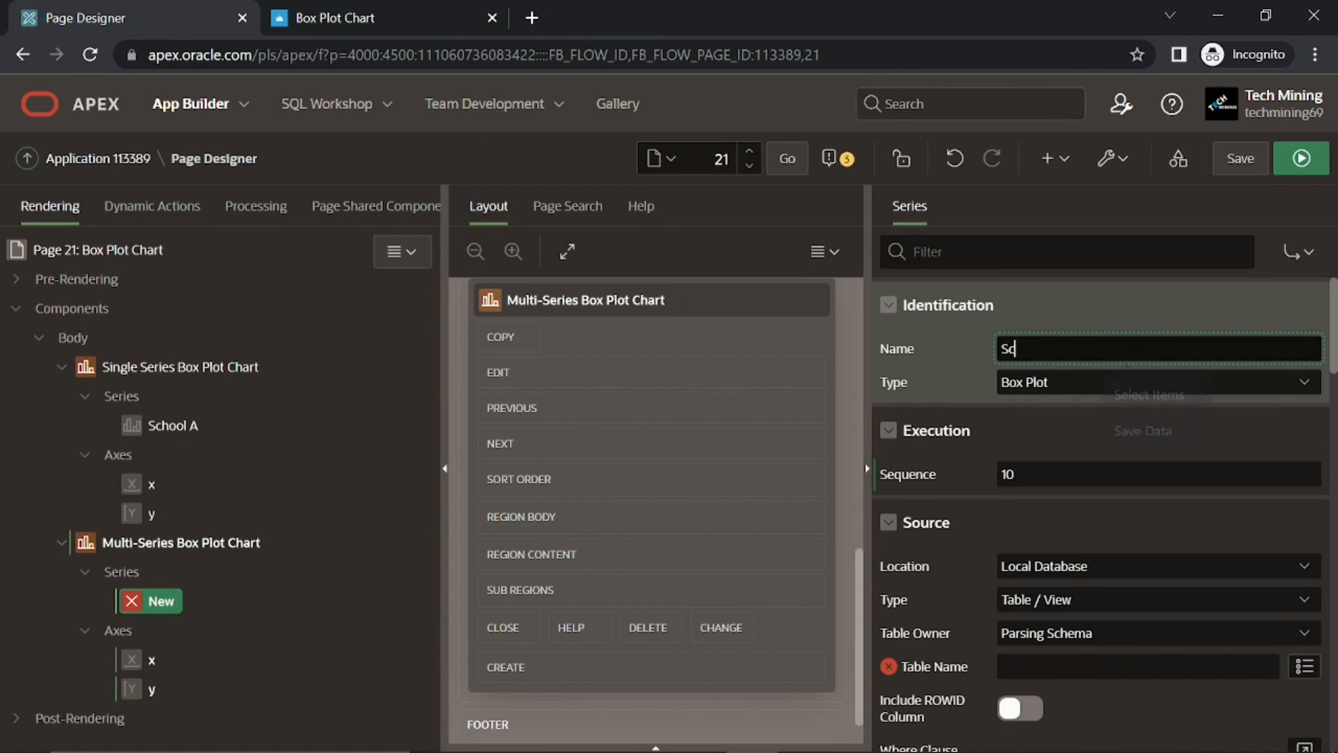
{"action": "type", "text": "School A"}
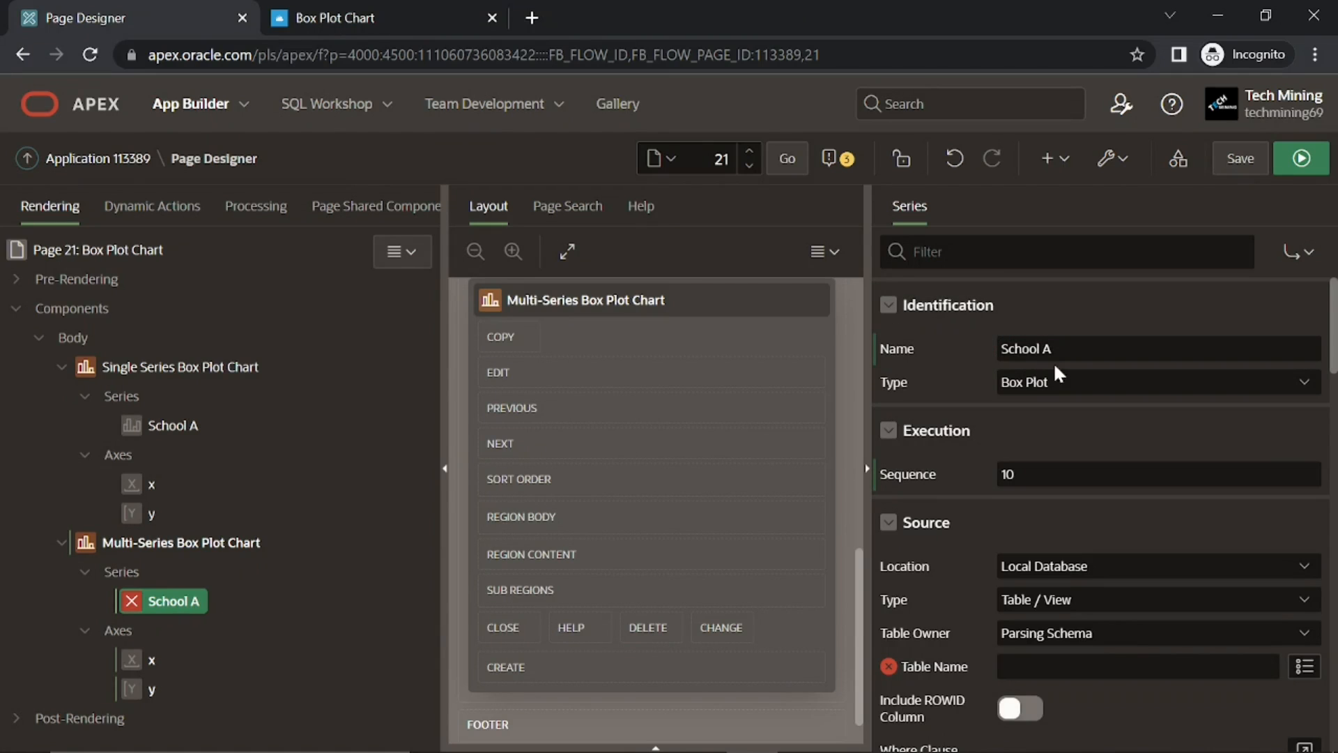
{"action": "mouse_move", "coordinate": [911, 570]}
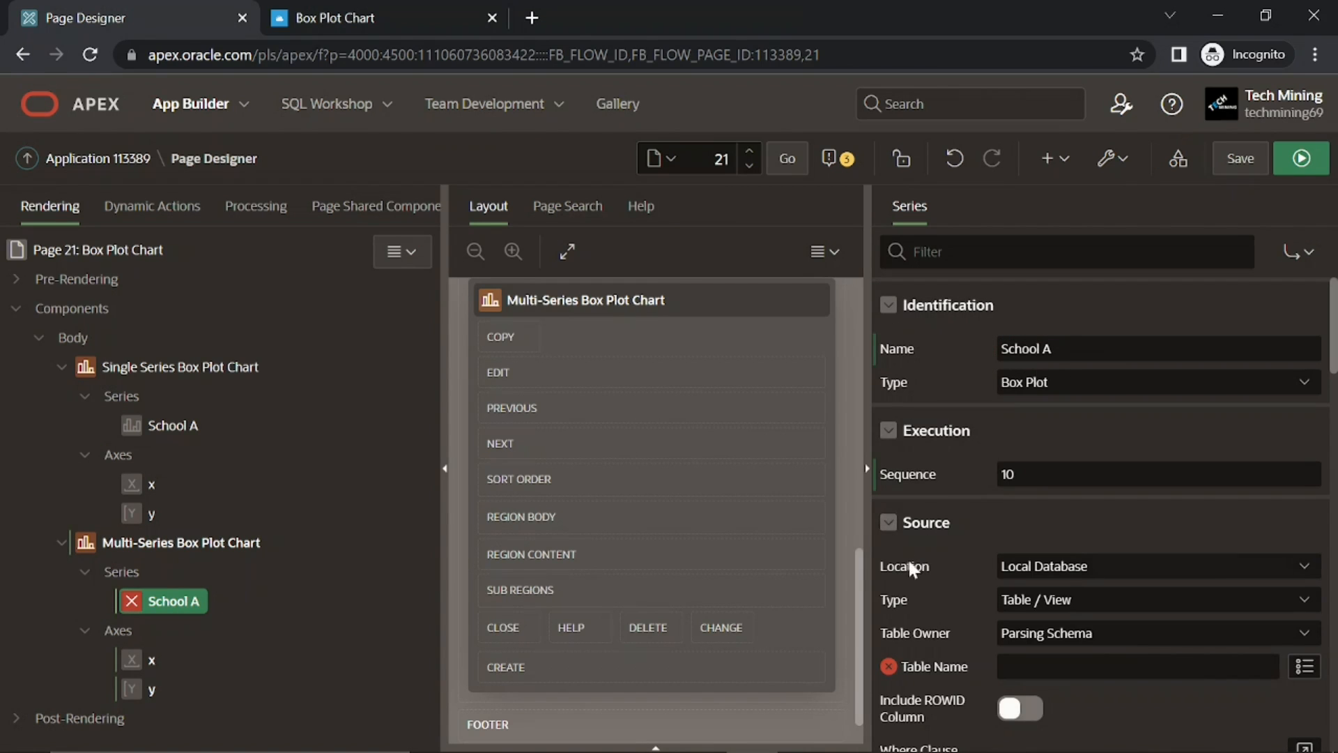
{"action": "left_click", "coordinate": [1156, 565]}
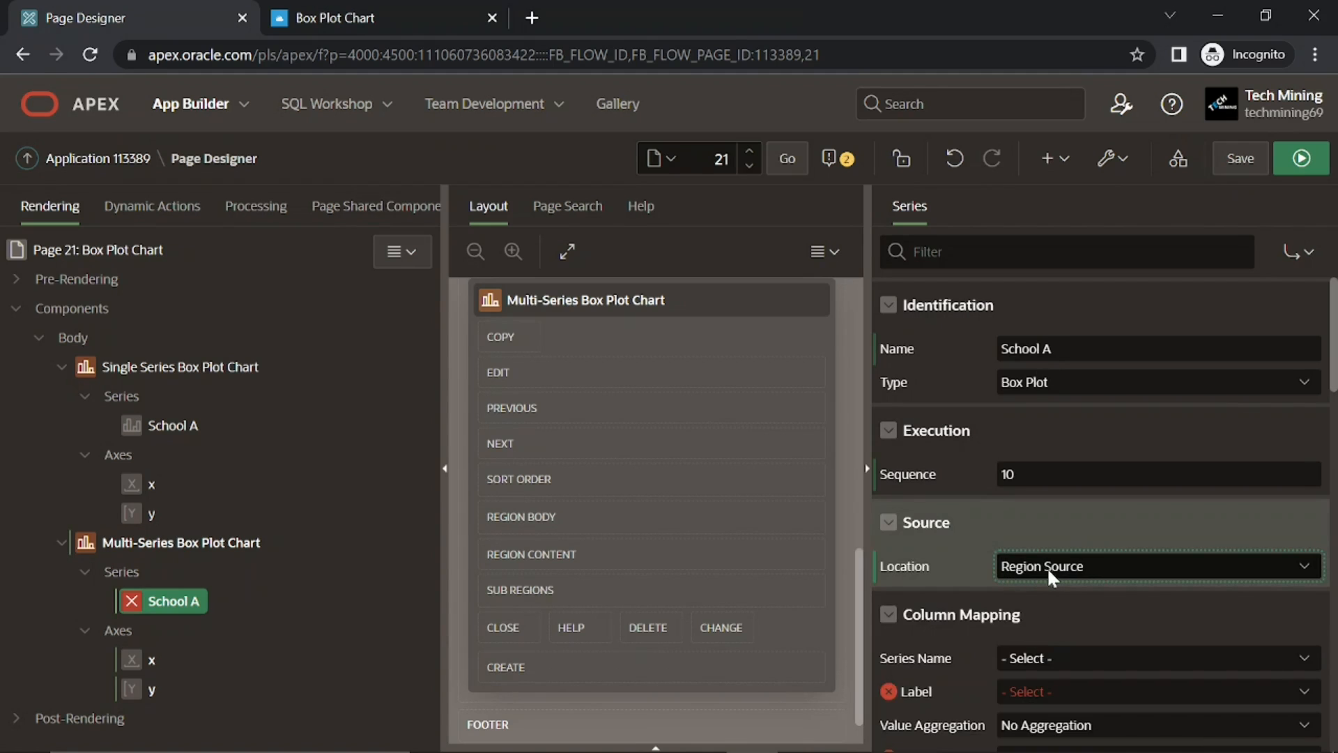
{"action": "scroll", "scroll_direction": "down", "scroll_amount": 3}
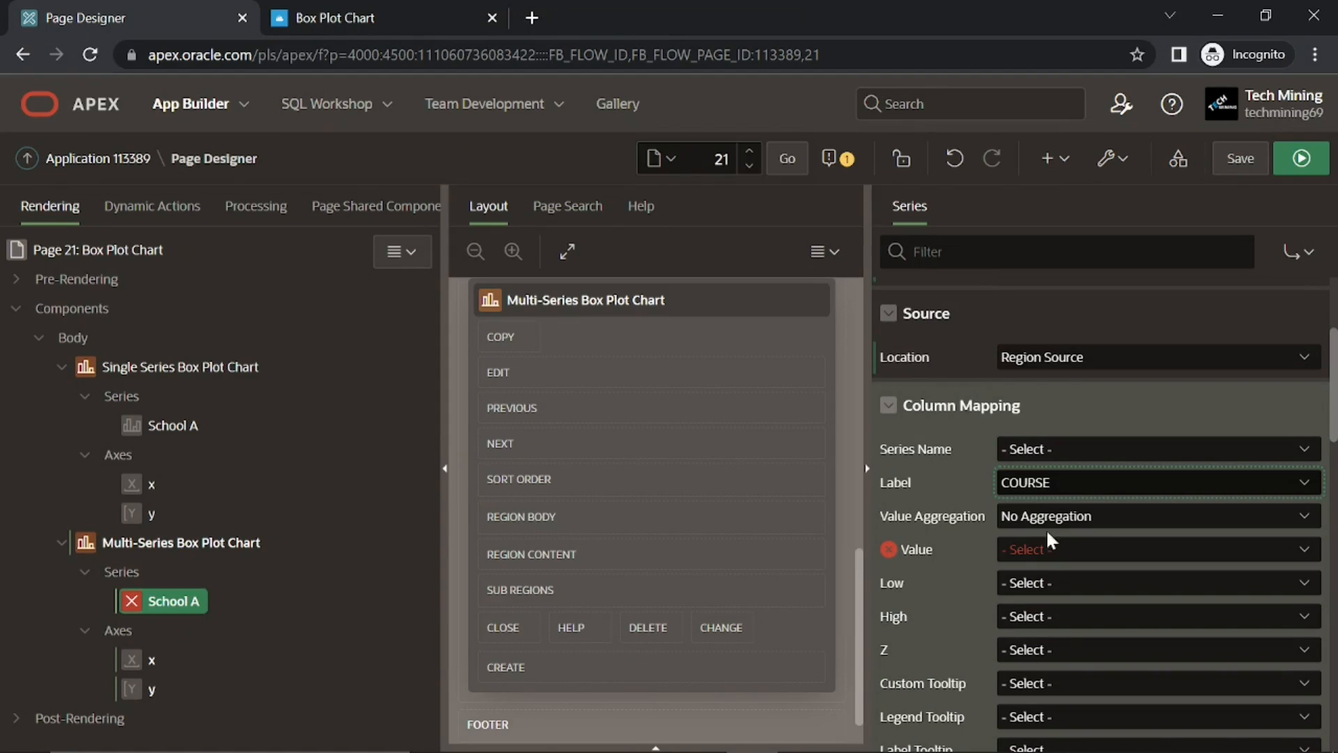
{"action": "left_click", "coordinate": [1152, 548]}
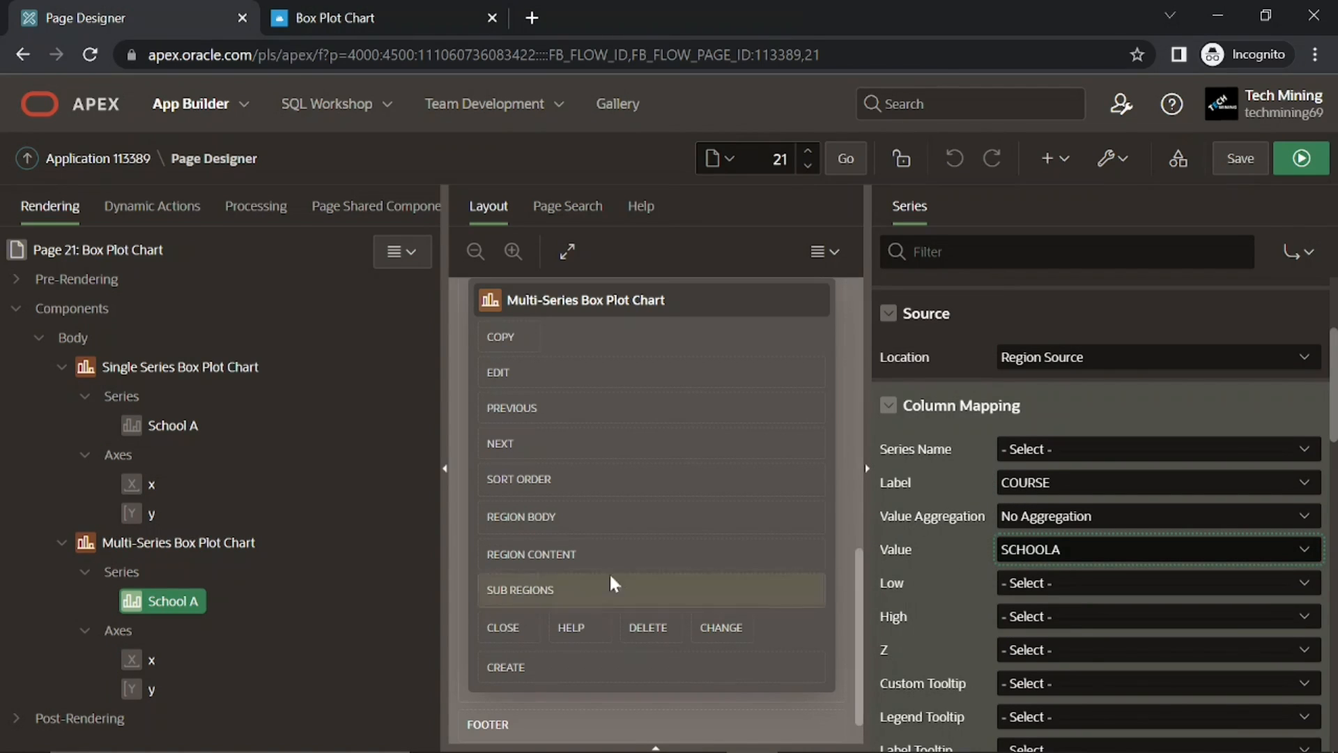
Step: Create a School B series from the region source and choose its label column
{"action": "right_click", "coordinate": [121, 571]}
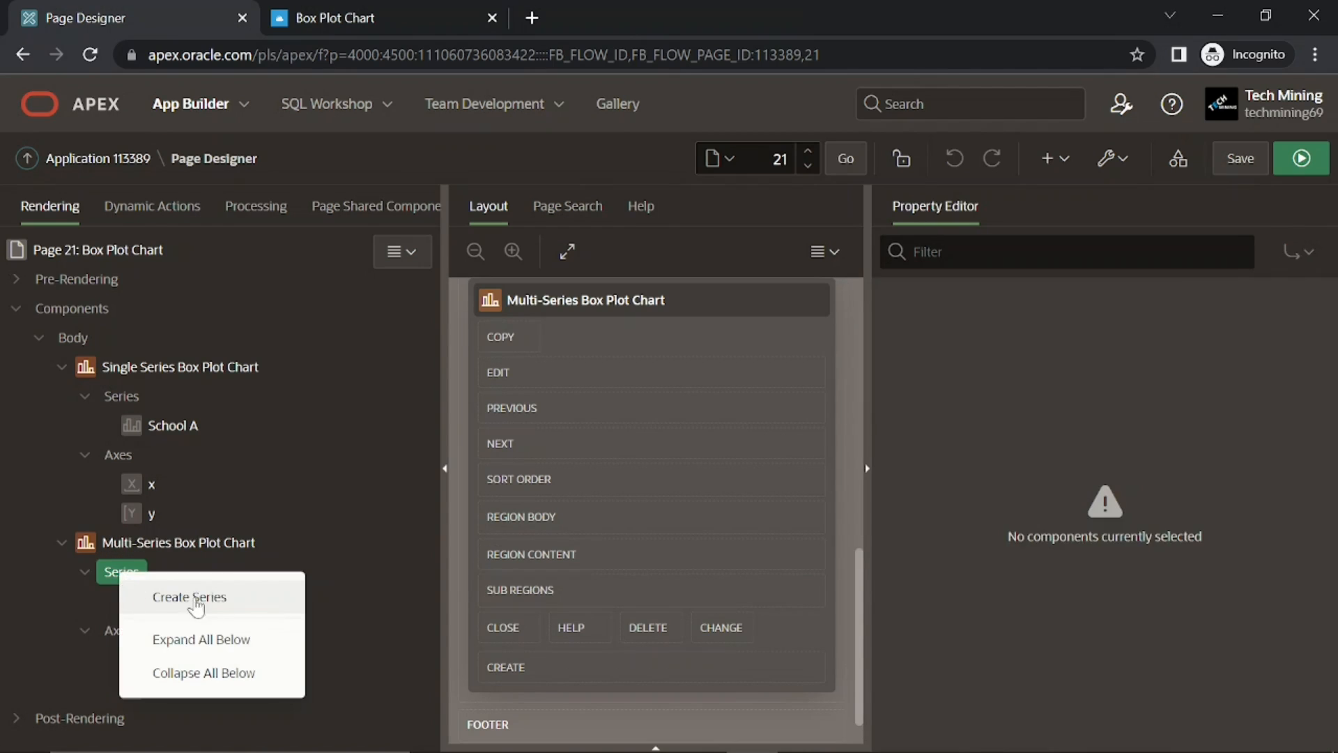
{"action": "left_click", "coordinate": [190, 596]}
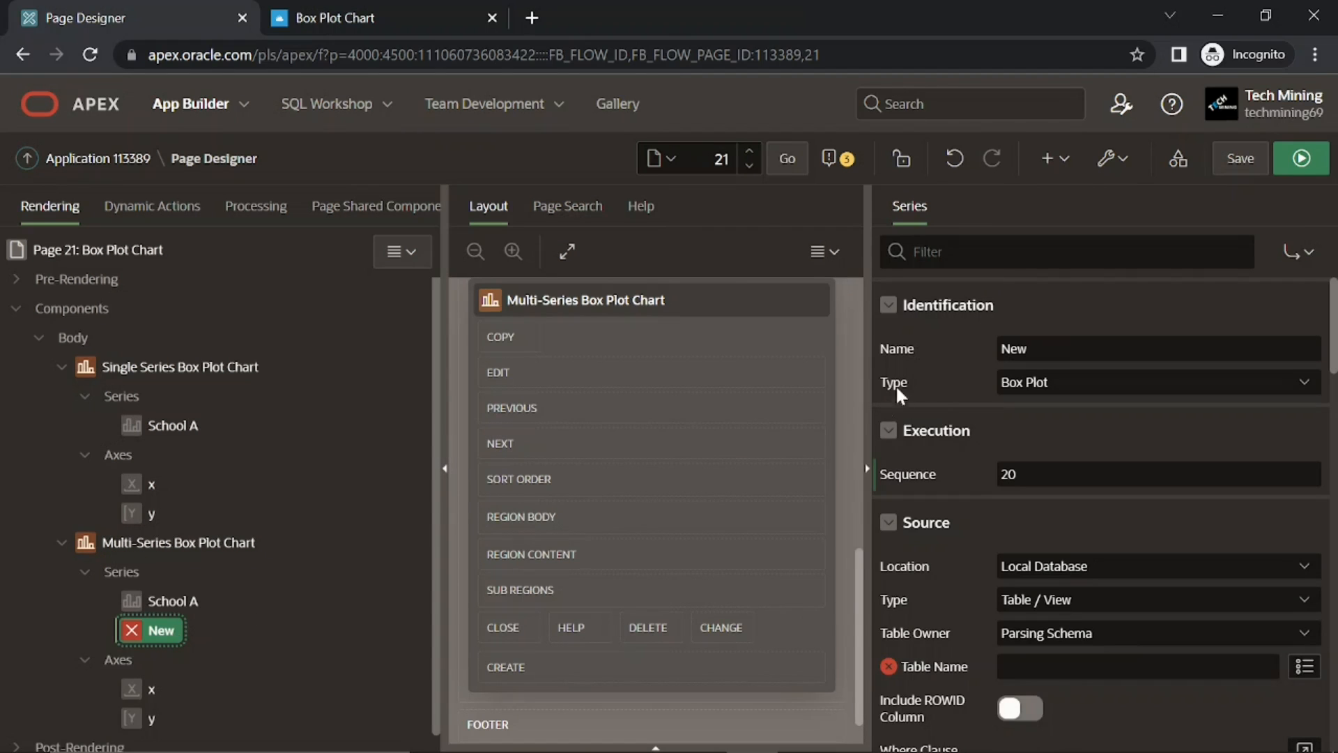
{"action": "left_click", "coordinate": [1157, 349]}
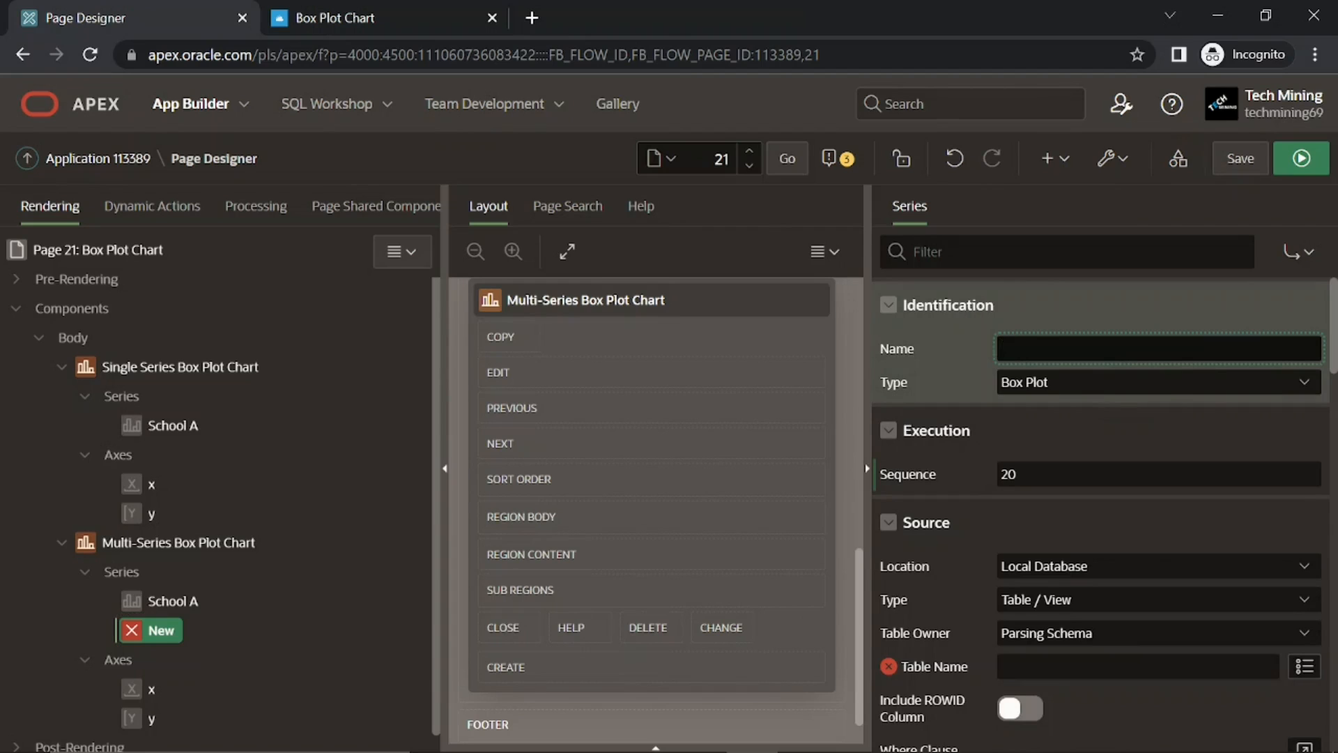
{"action": "type", "text": "School B"}
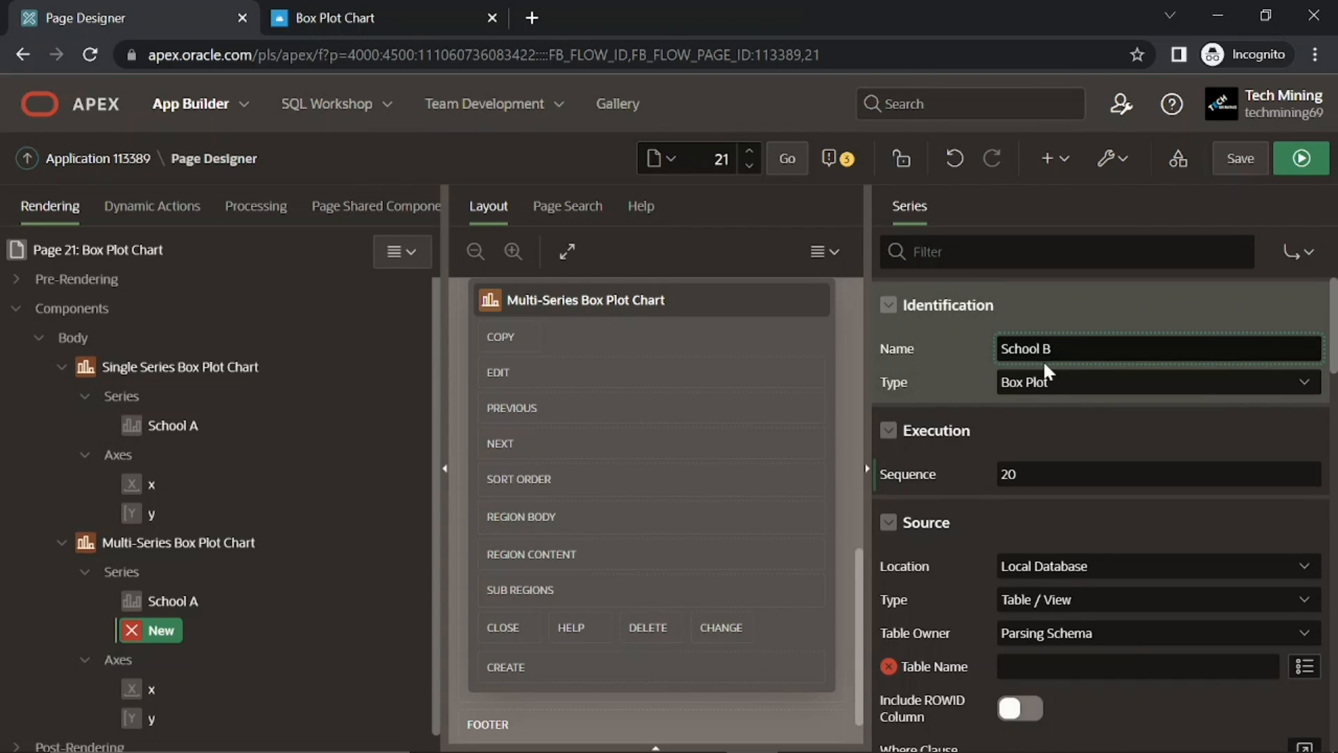
{"action": "type", "text": "School B"}
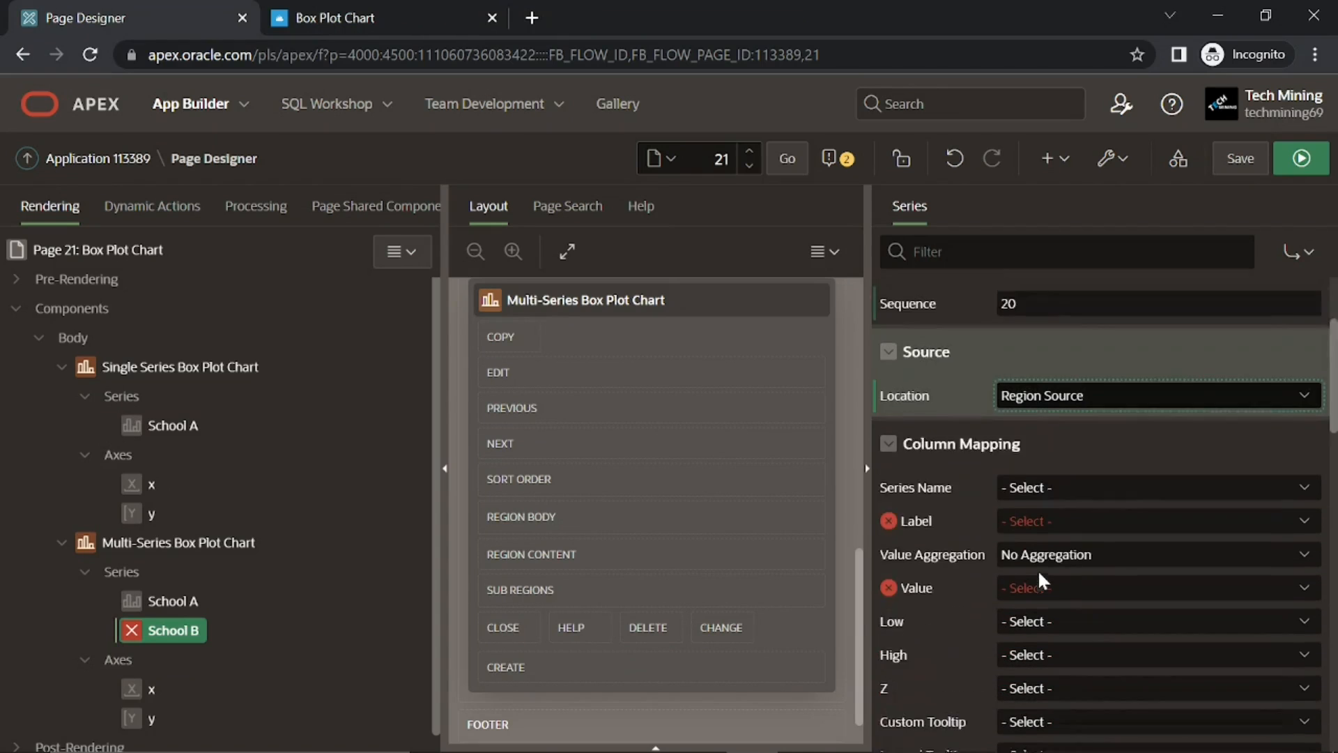
{"action": "left_click", "coordinate": [1157, 520]}
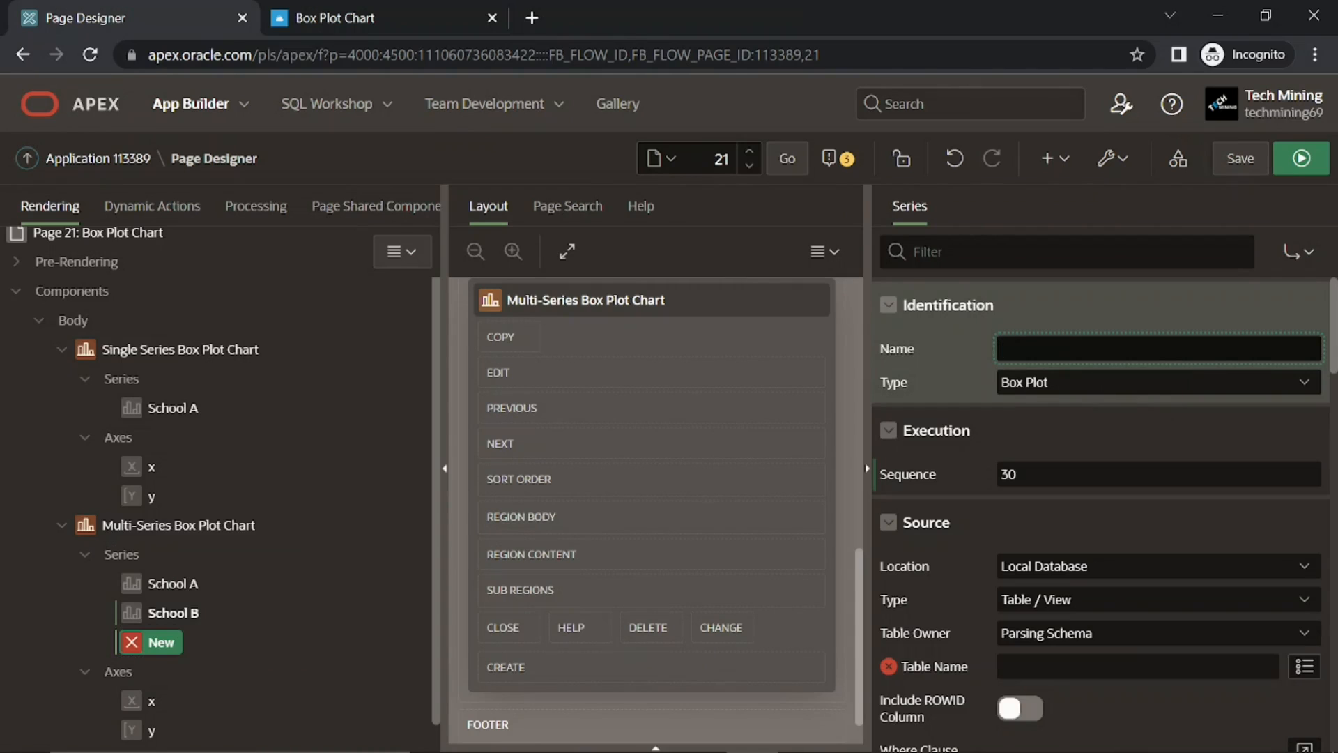
Step: Name the third series School C, use Region Source and choose its label column
{"action": "type", "text": "School"}
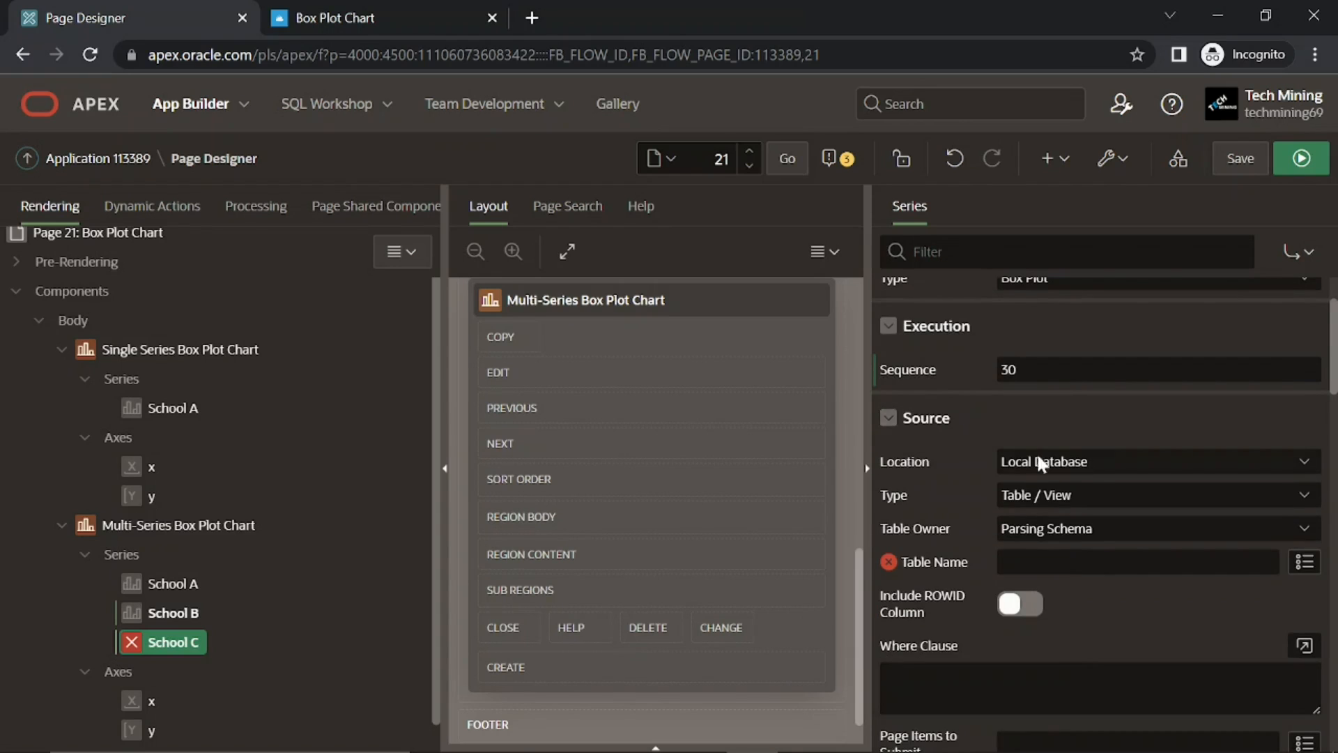
{"action": "left_click", "coordinate": [1154, 461]}
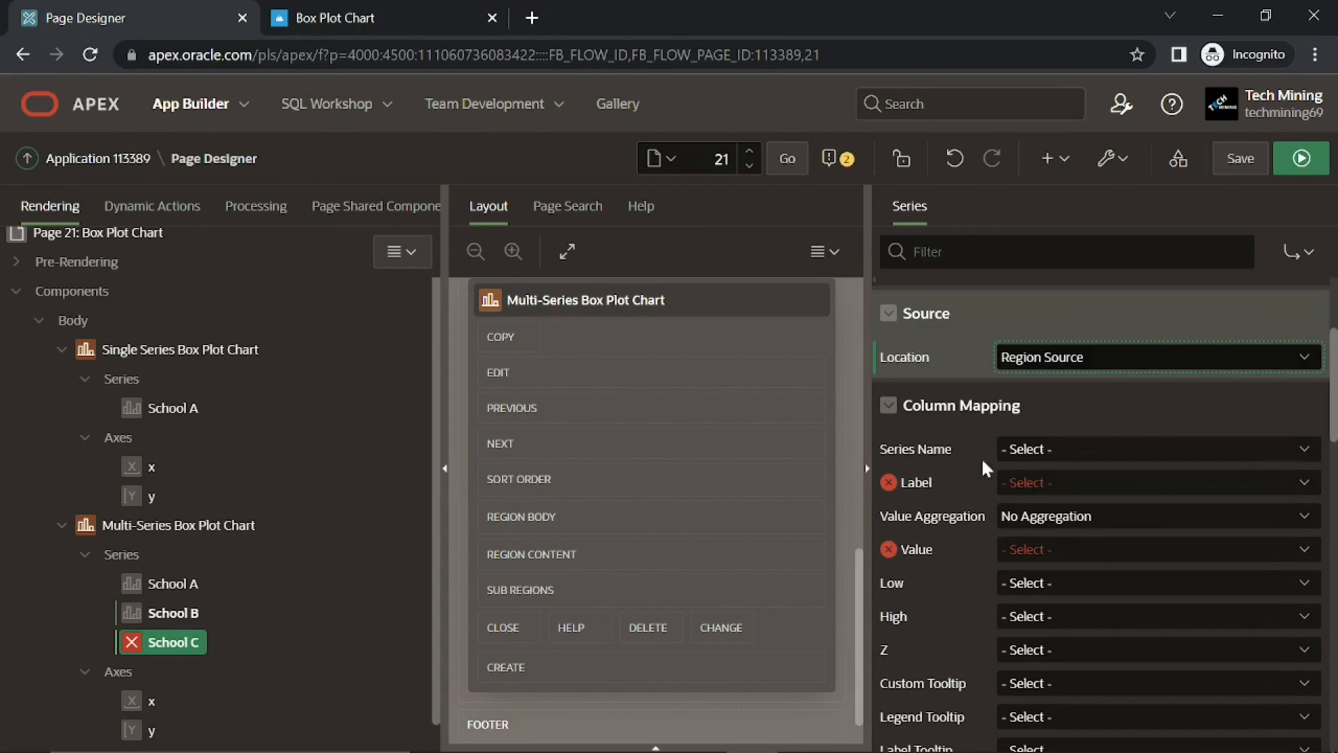
{"action": "left_click", "coordinate": [1156, 483]}
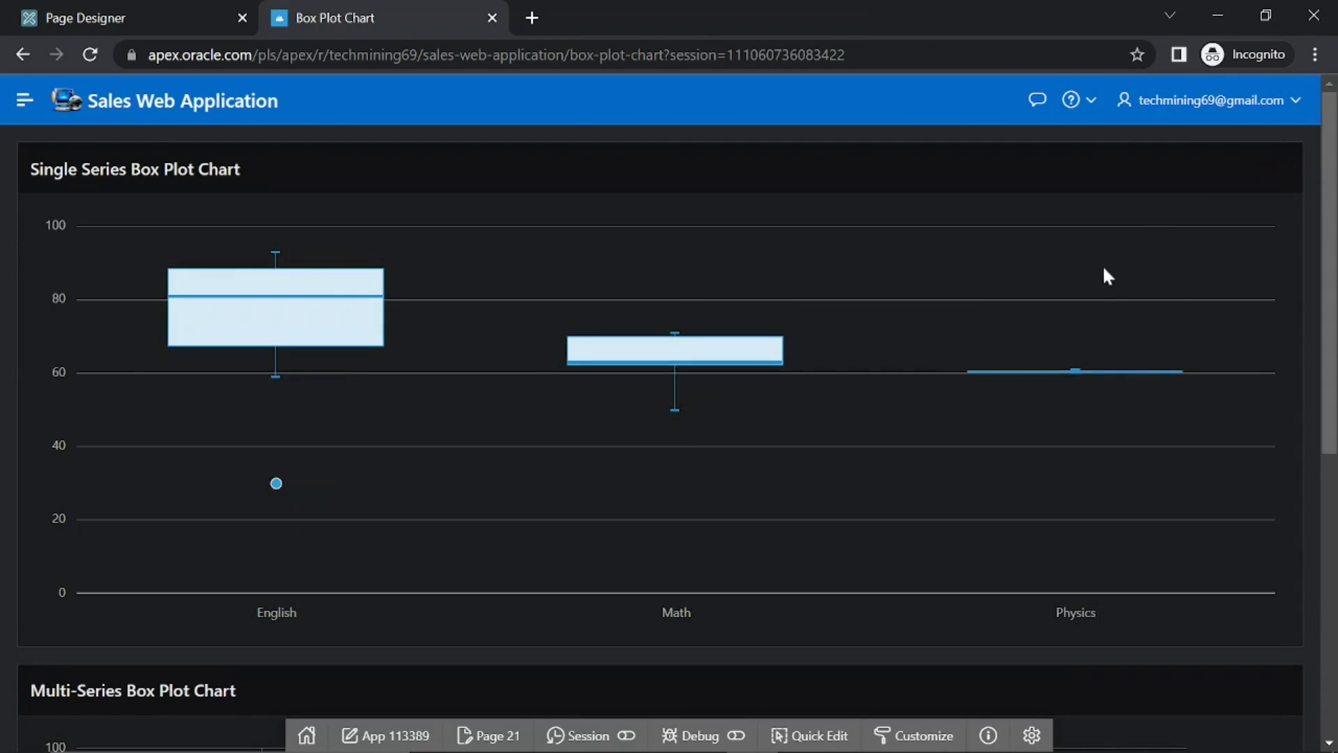
Step: Toggle Schools A, B and C in the multi-series legend, ending with only School A visible
{"action": "scroll", "scroll_direction": "down", "scroll_amount": 3}
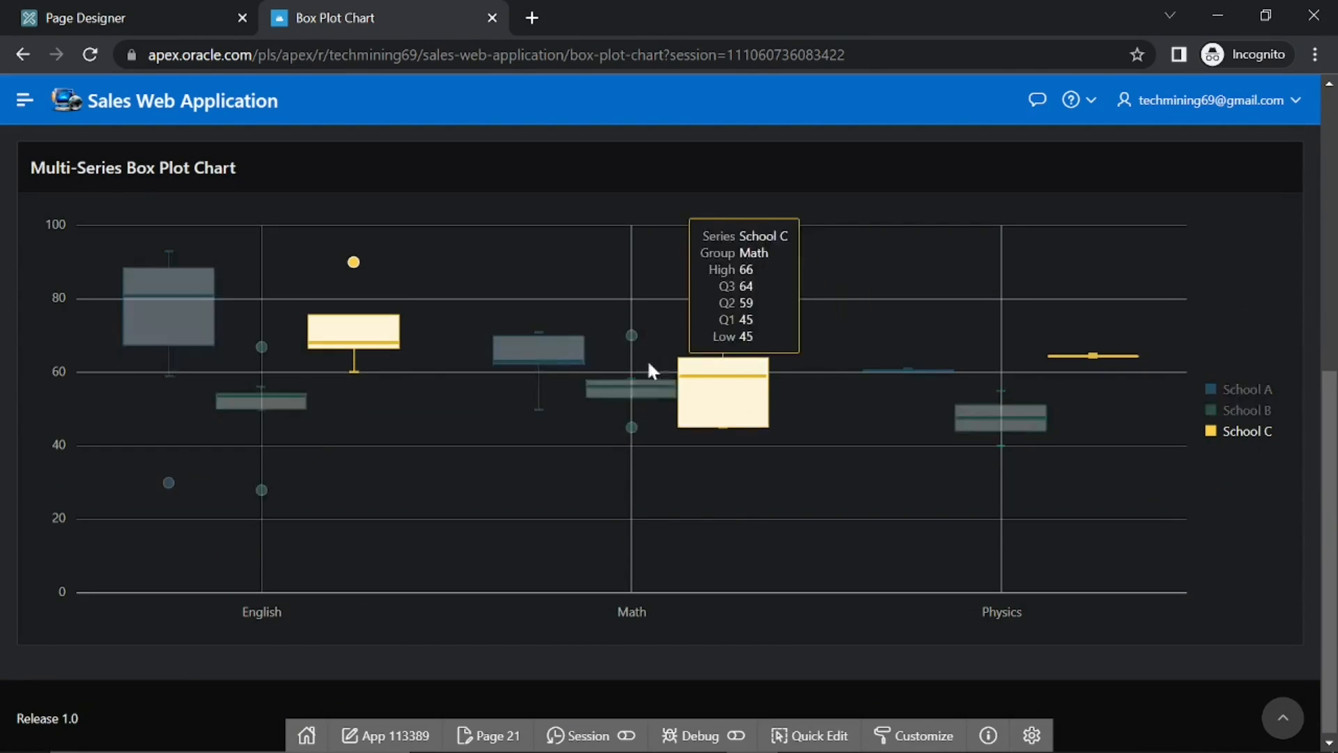
{"action": "mouse_move", "coordinate": [260, 399]}
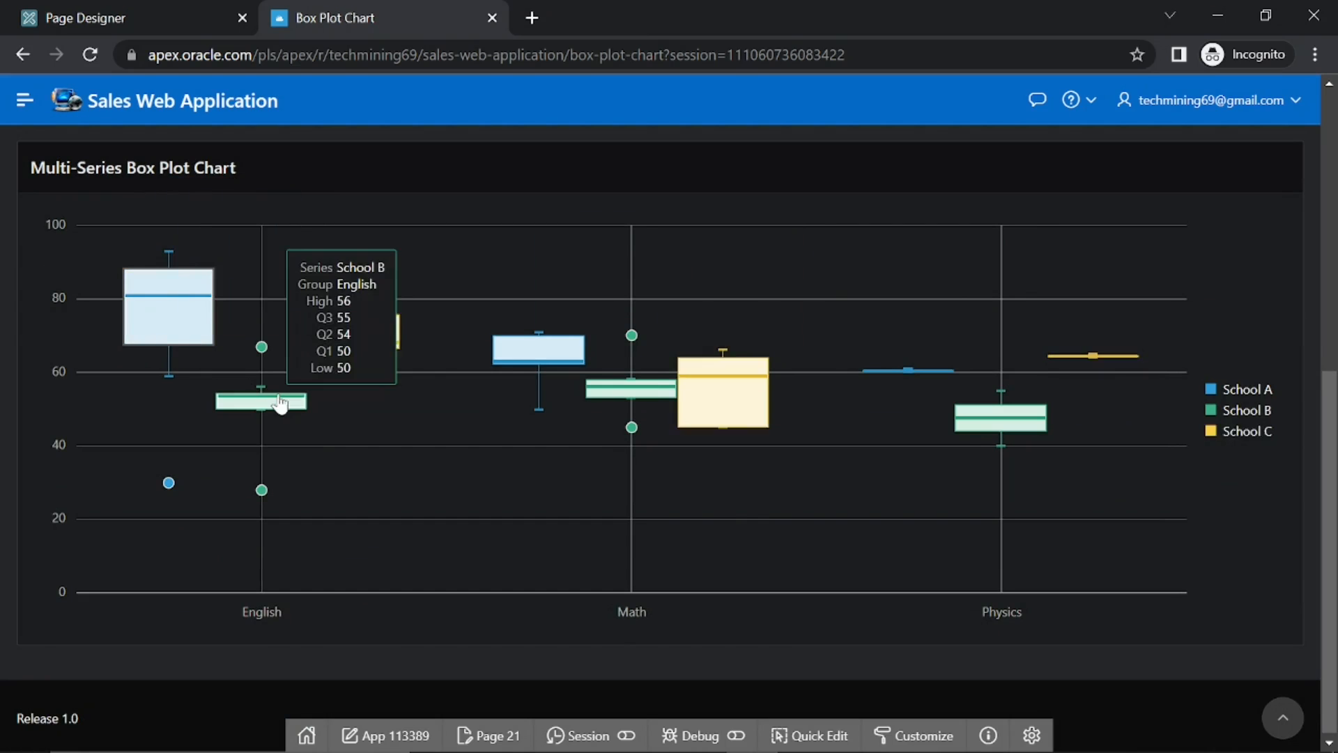
{"action": "mouse_move", "coordinate": [628, 394]}
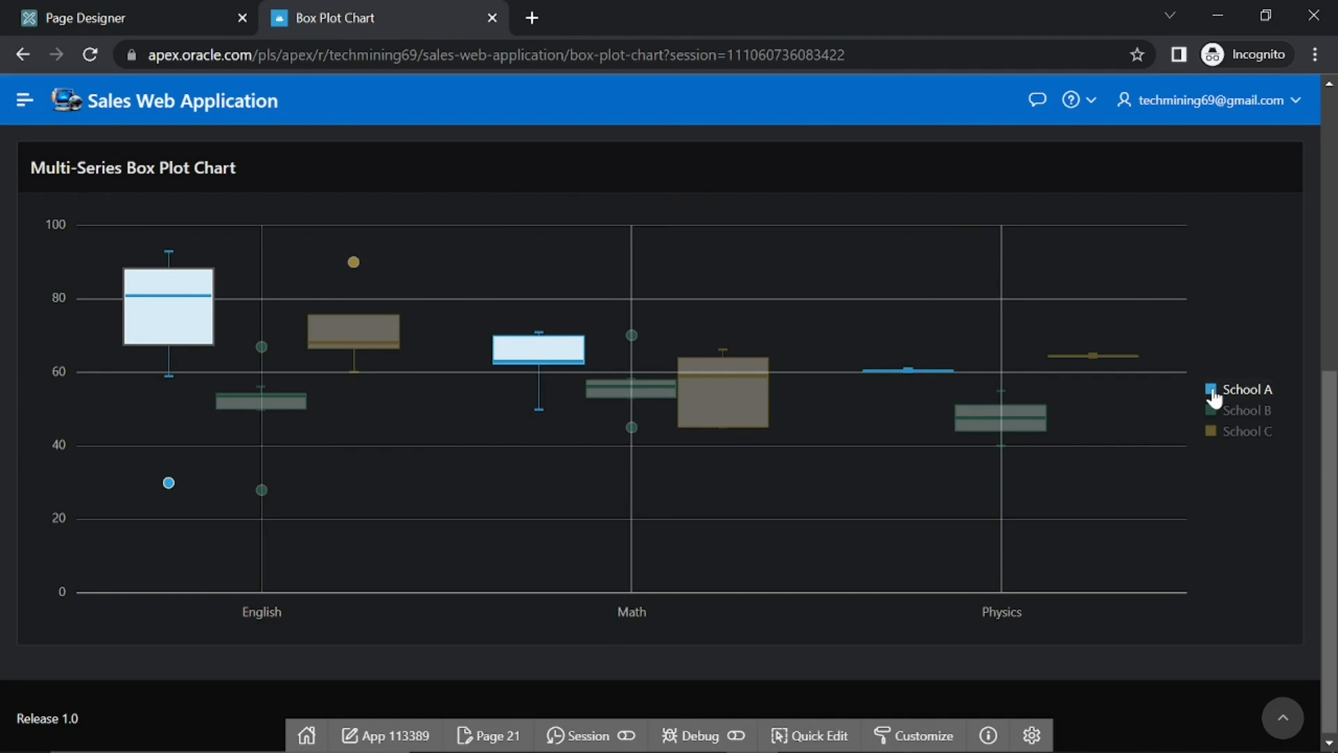
{"action": "left_click", "coordinate": [1244, 389]}
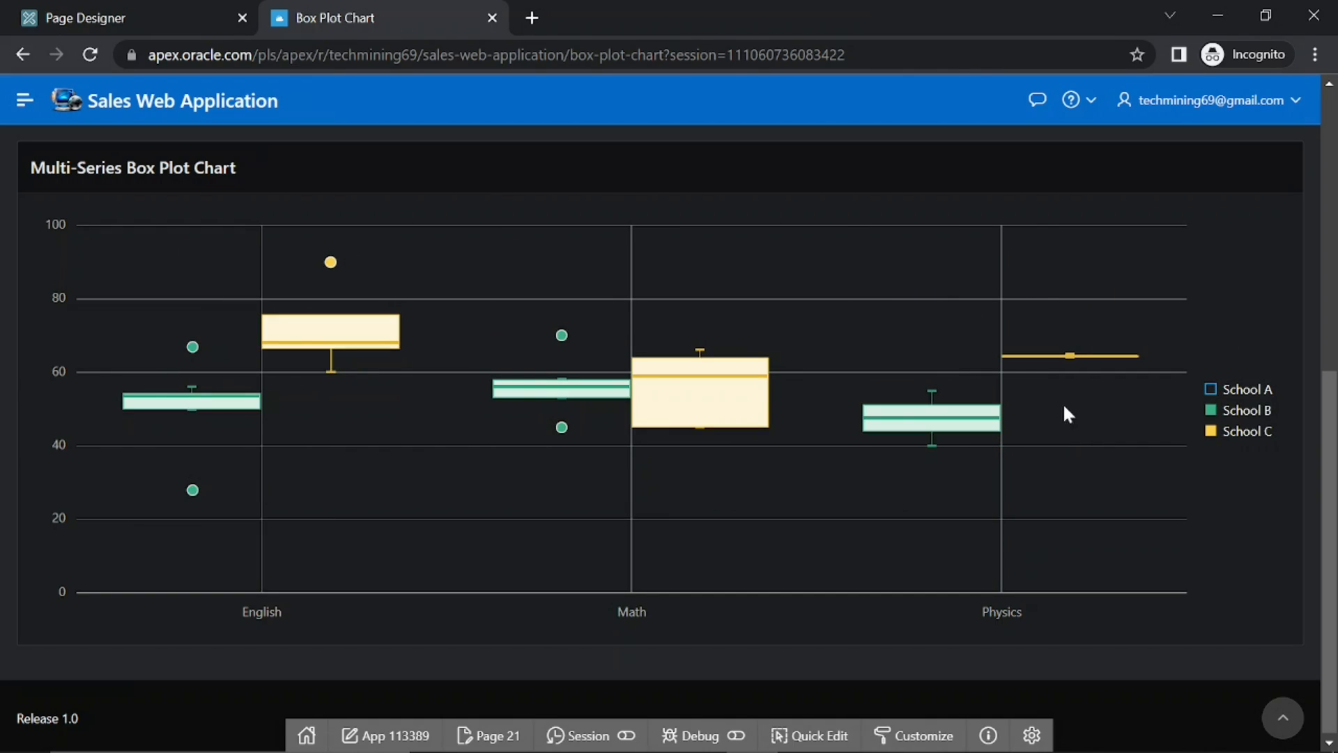
{"action": "left_click", "coordinate": [1243, 388]}
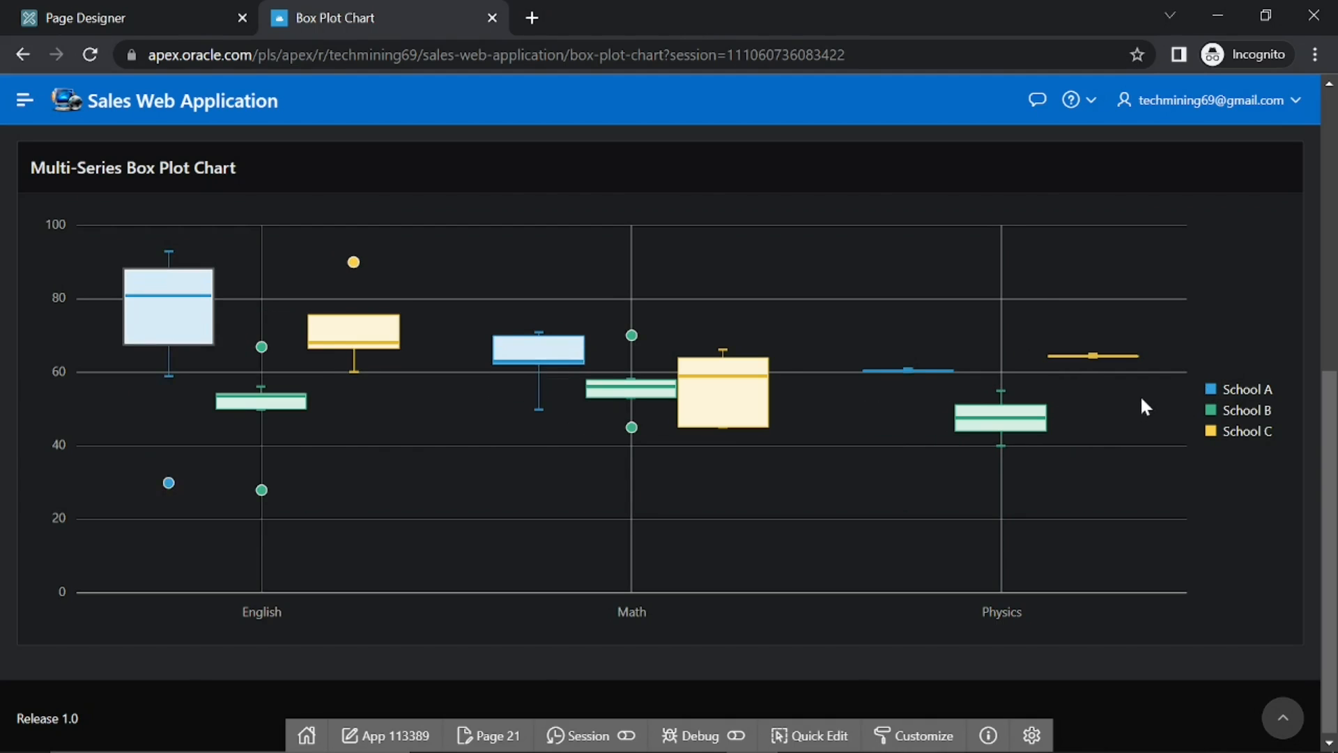
{"action": "left_click", "coordinate": [1246, 431]}
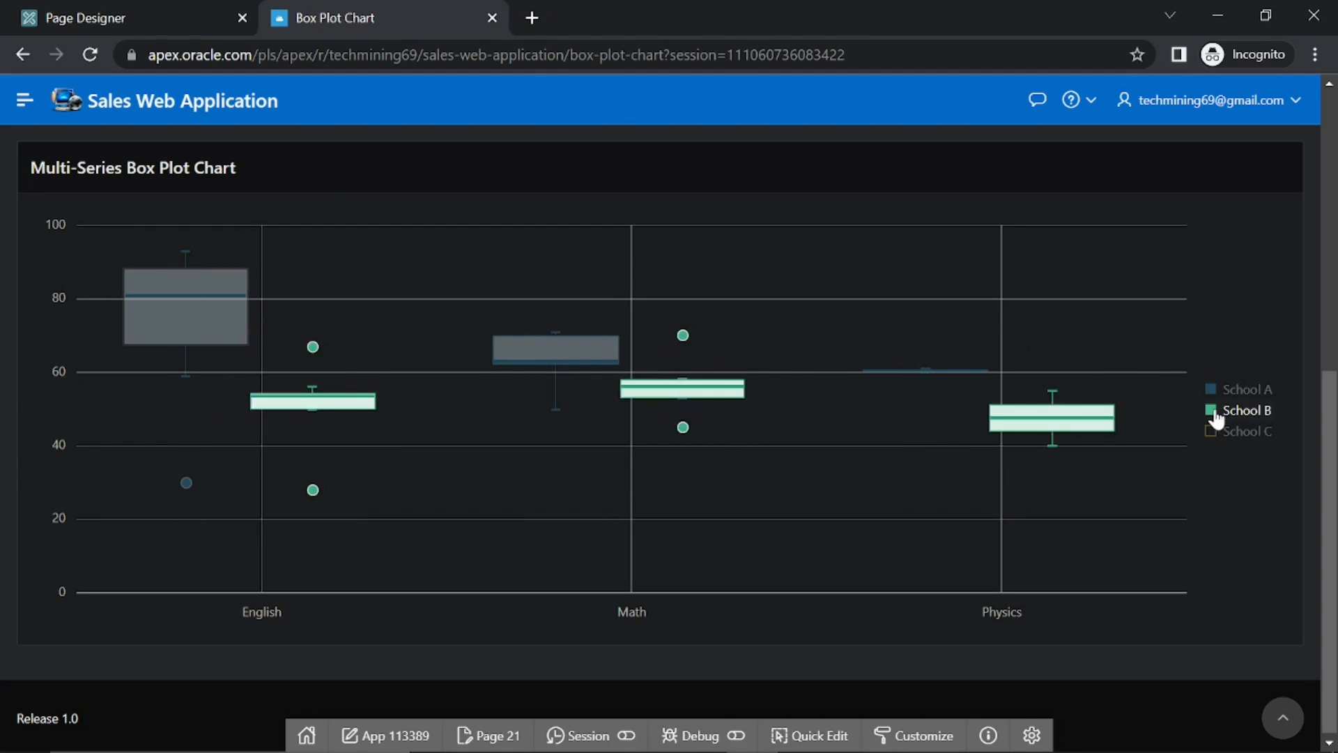
{"action": "left_click", "coordinate": [1210, 389]}
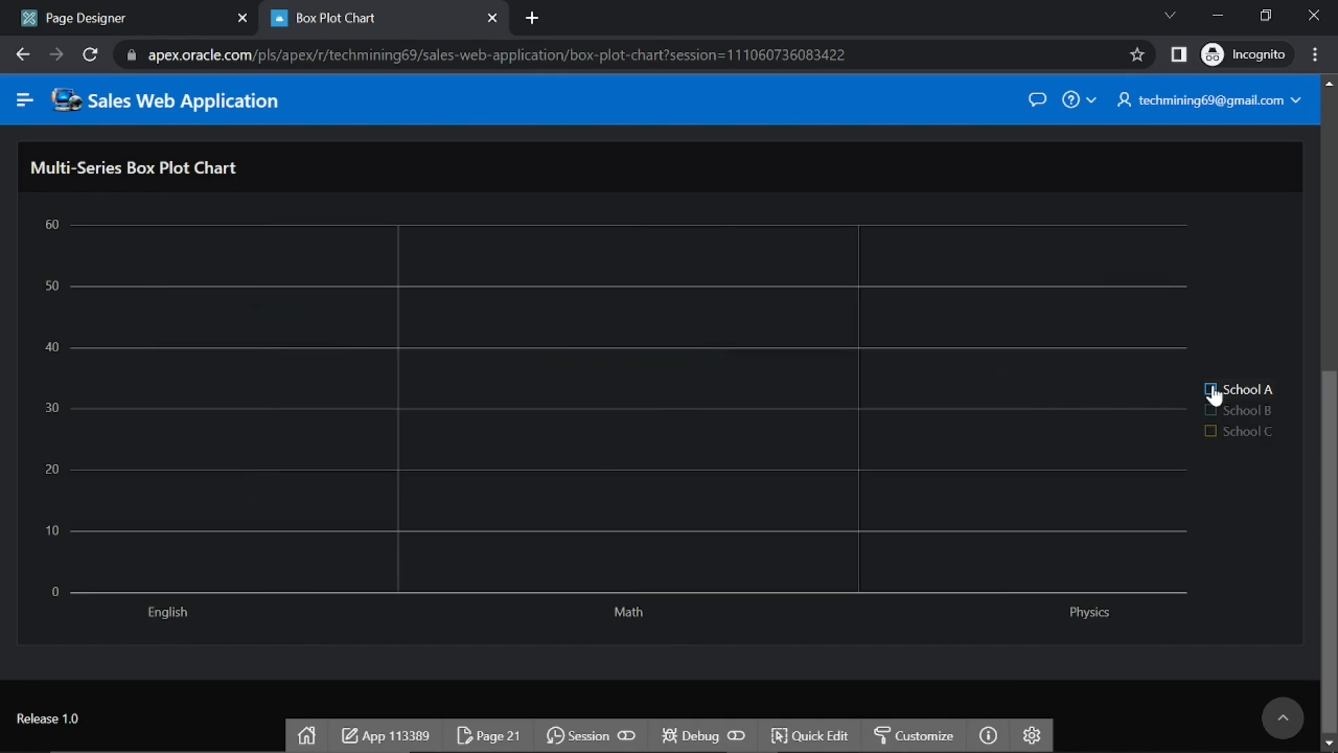
{"action": "left_click", "coordinate": [1210, 389]}
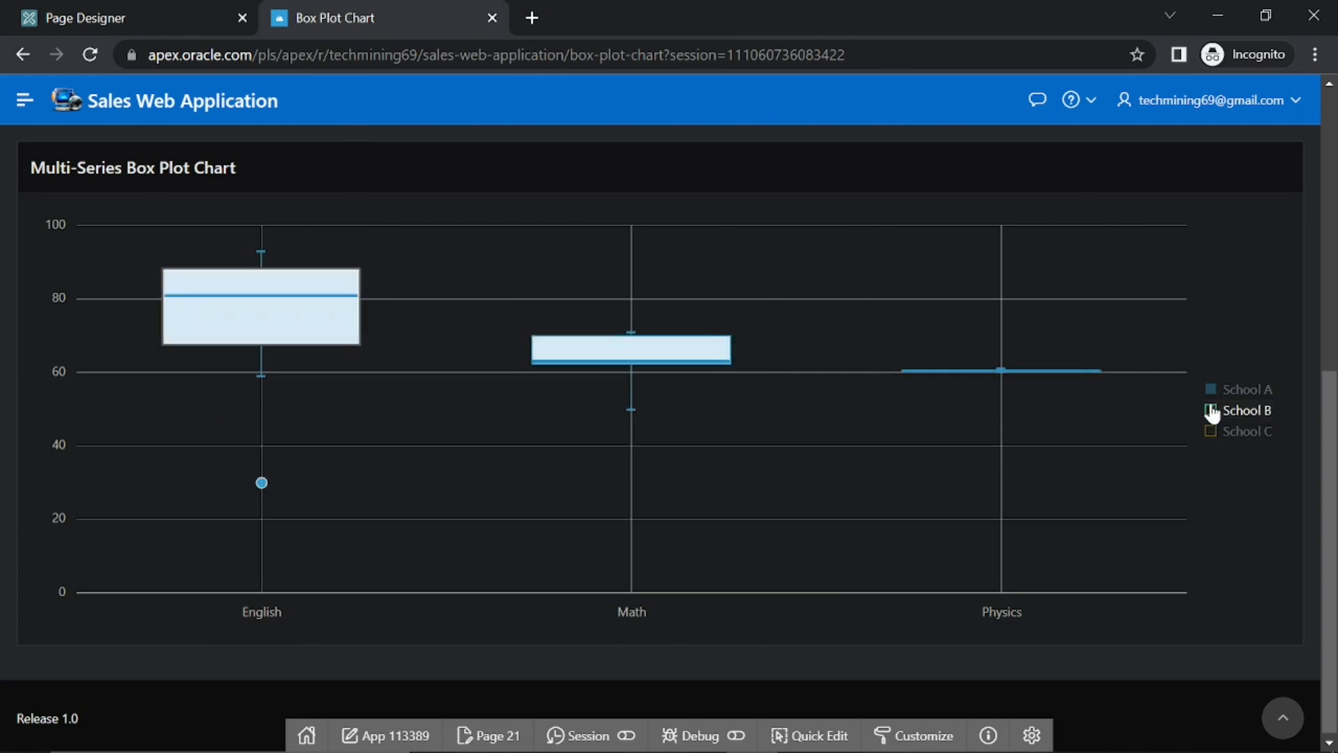